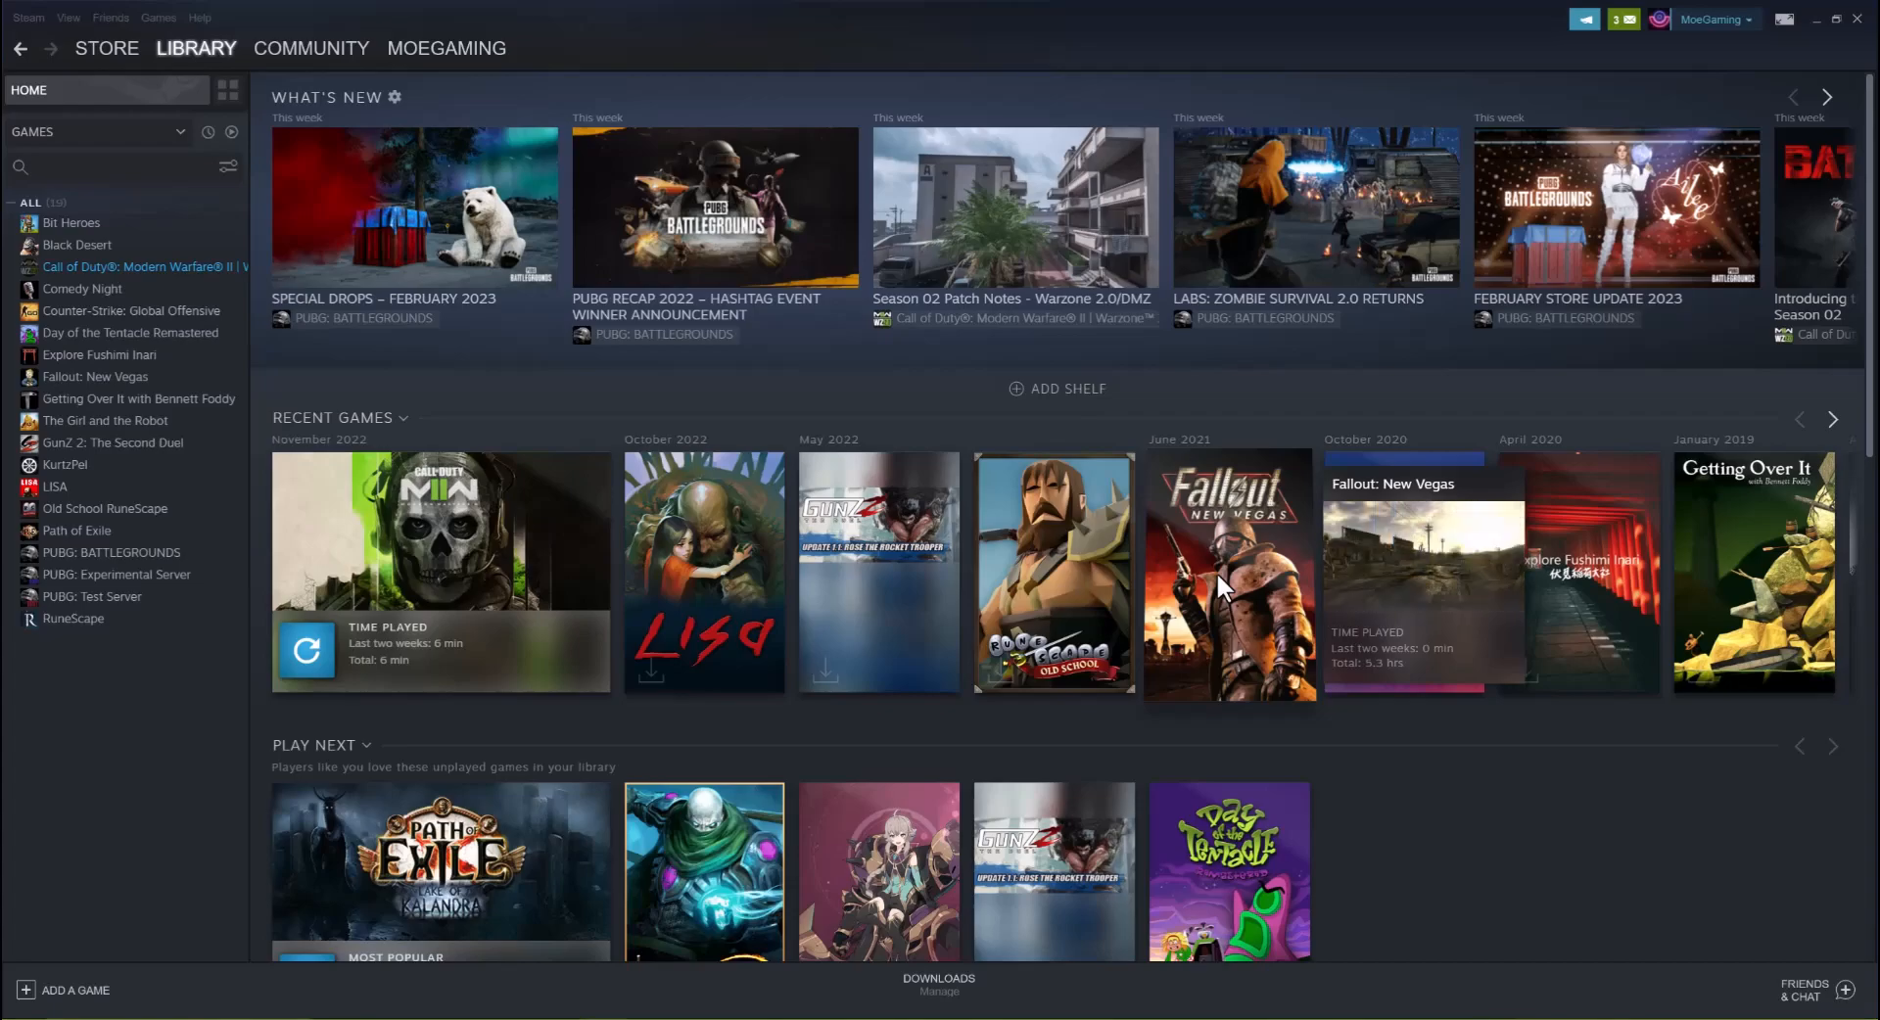
pyautogui.moveTo(704, 603)
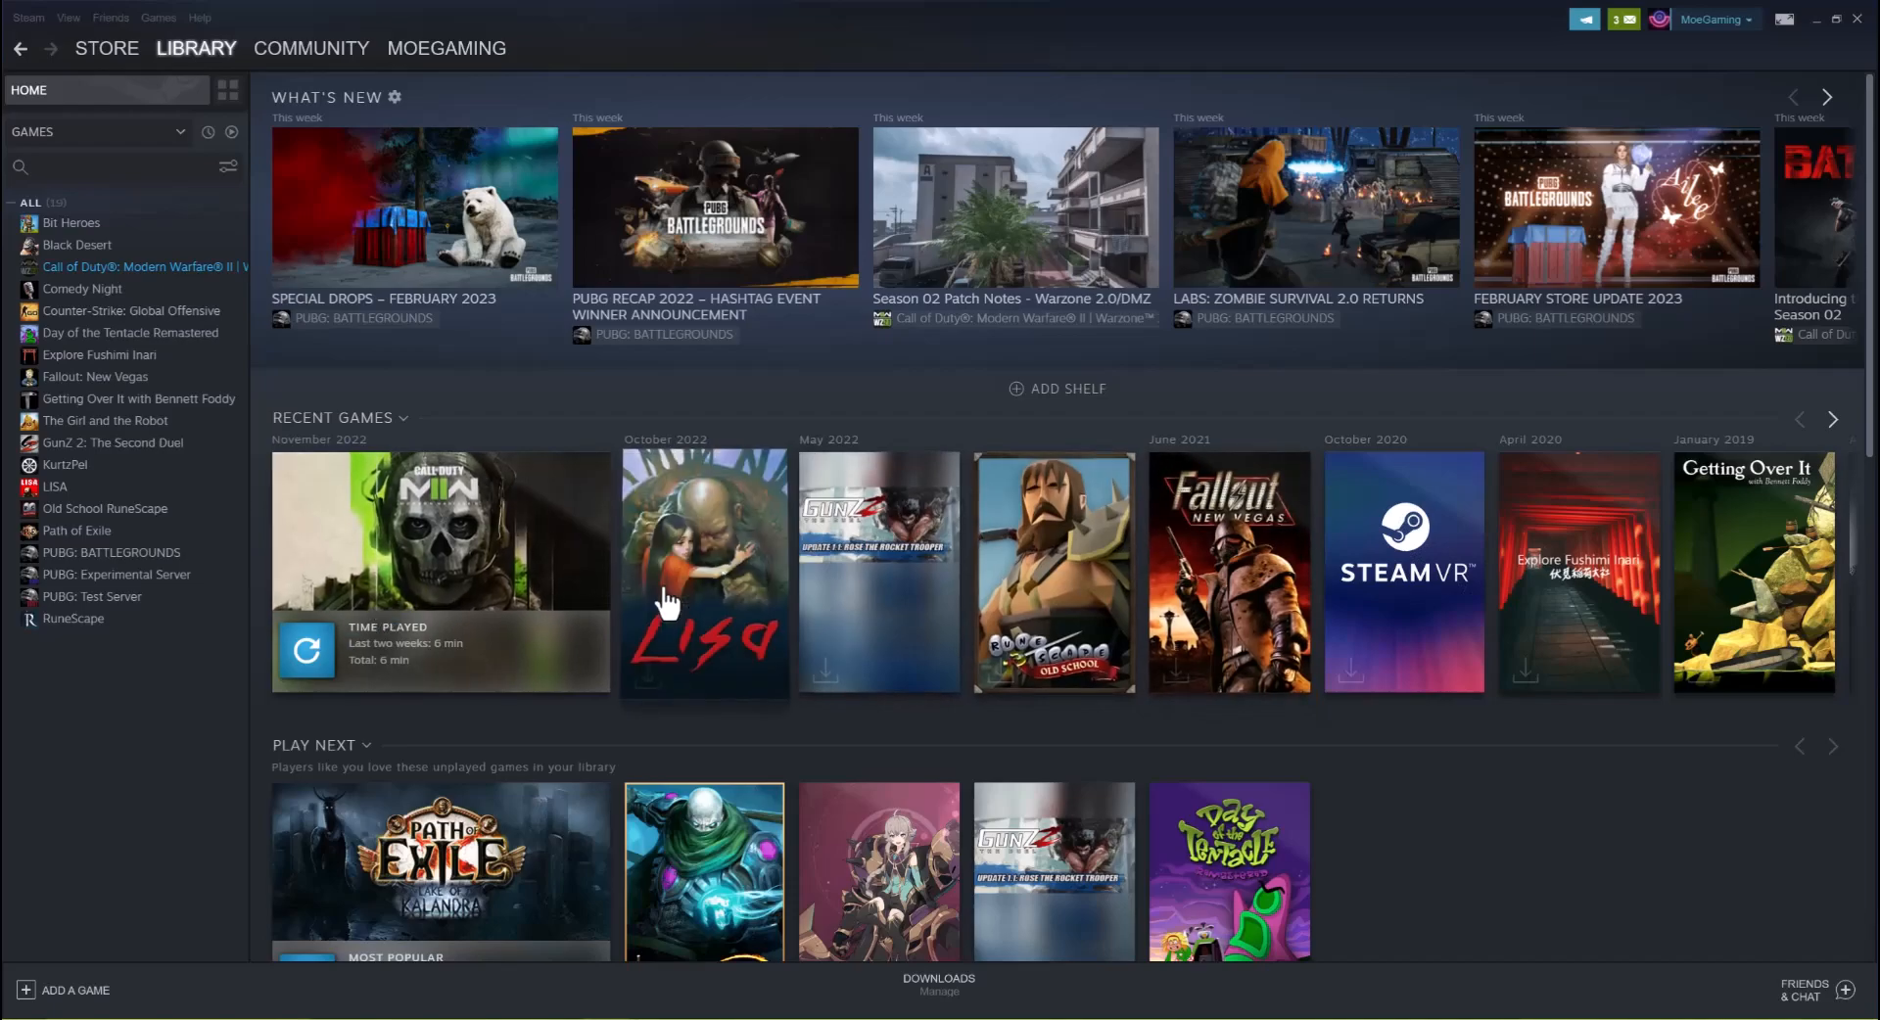
pyautogui.moveTo(1294, 752)
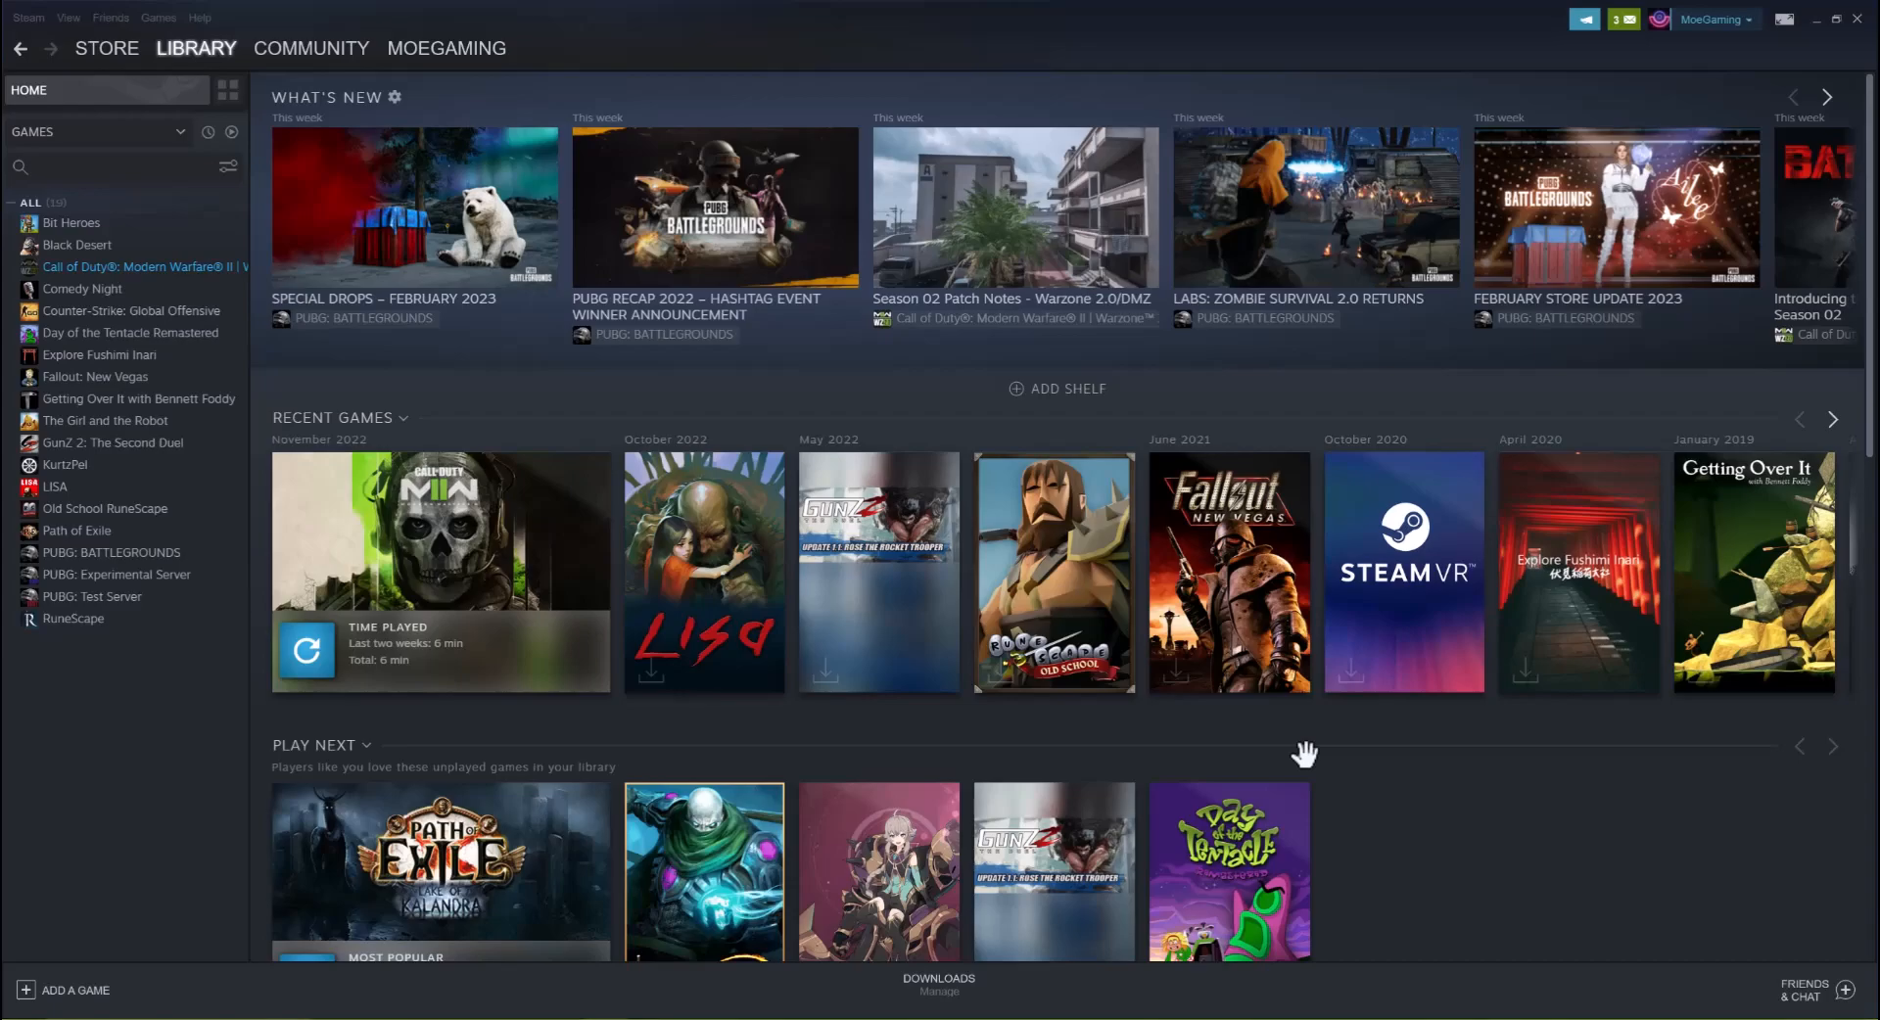
pyautogui.moveTo(1304, 754)
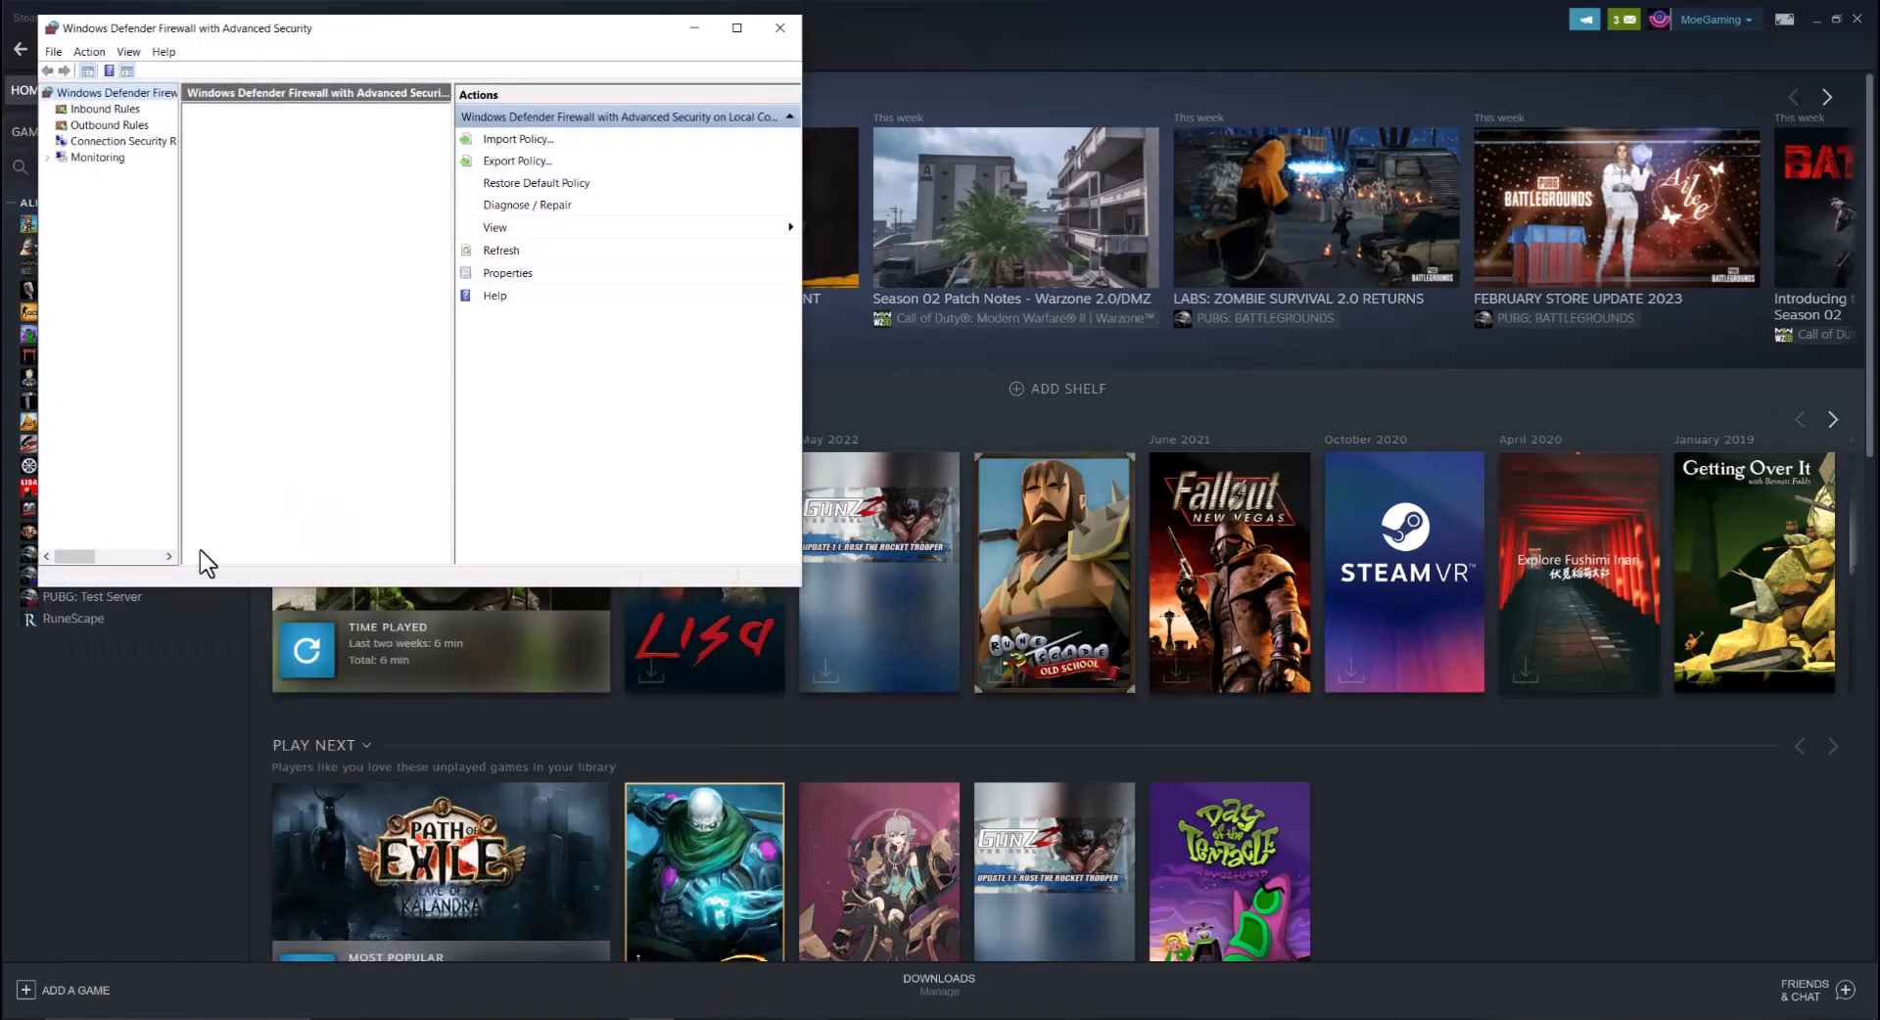
# Step: Close the advanced firewall console and open the basic Windows Defender Firewall on/off settings
pyautogui.click(117, 92)
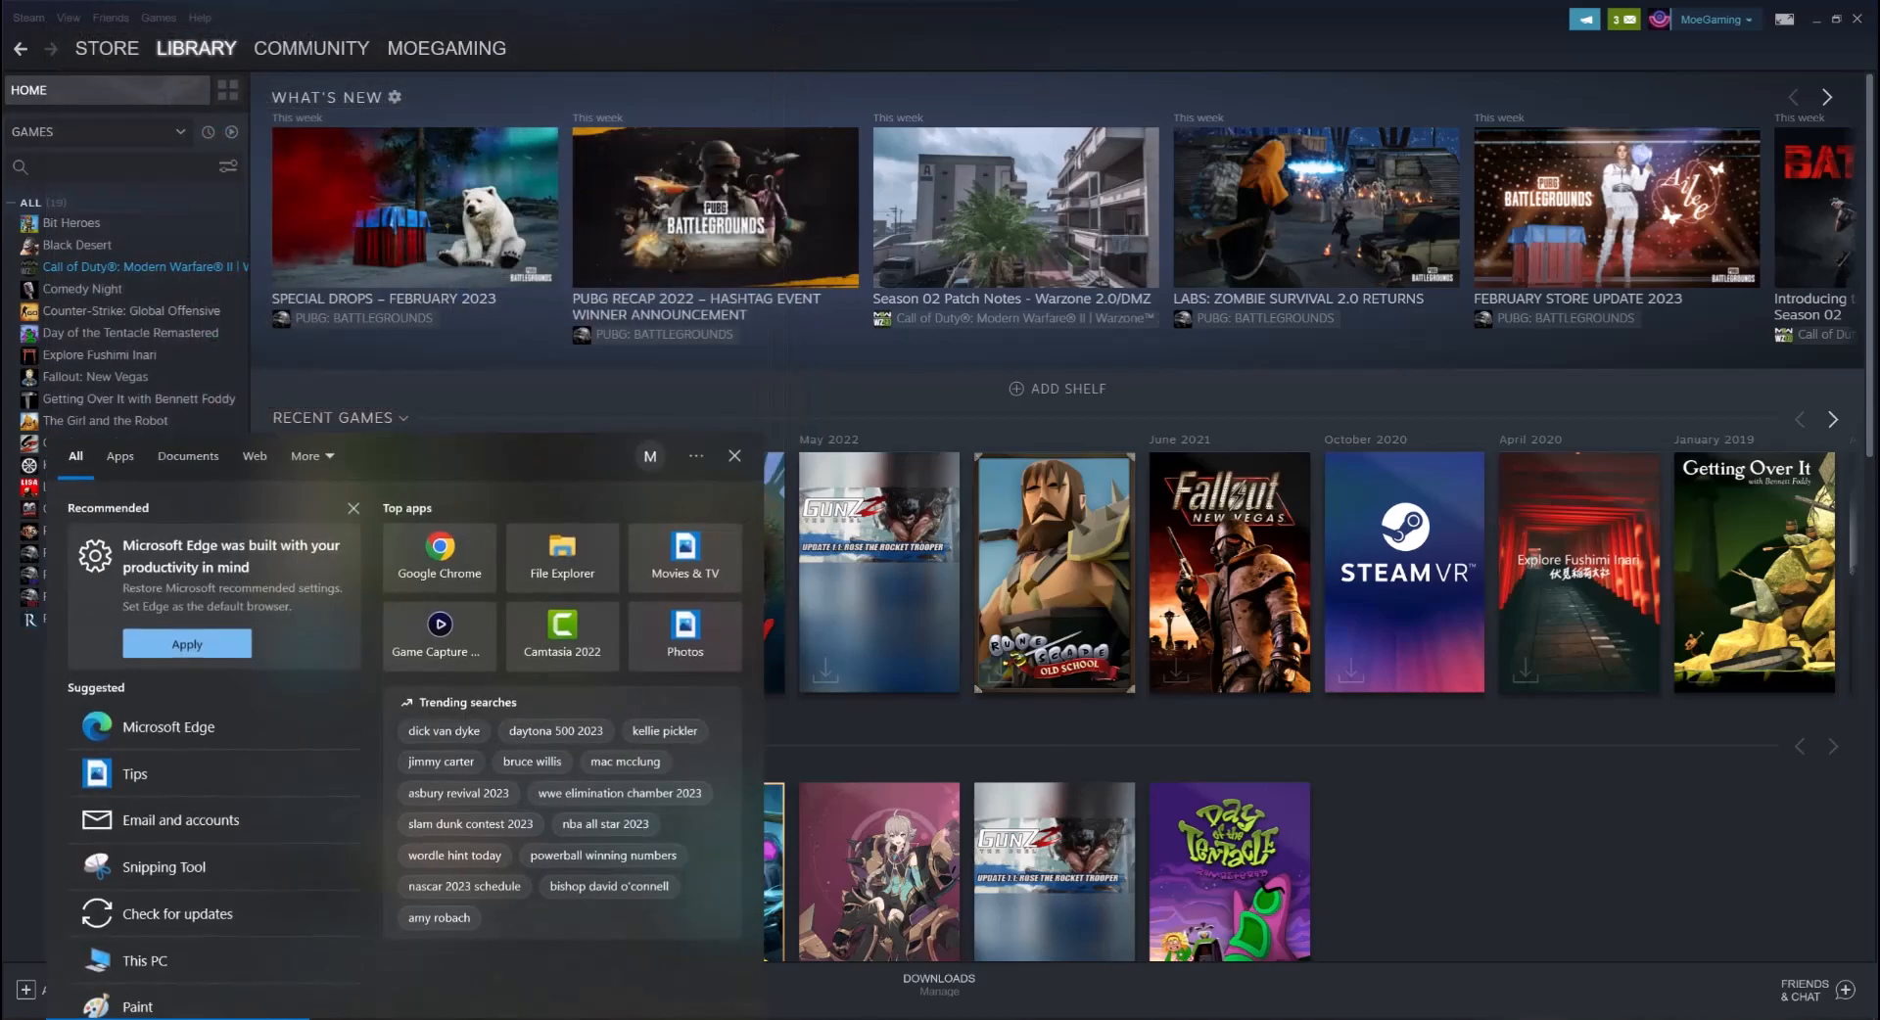
pyautogui.write('window defe')
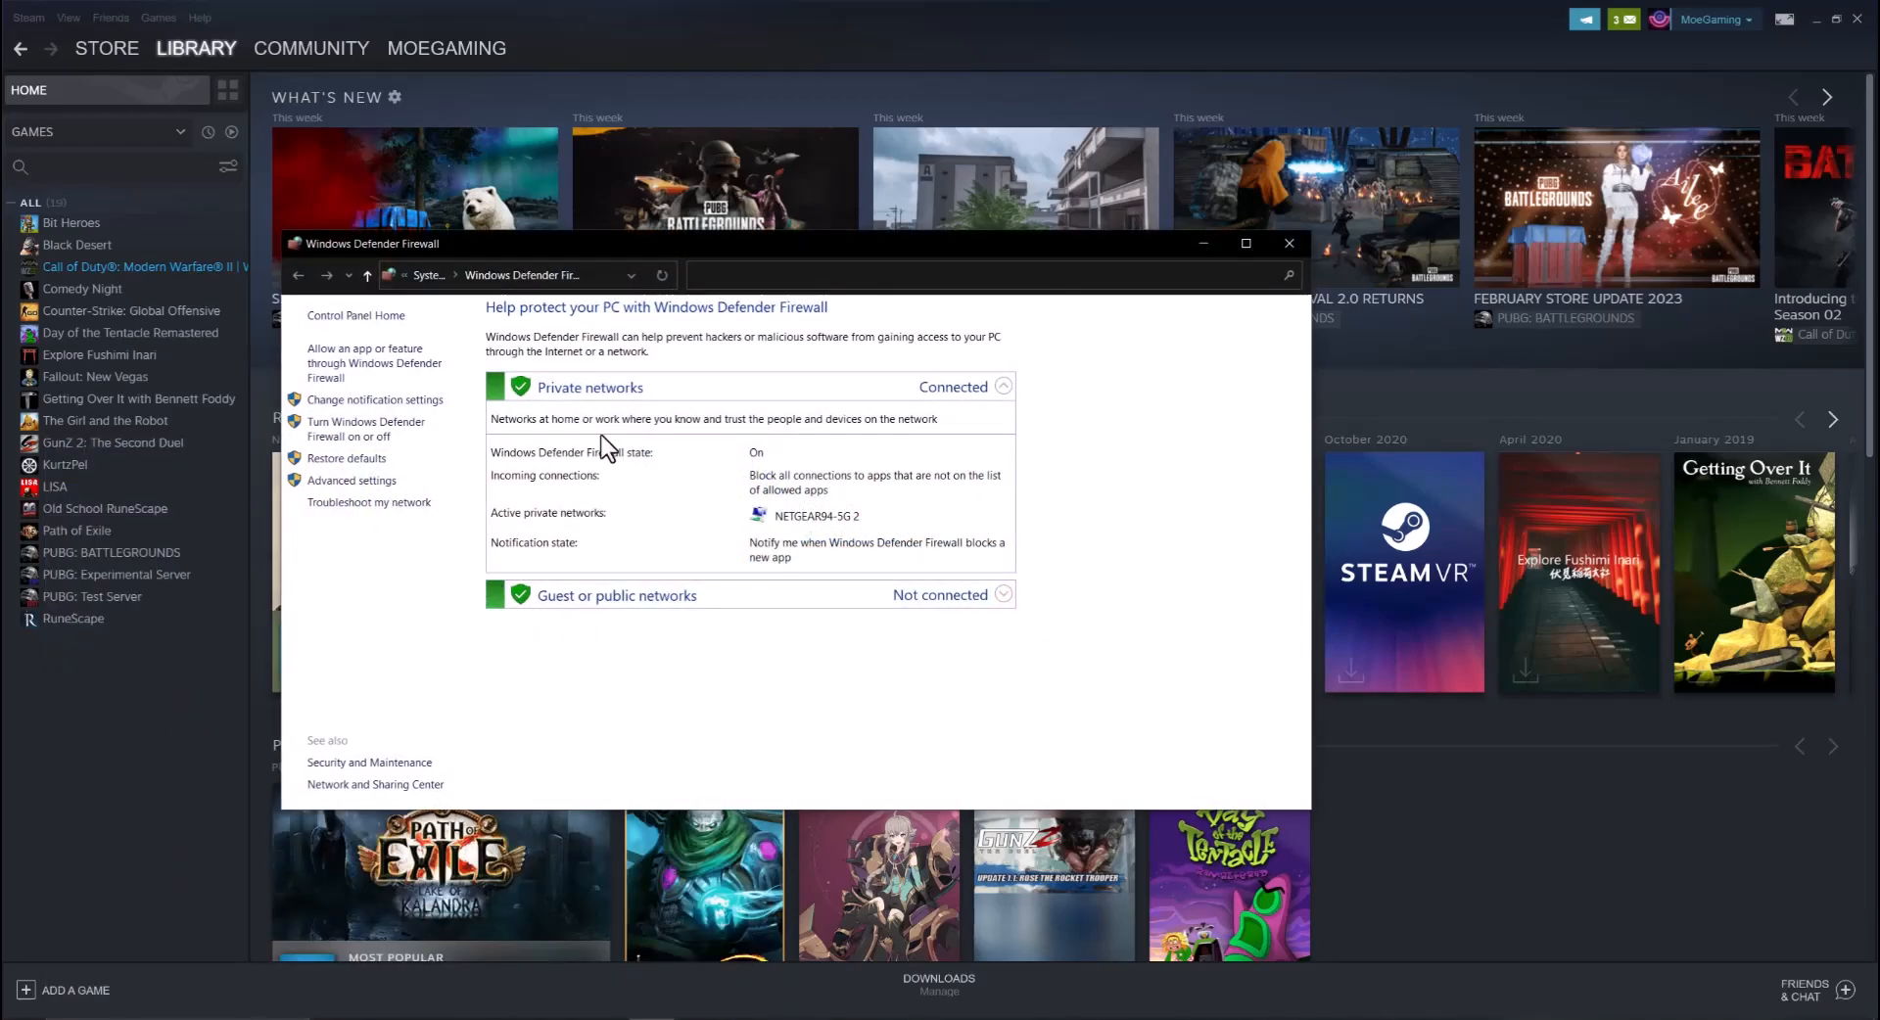
pyautogui.moveTo(557, 429)
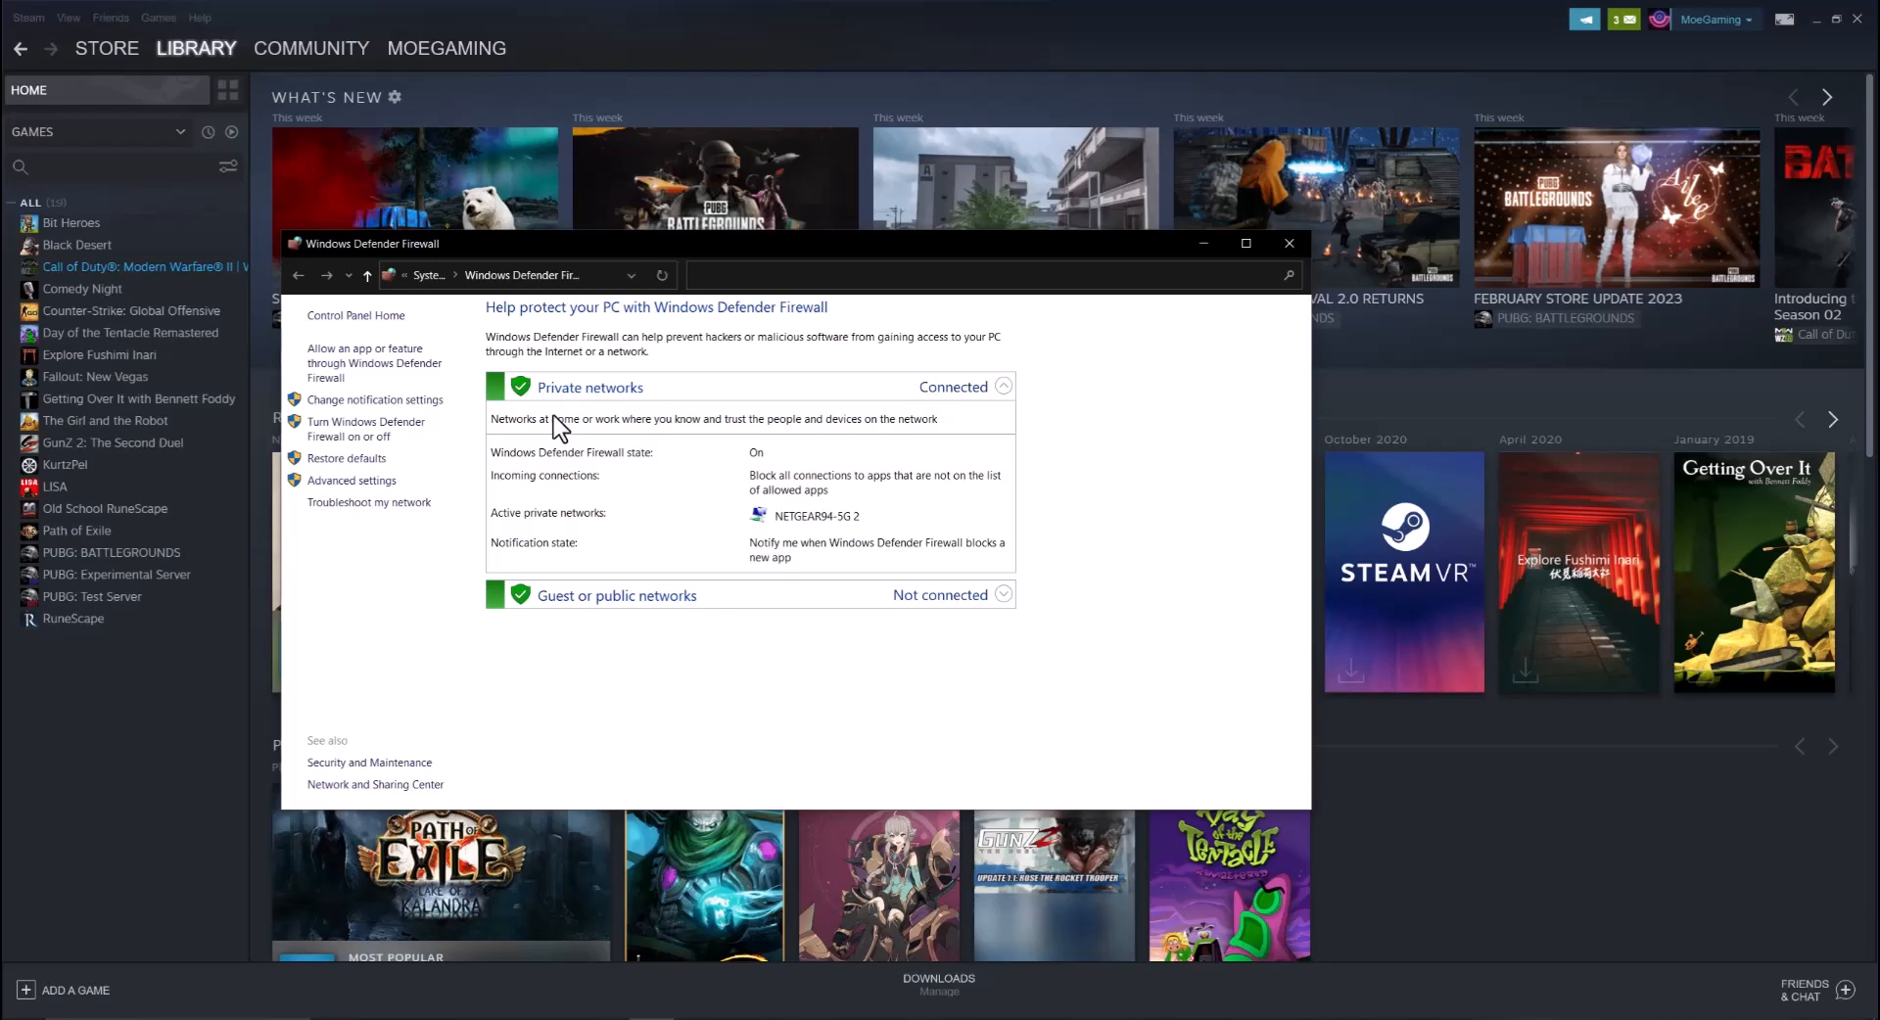
pyautogui.click(365, 428)
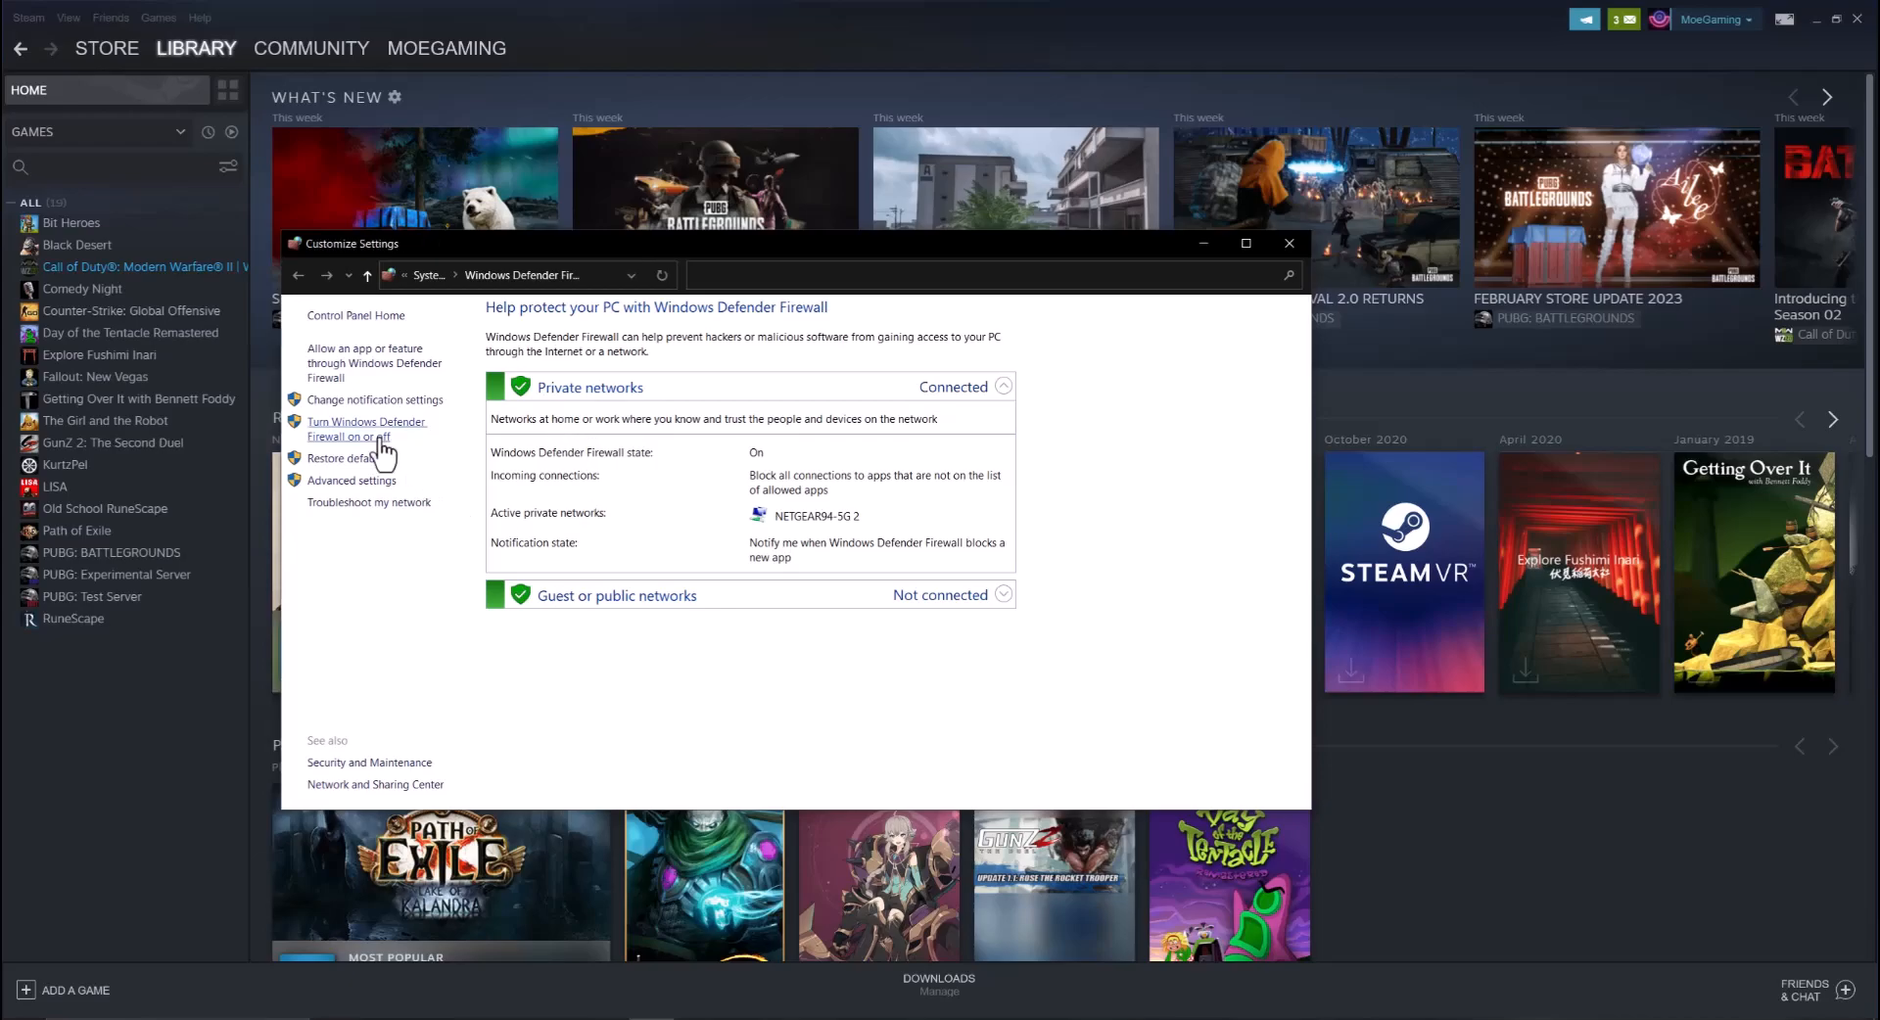
# Step: Confirm the firewall is on for private and public networks, then close that window
pyautogui.click(365, 428)
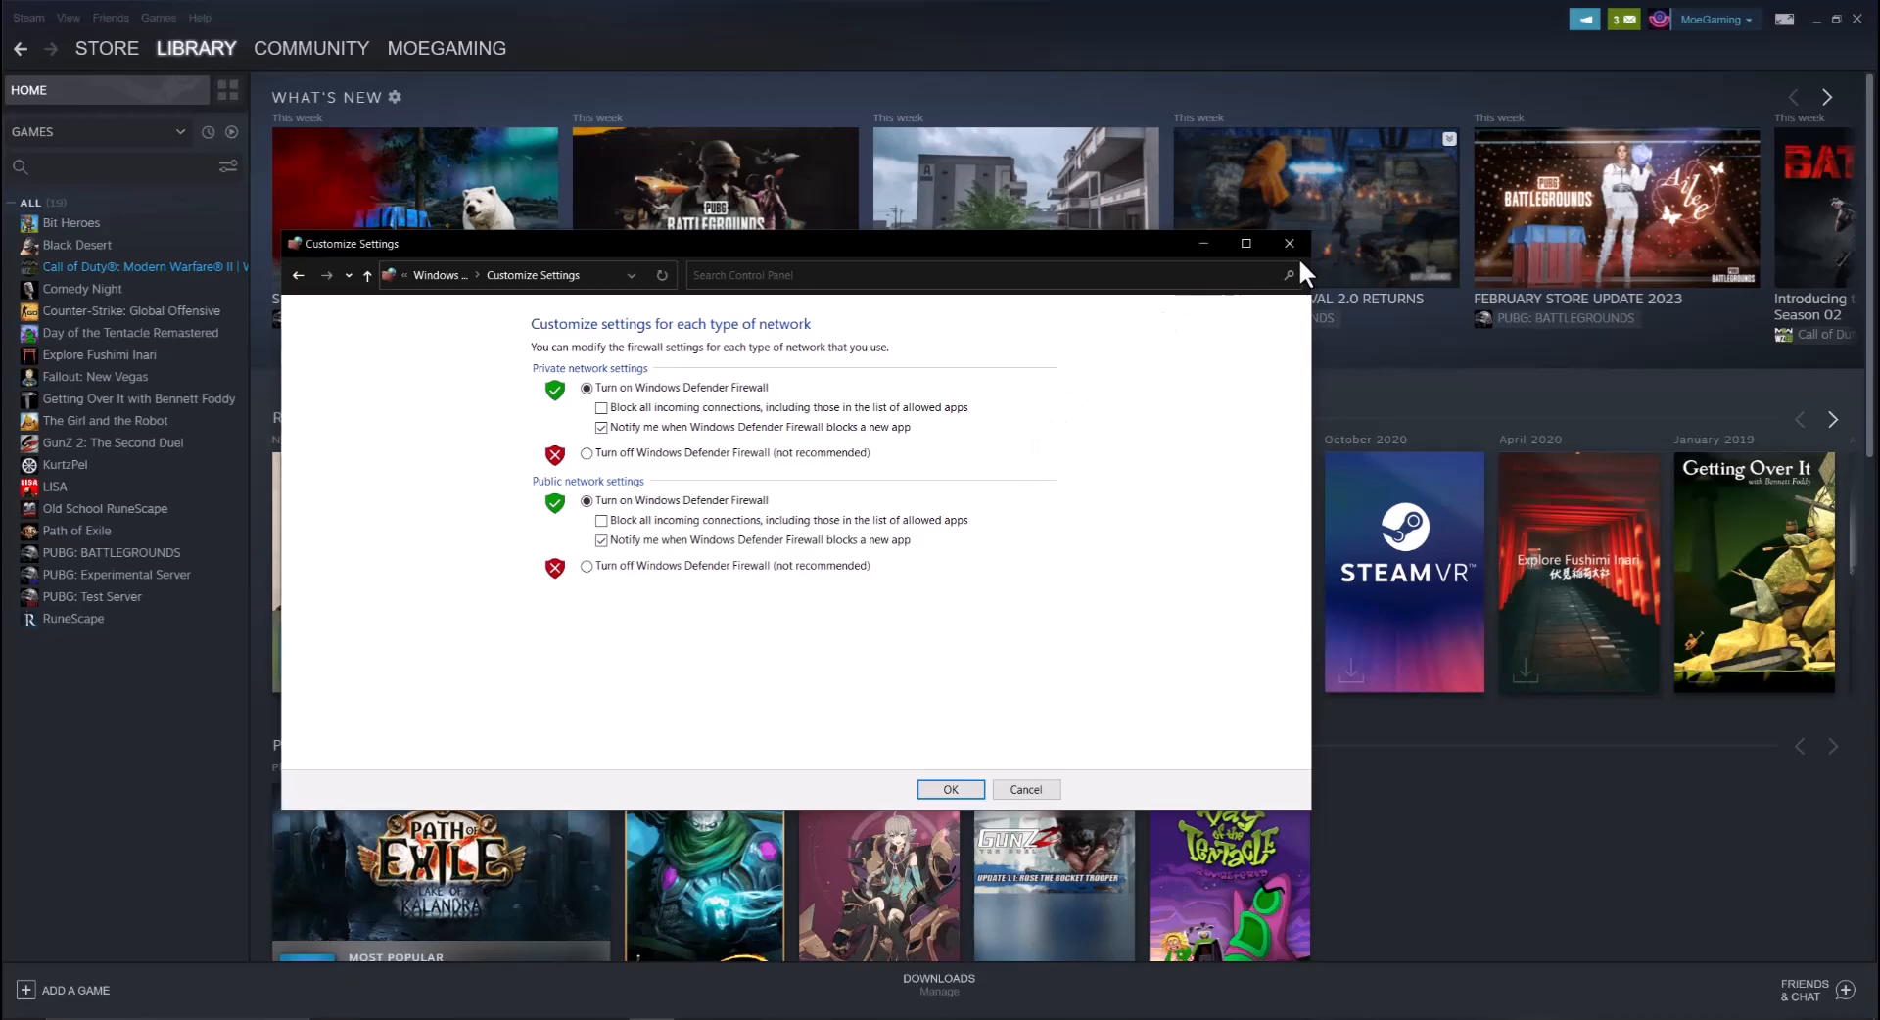
pyautogui.moveTo(1291, 243)
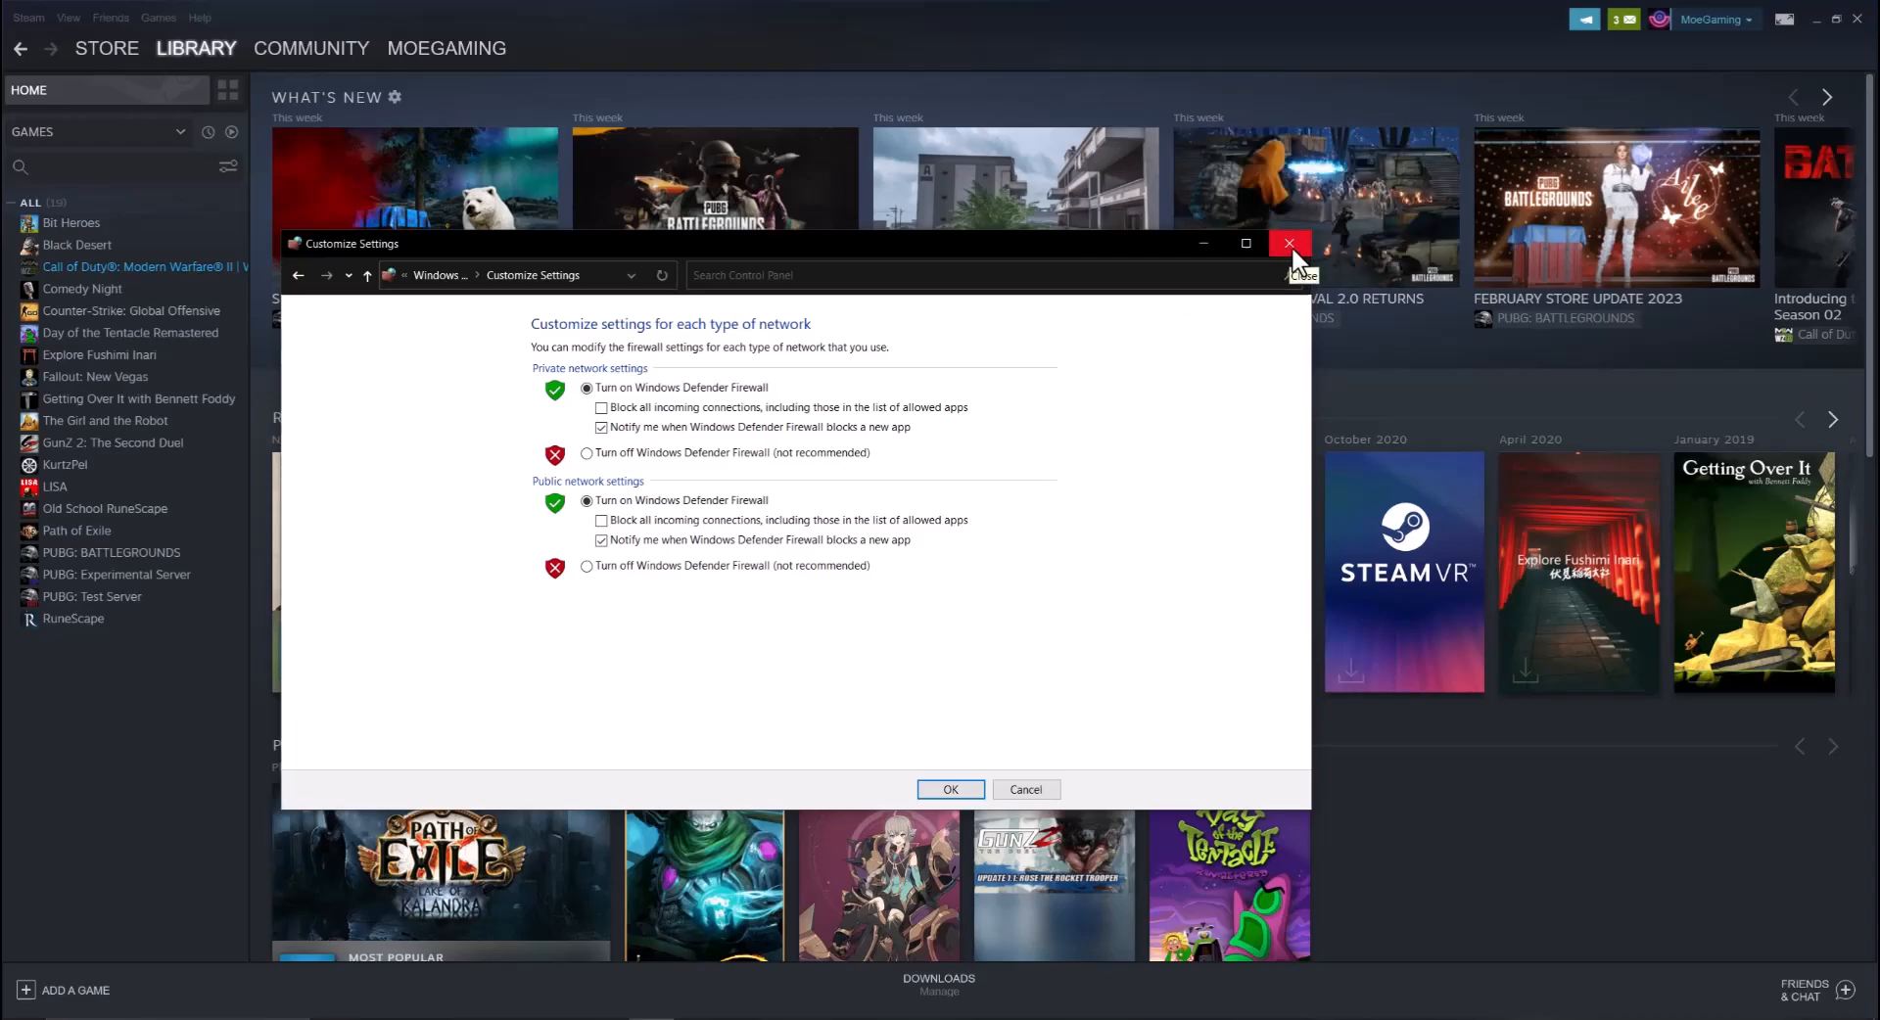
pyautogui.click(1291, 244)
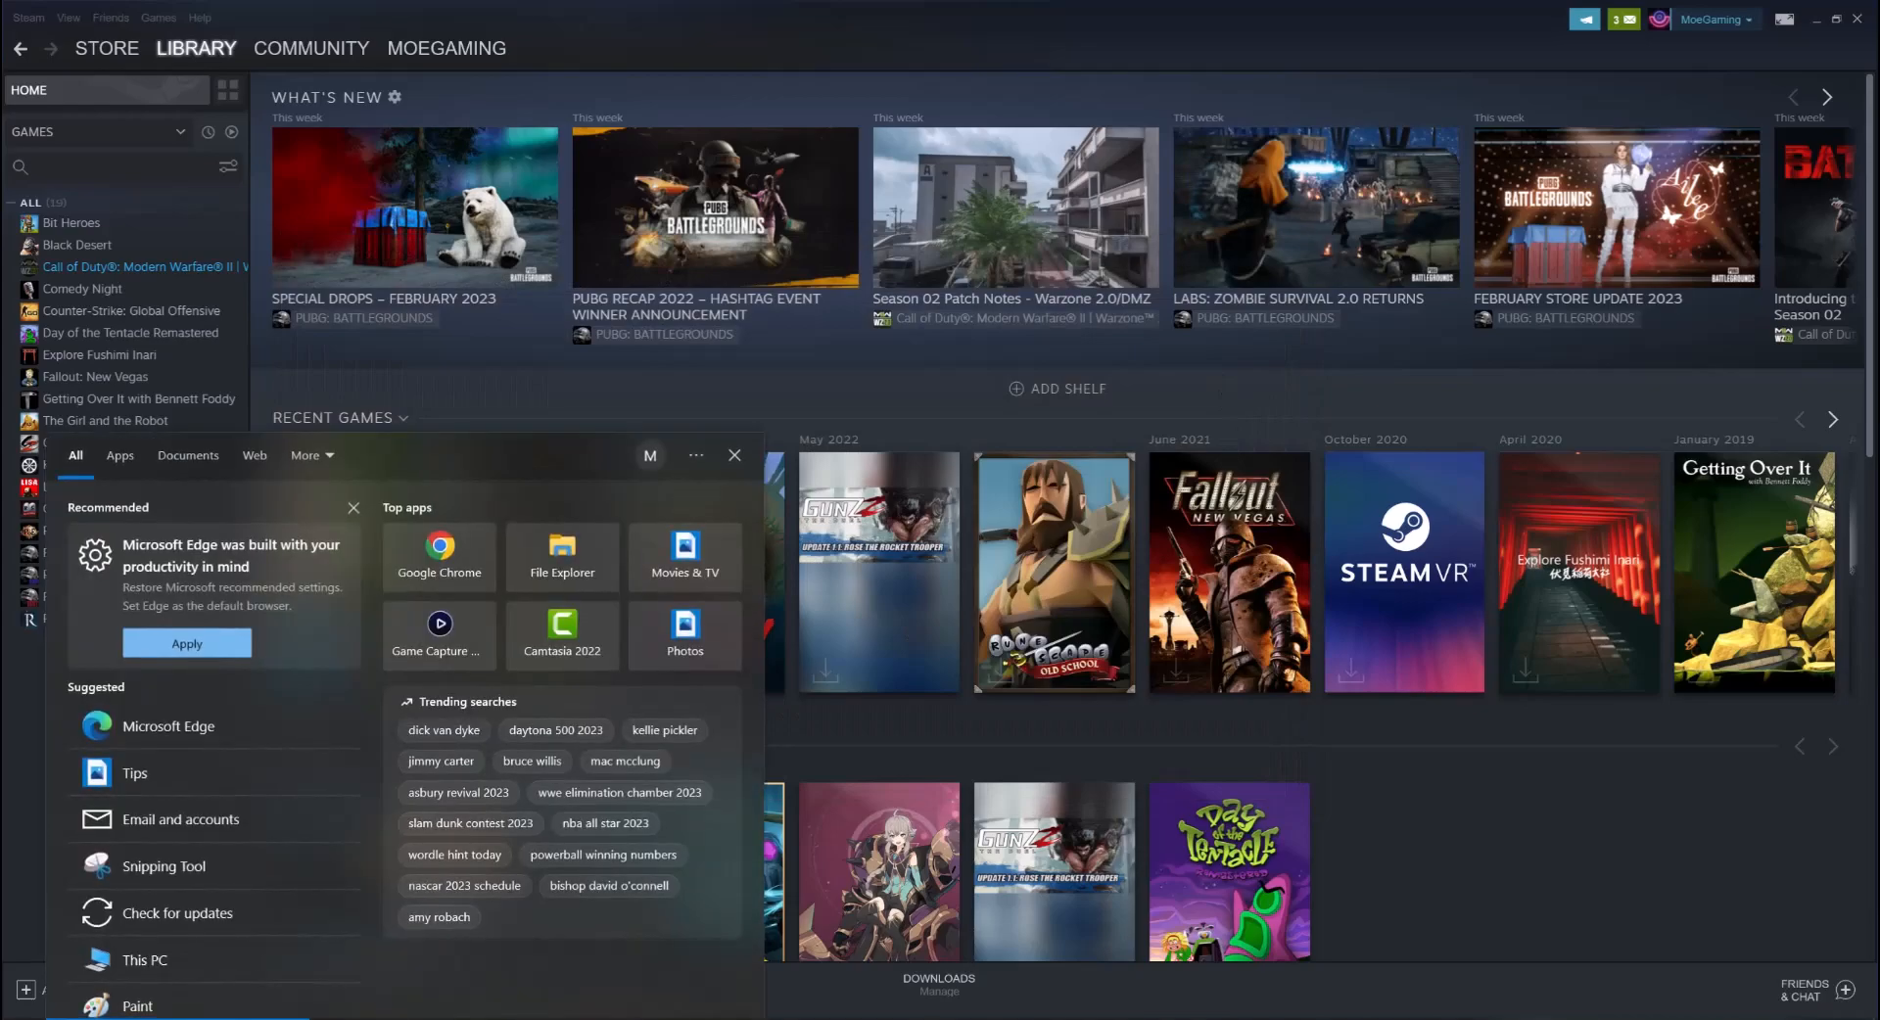
# Step: Search 'game mode' and open the Game Mode settings page, confirming Game Mode is on
pyautogui.write('game mode')
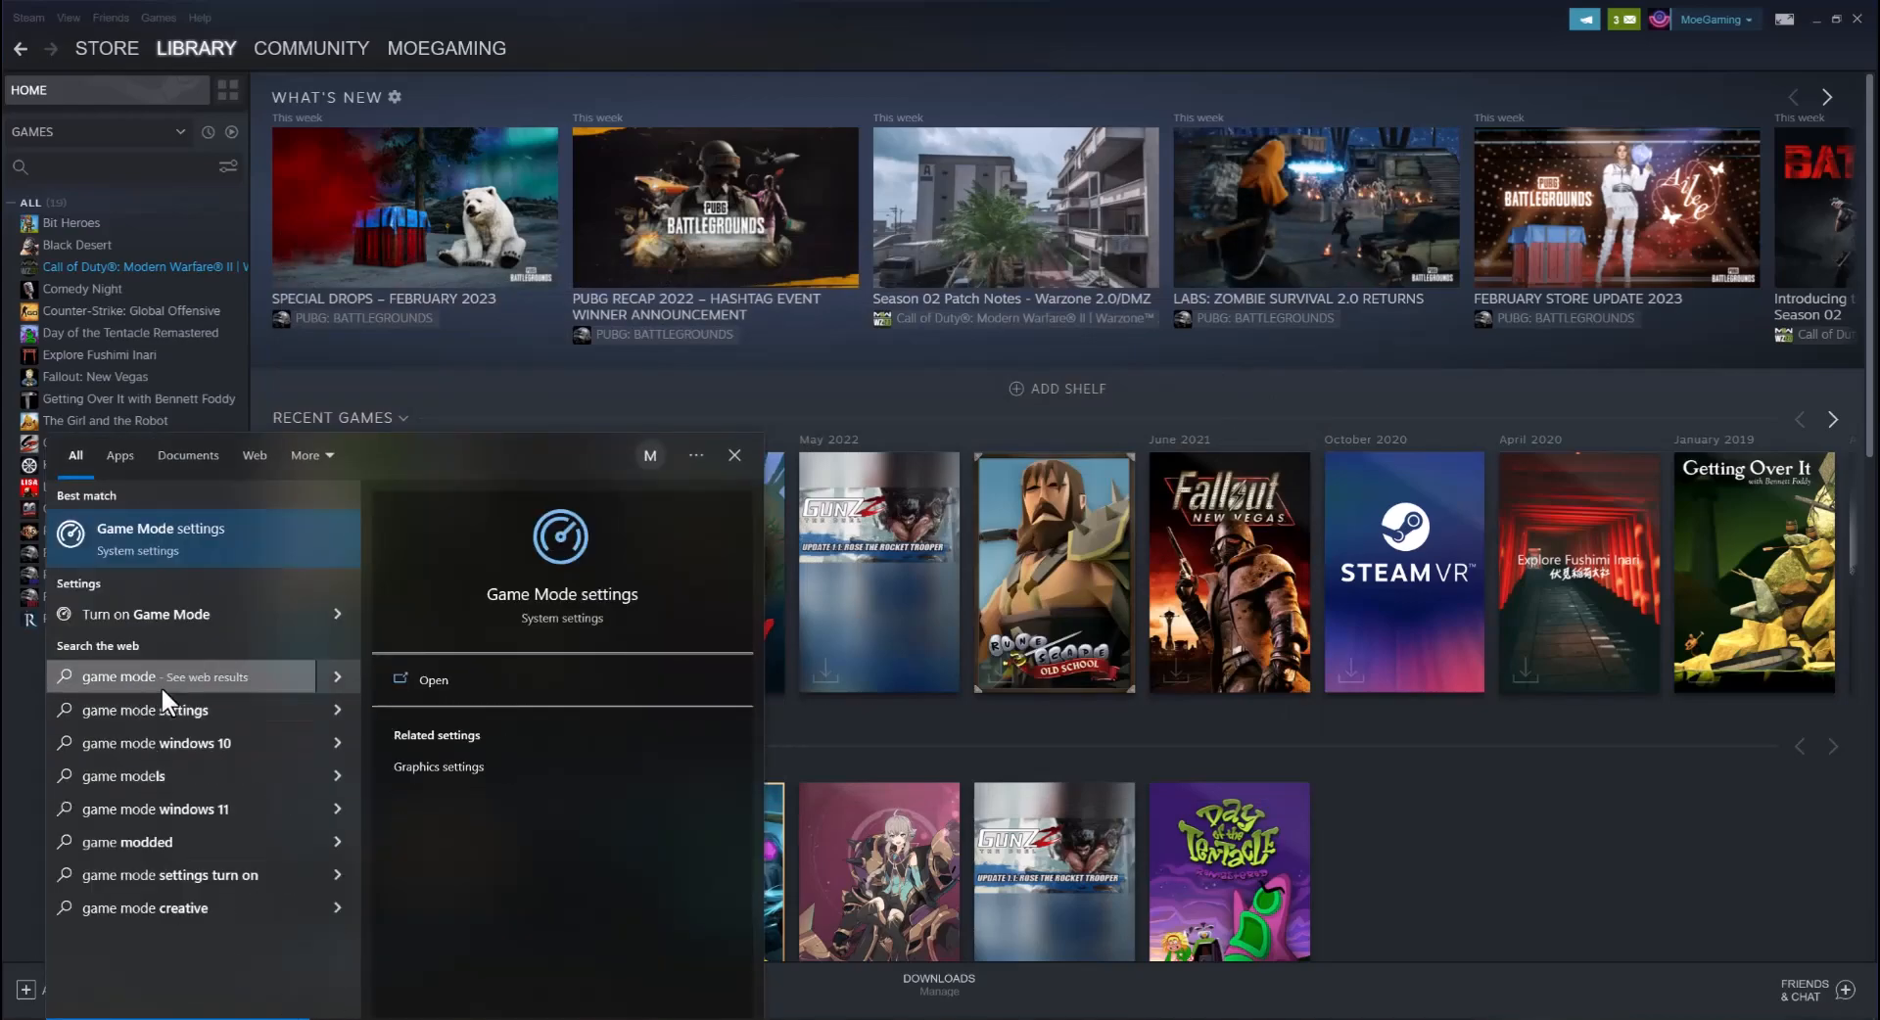
pyautogui.click(433, 680)
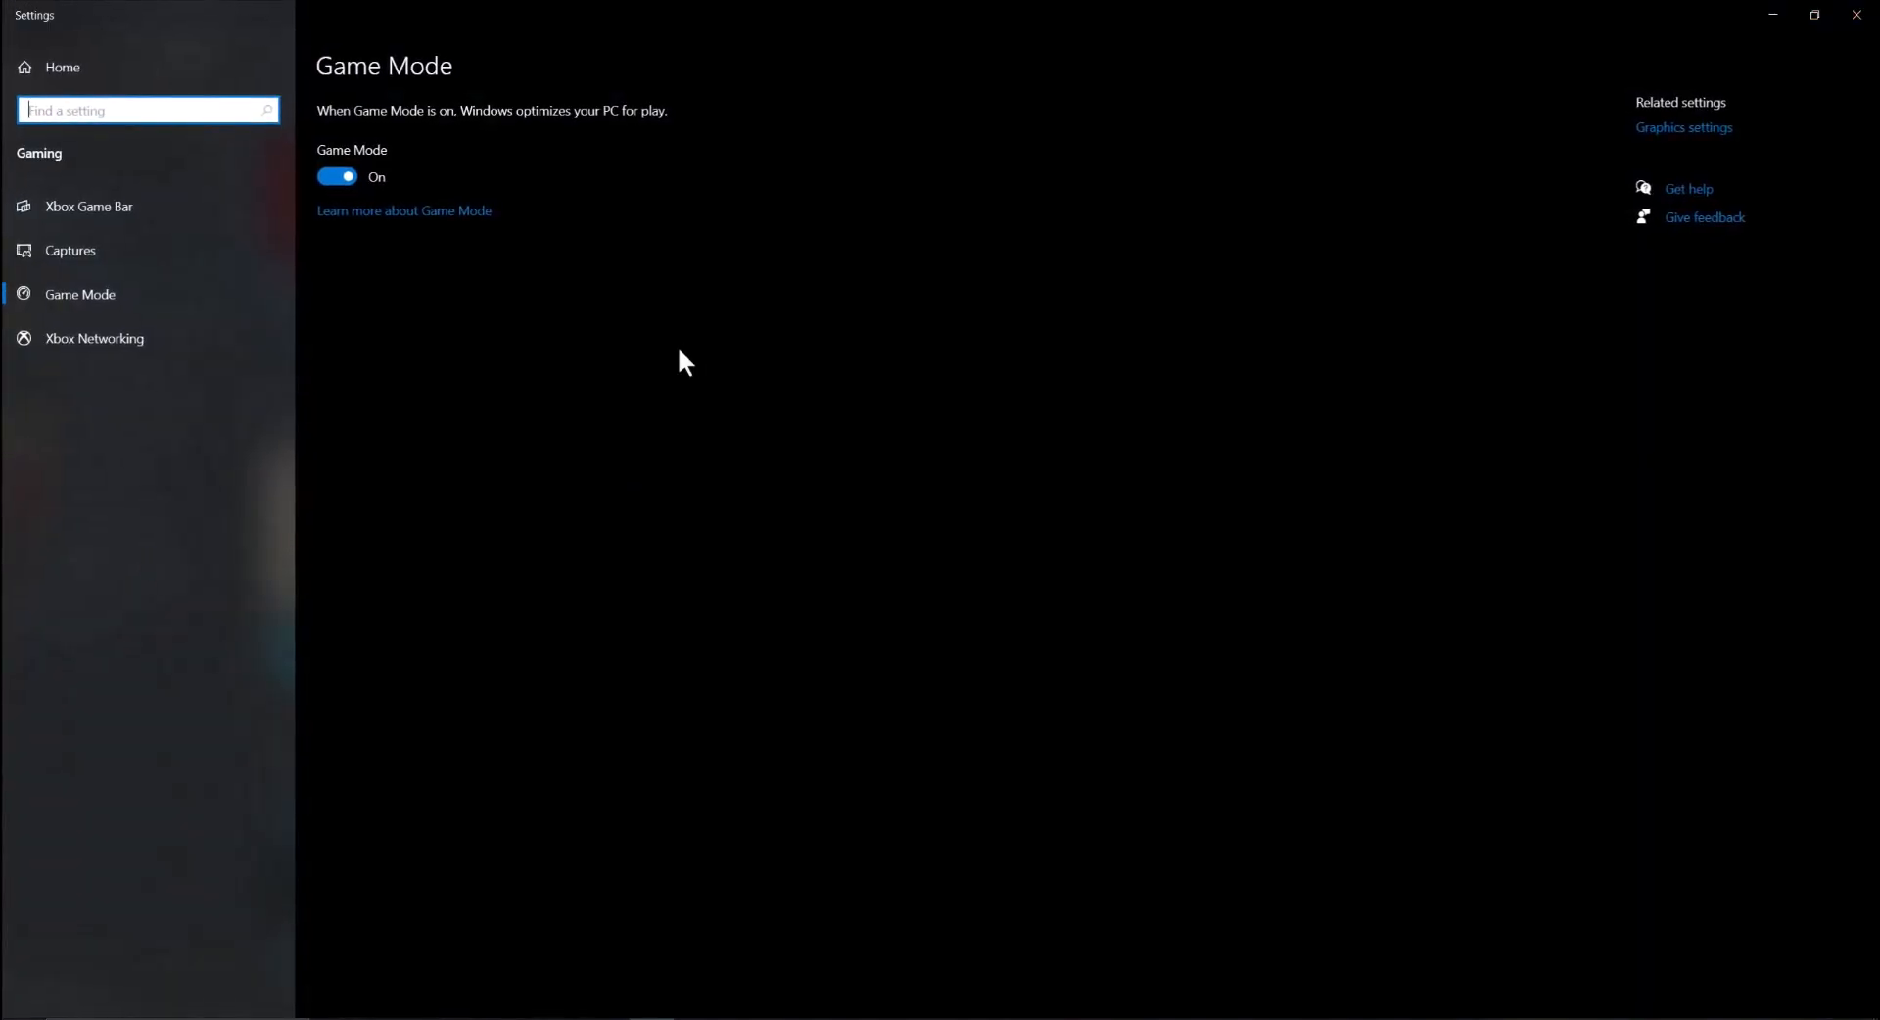
pyautogui.moveTo(375, 173)
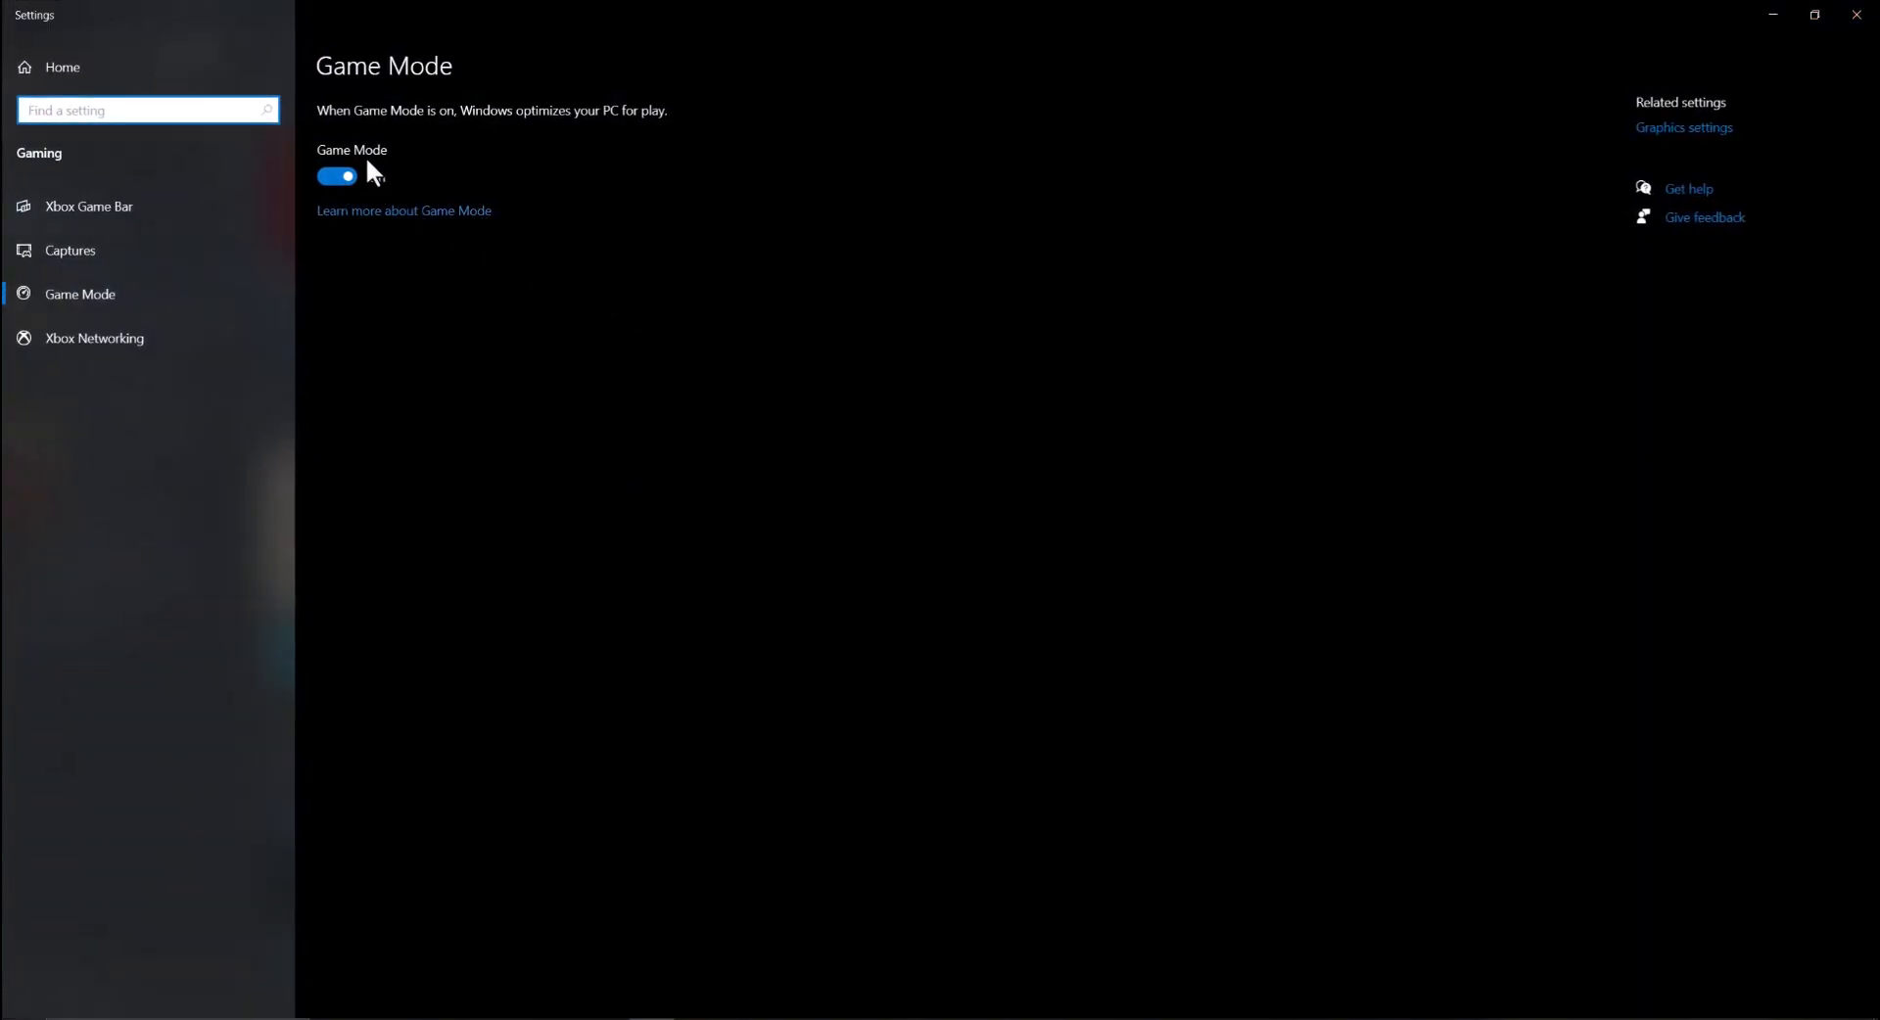
pyautogui.click(1684, 129)
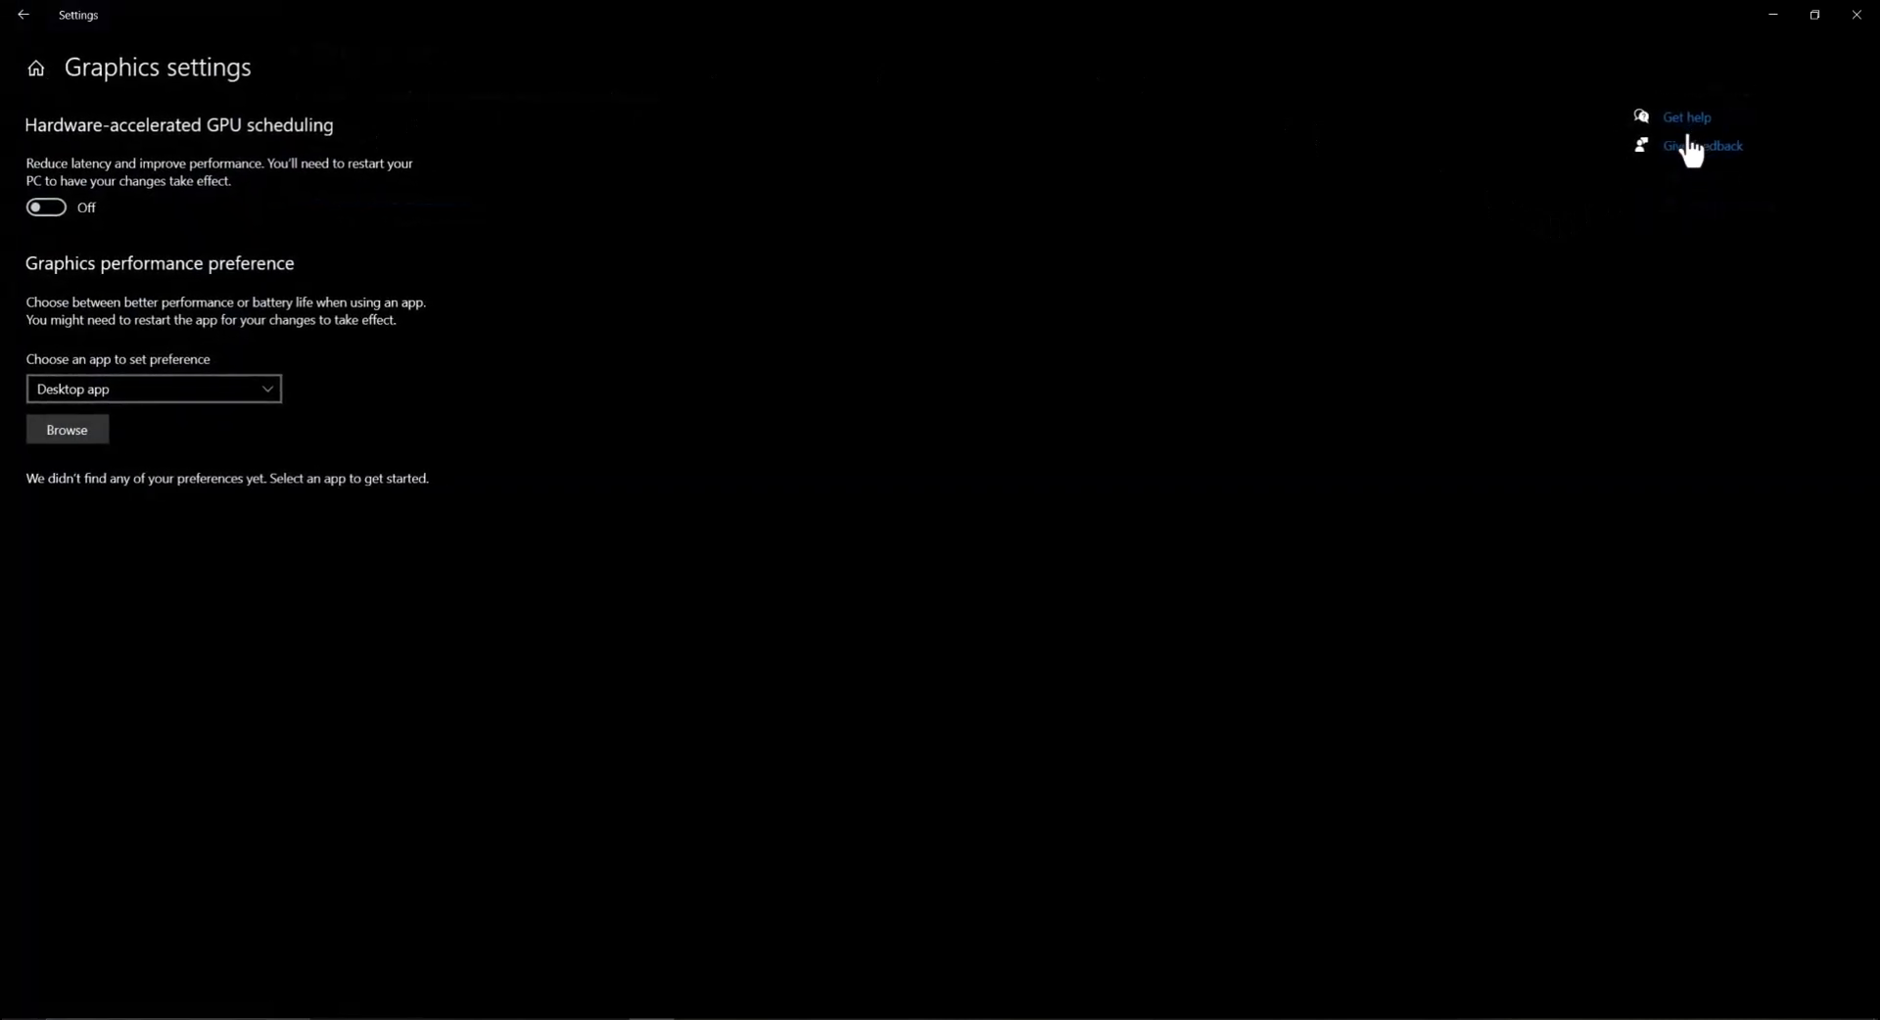
pyautogui.moveTo(1672, 107)
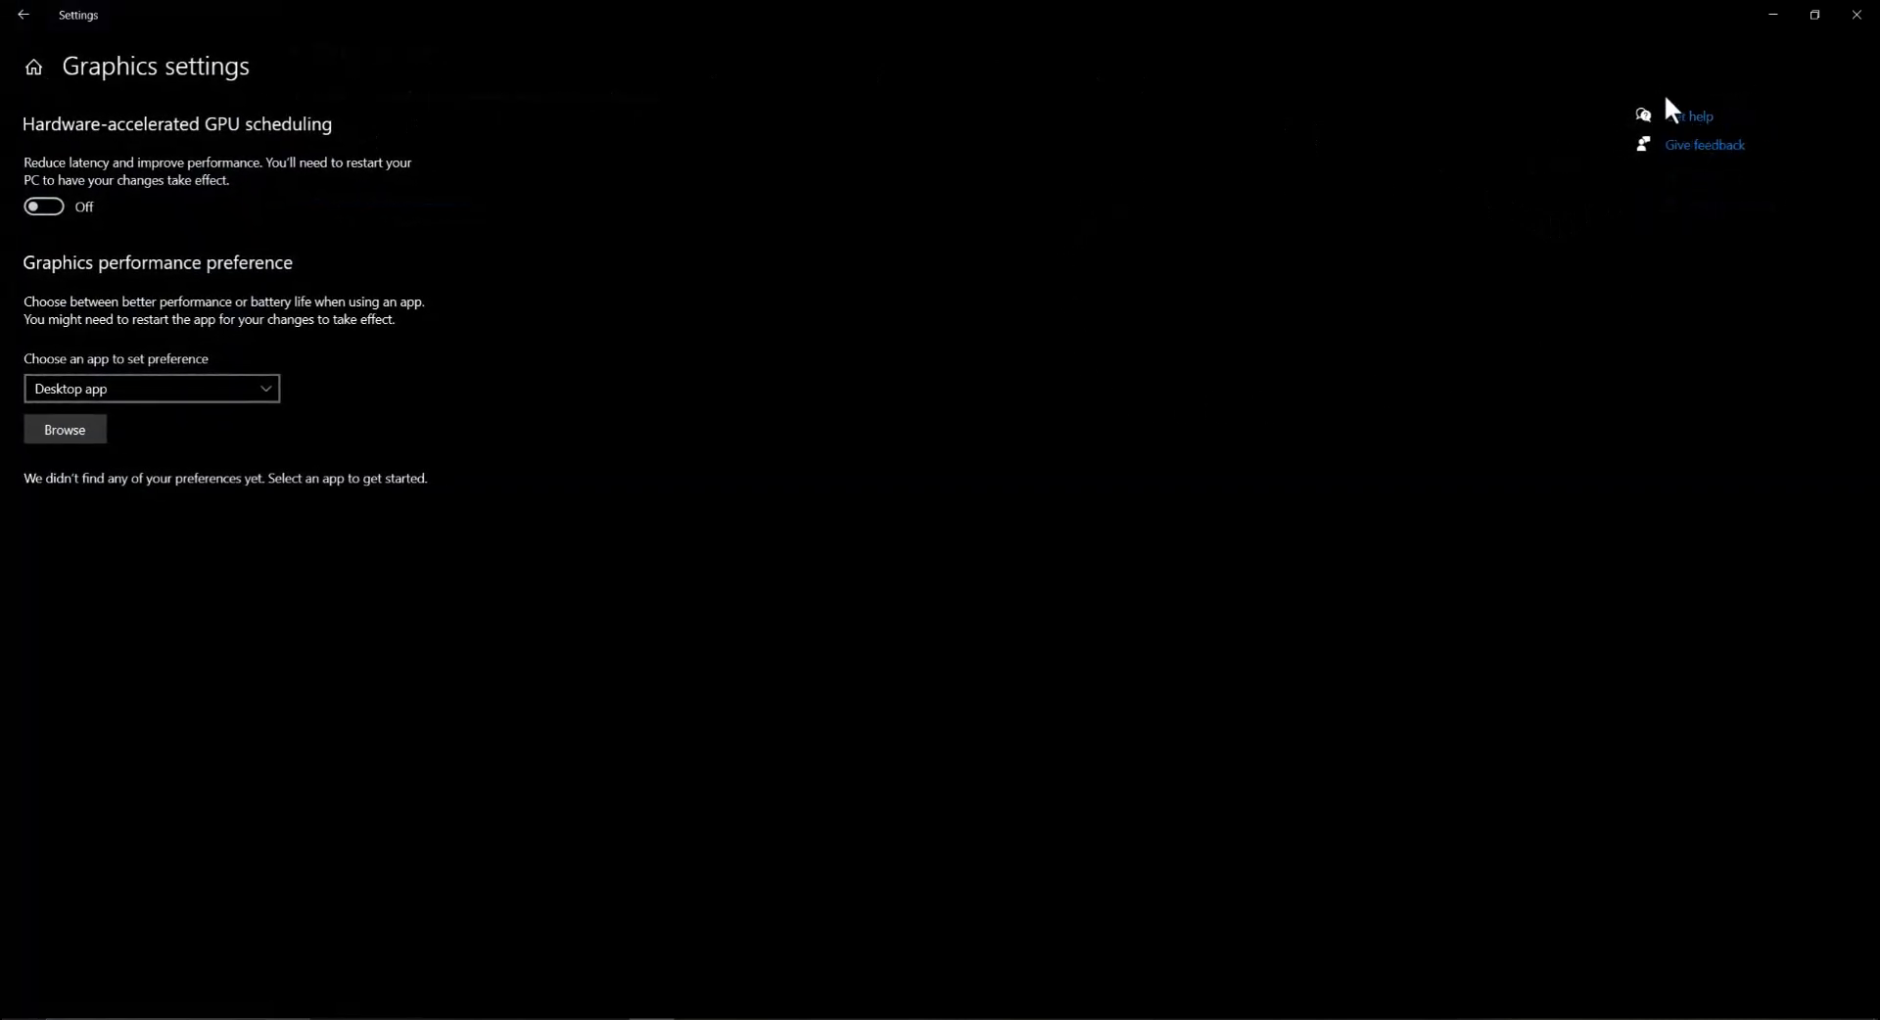
pyautogui.moveTo(198, 357)
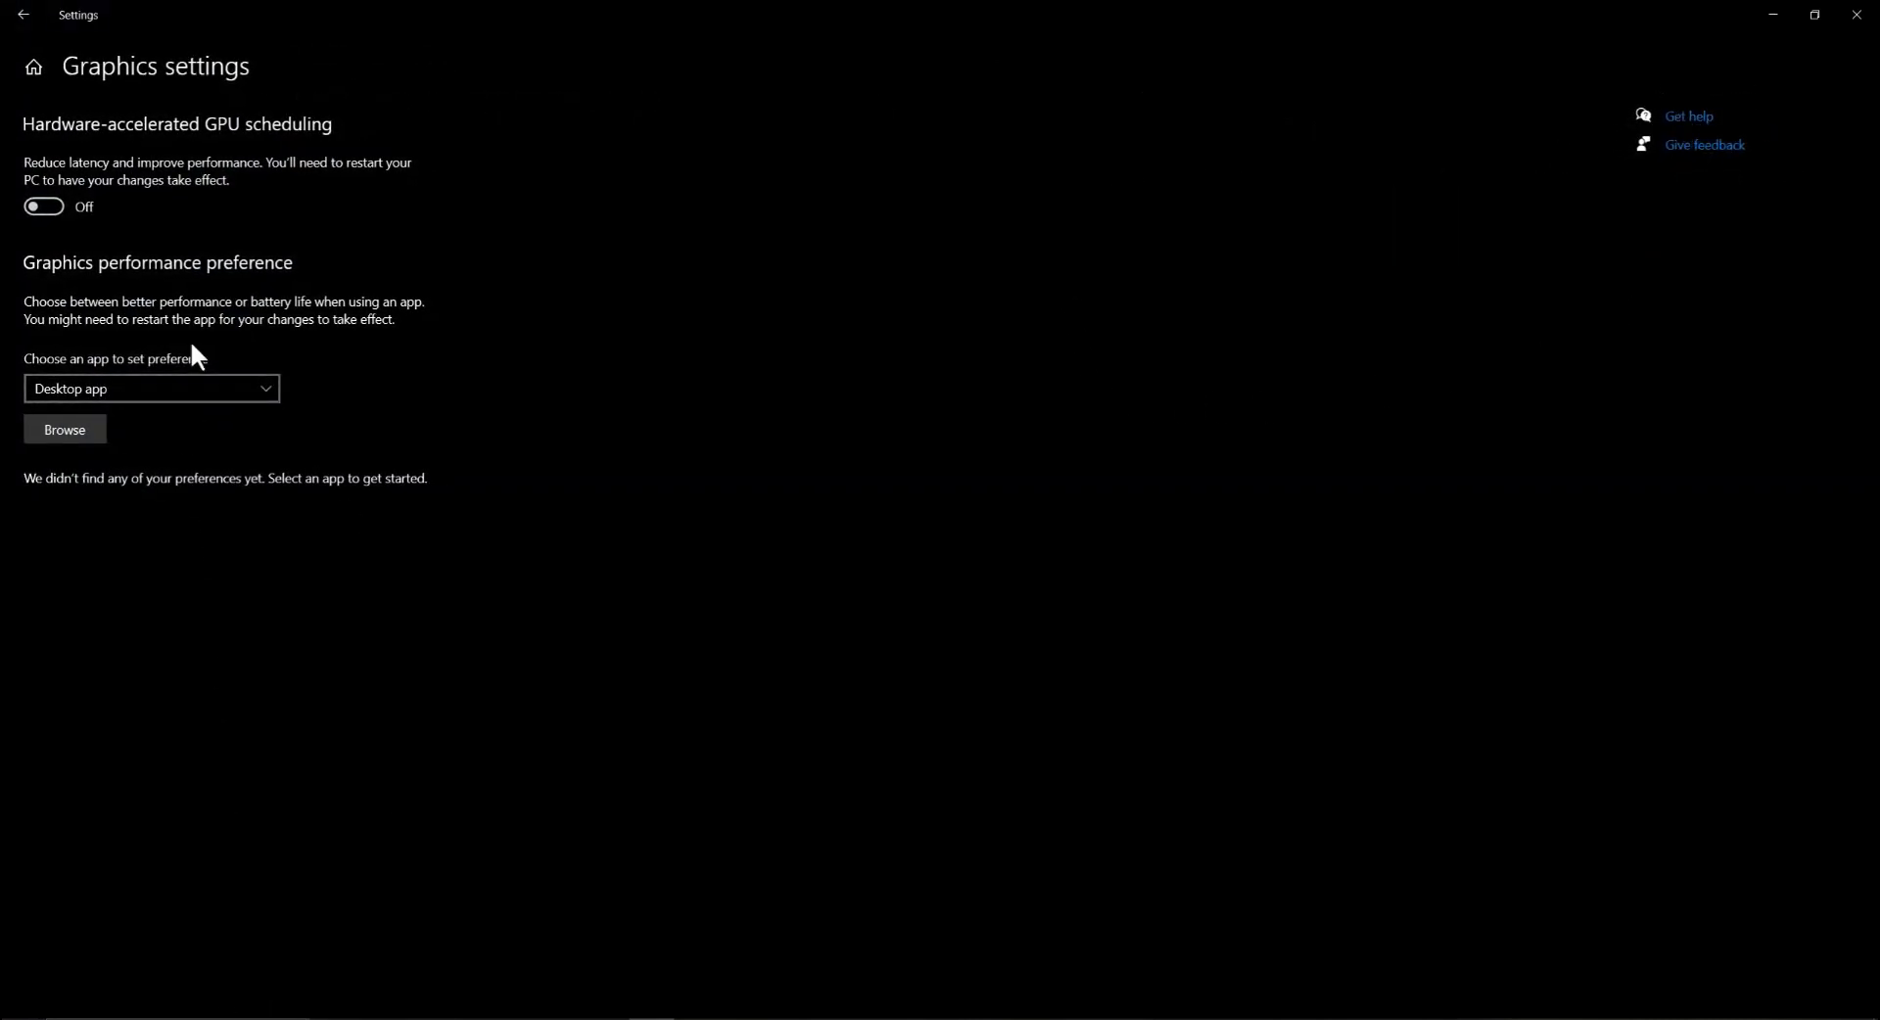
pyautogui.moveTo(252, 930)
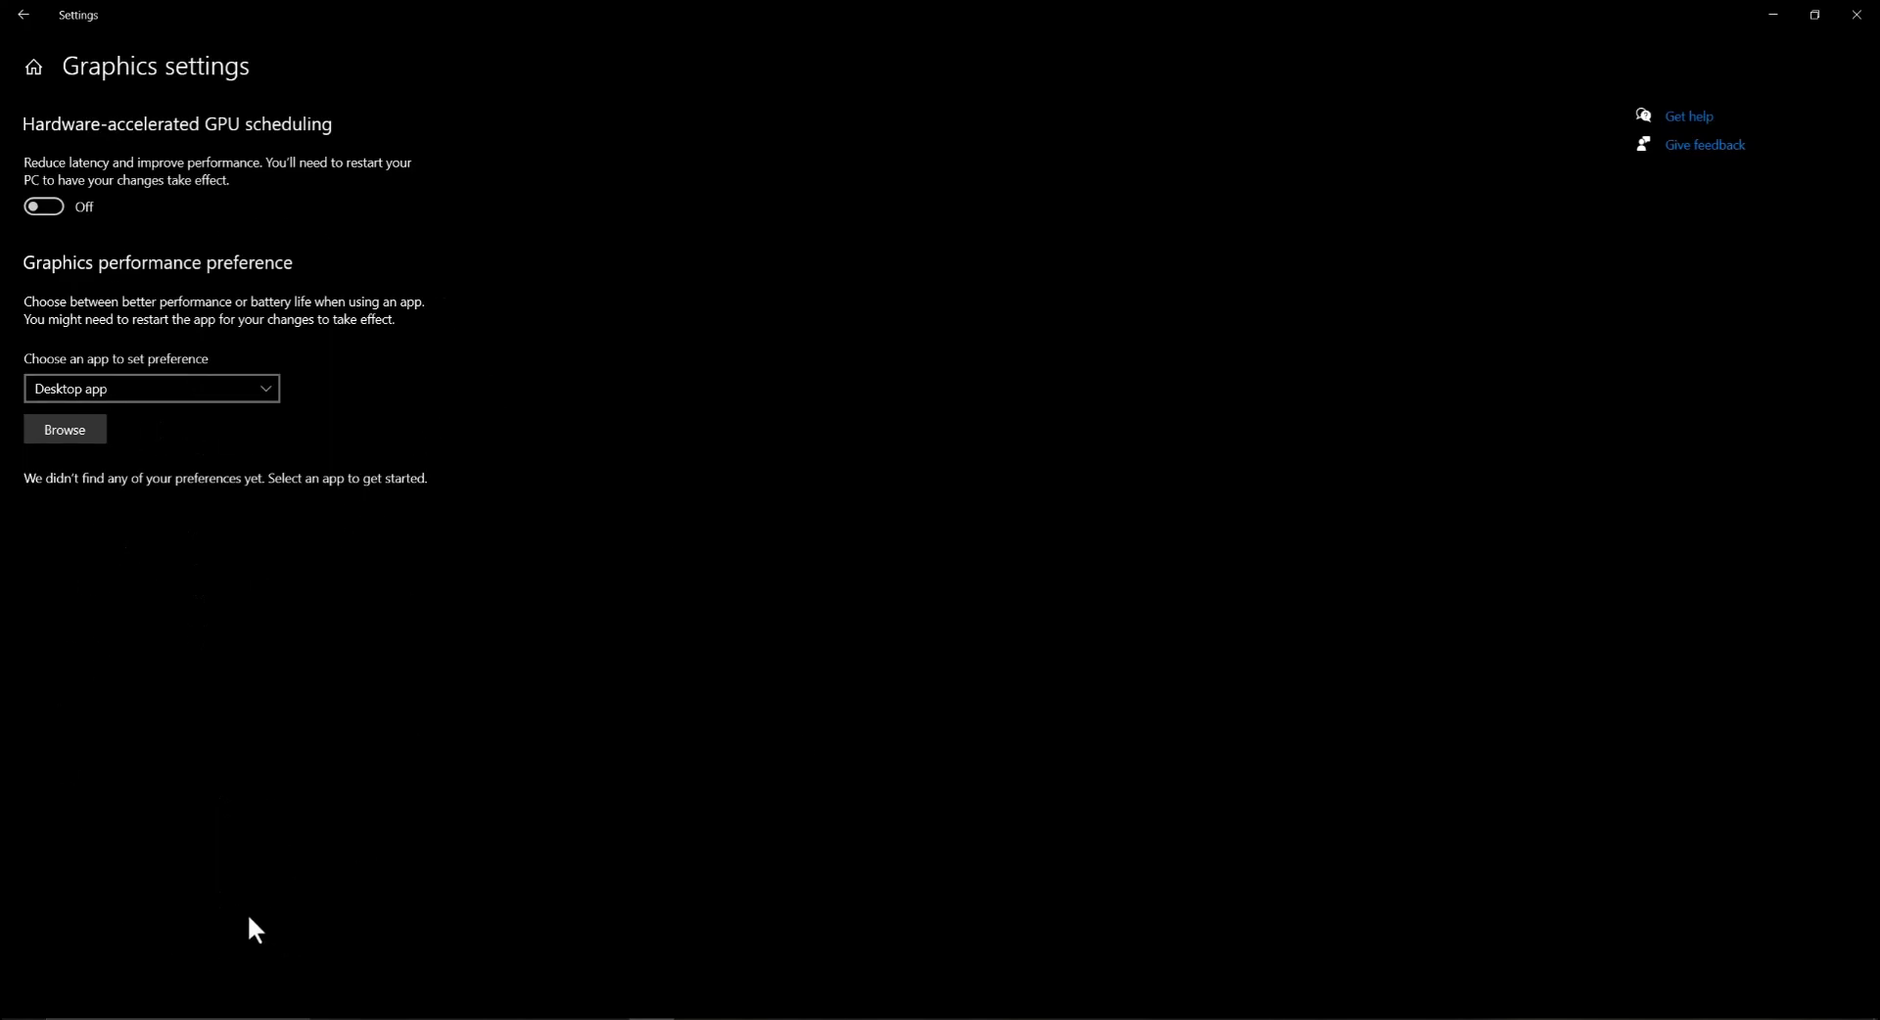
pyautogui.moveTo(177, 674)
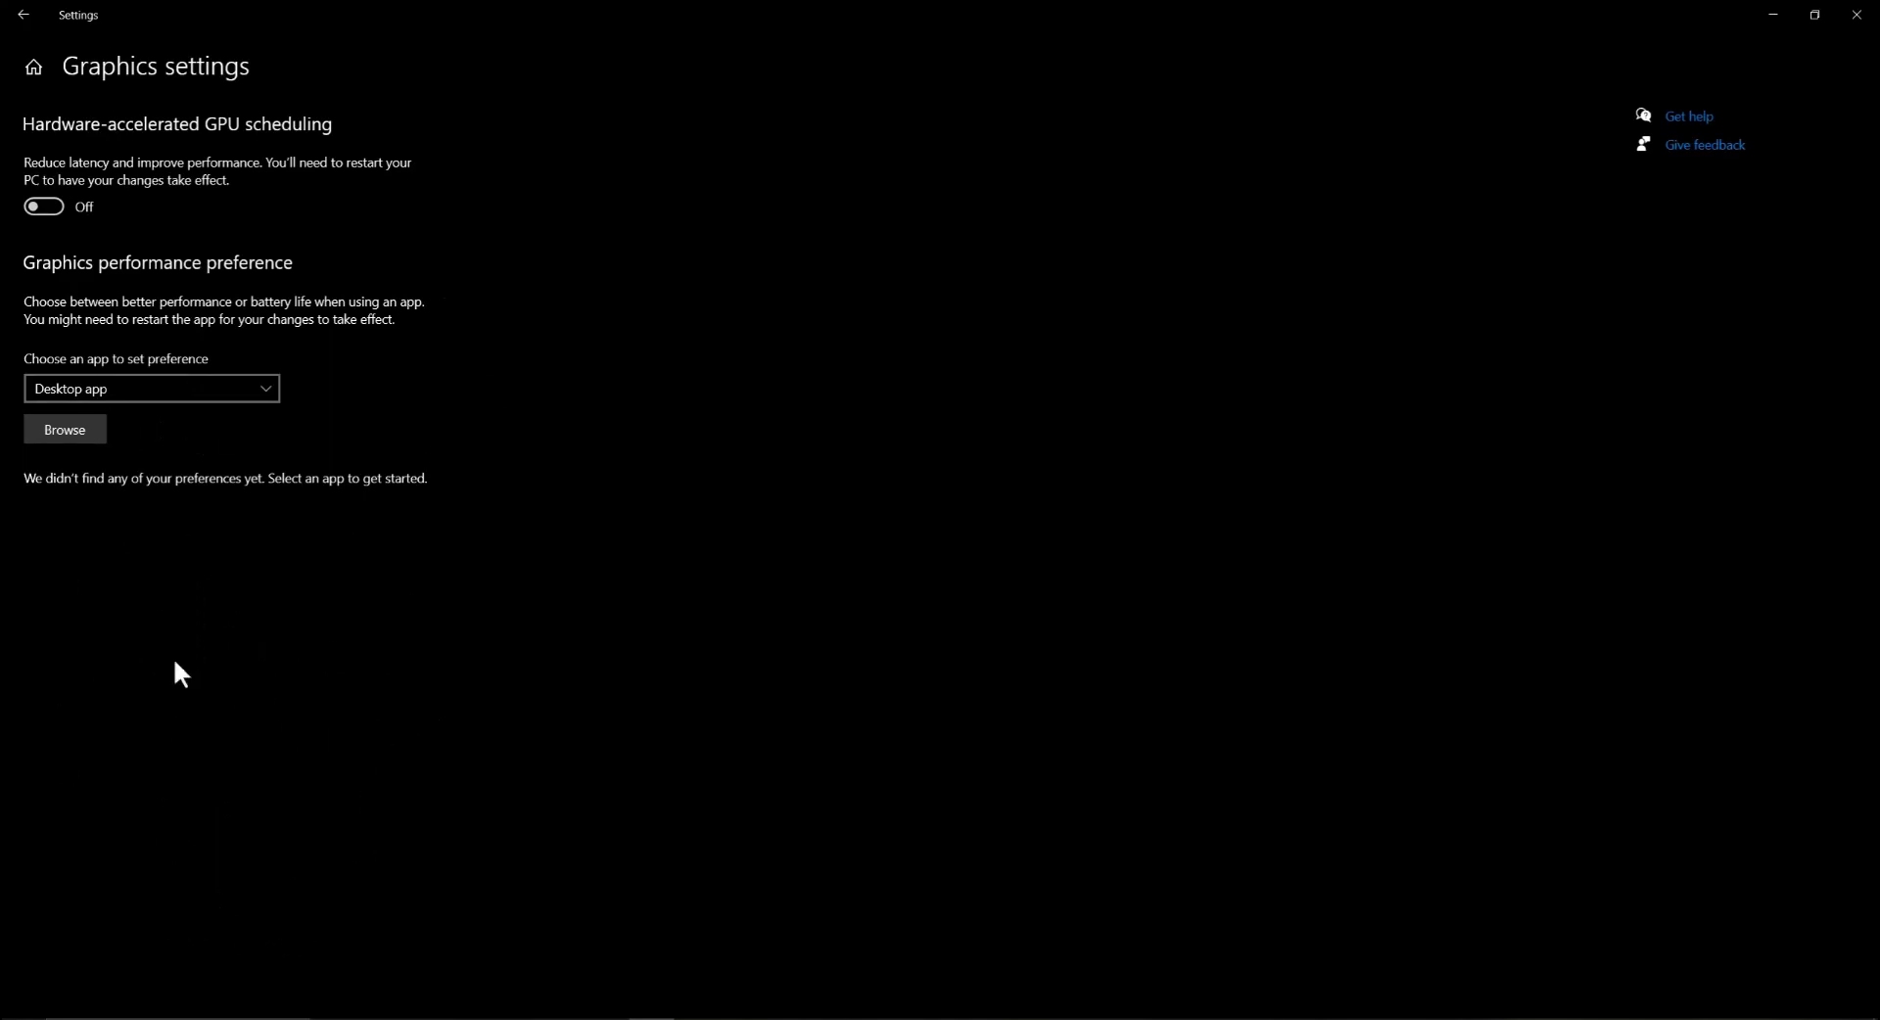
pyautogui.moveTo(43, 207)
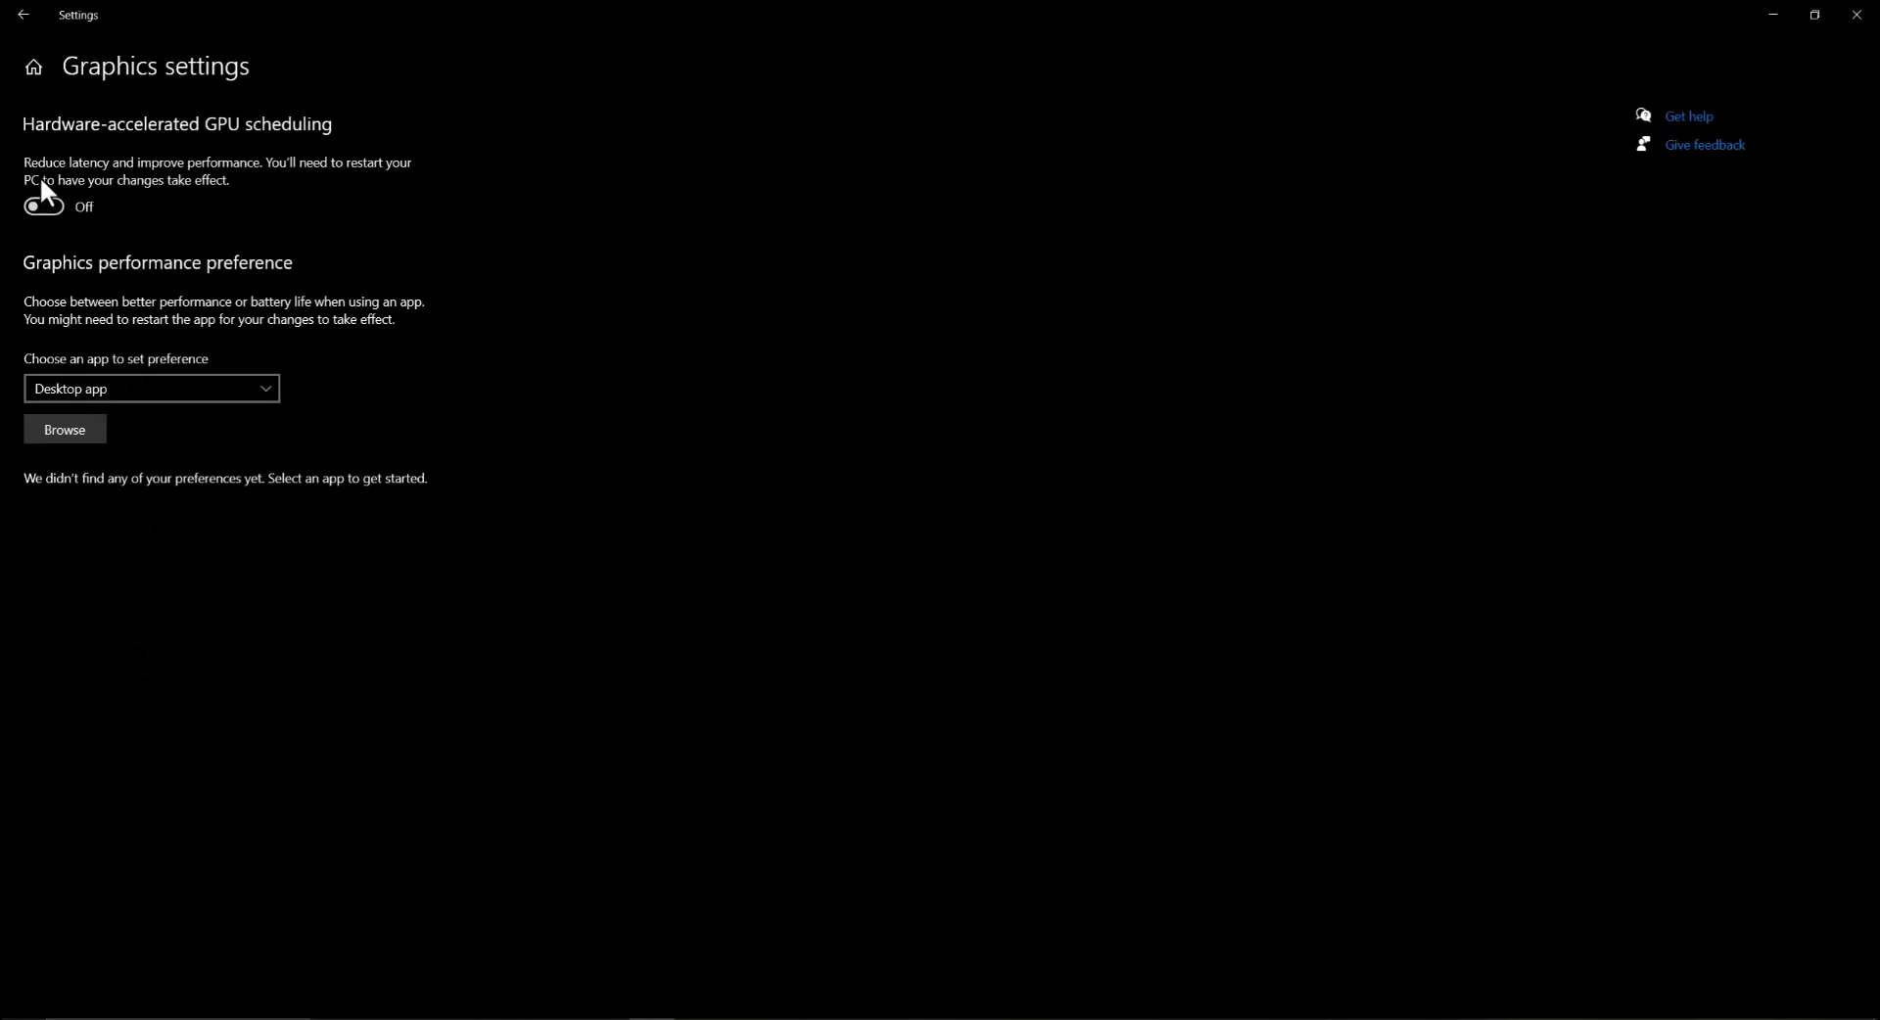
pyautogui.moveTo(106, 134)
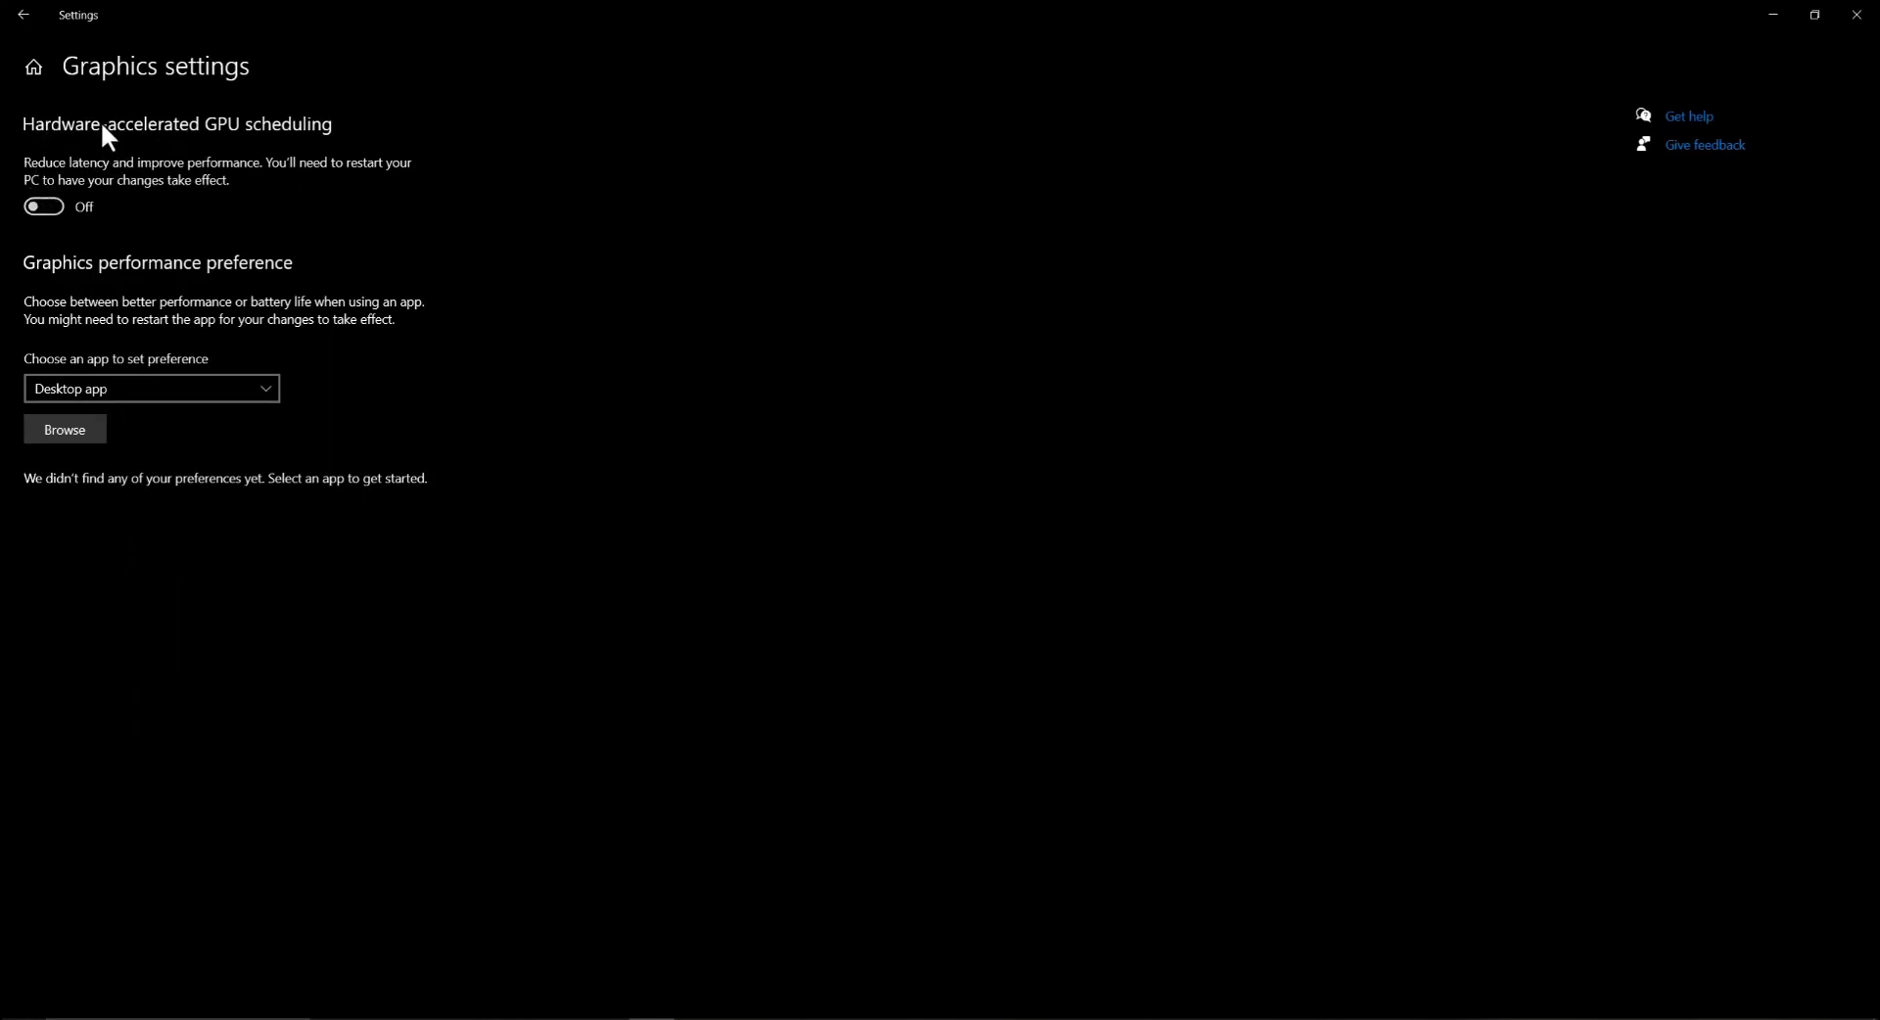
pyautogui.moveTo(119, 182)
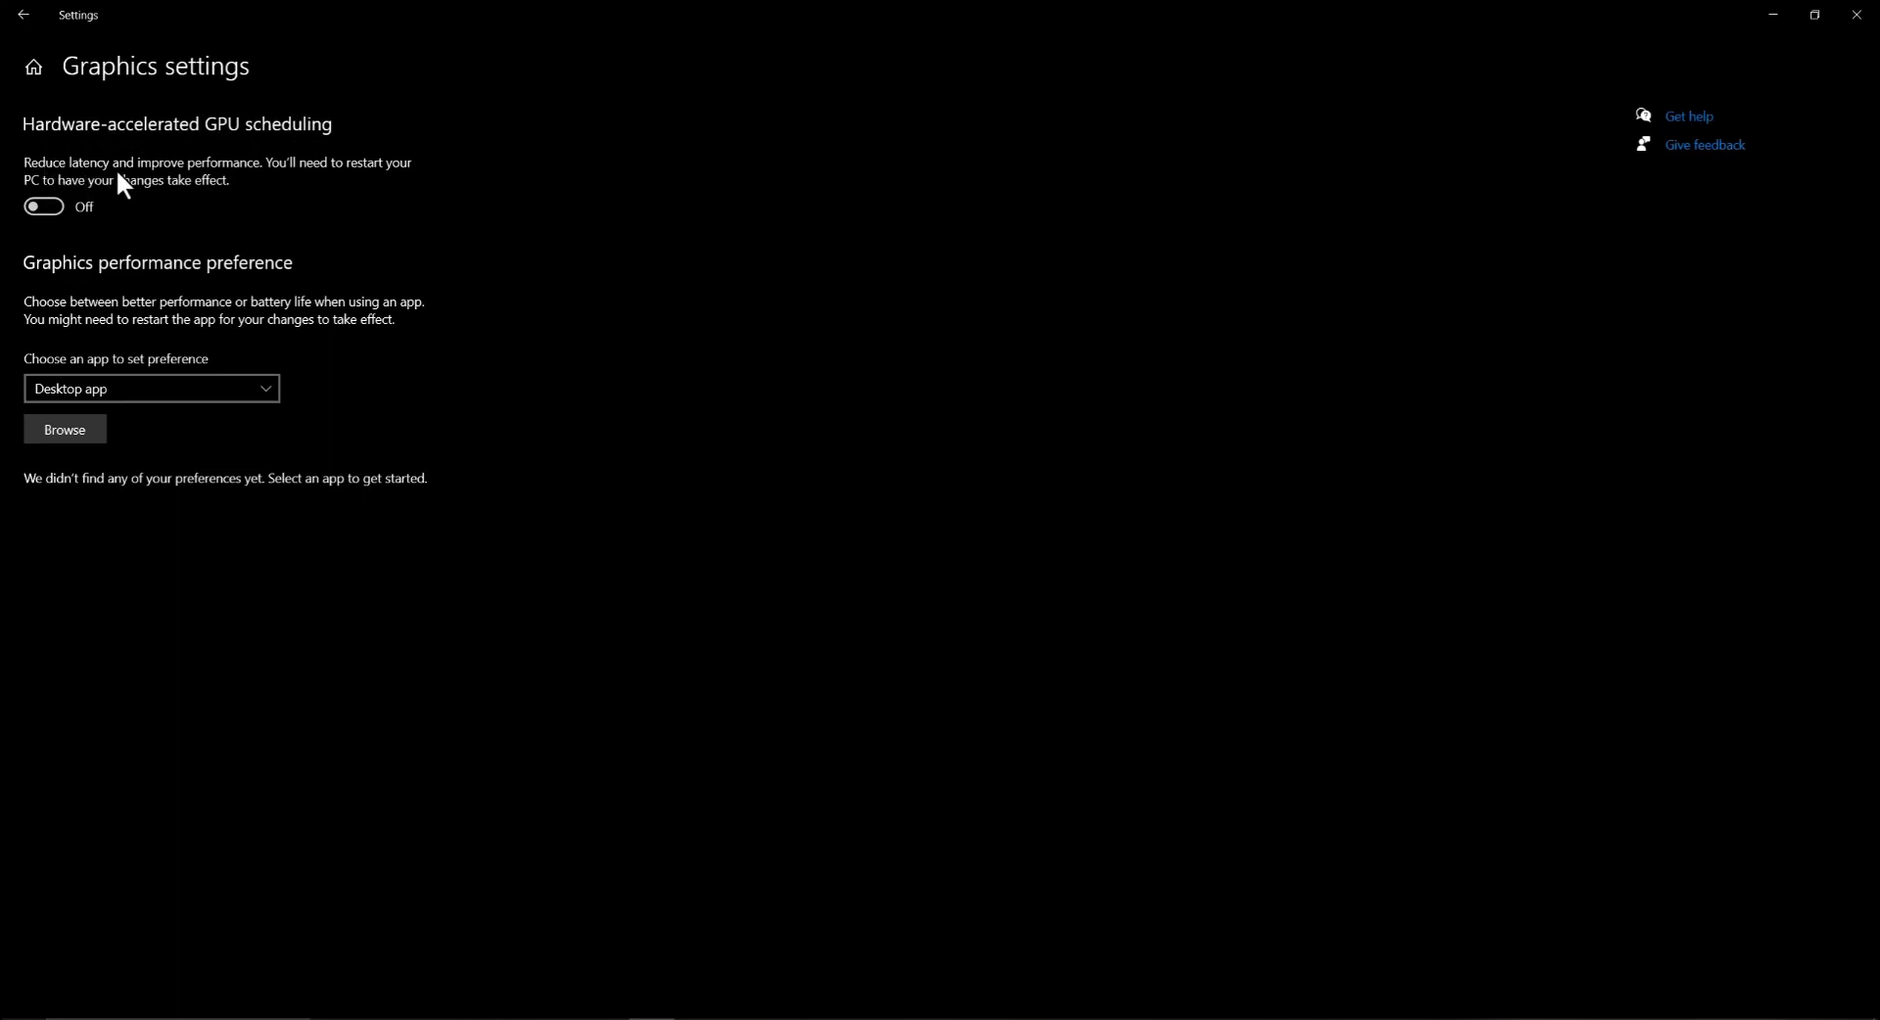
pyautogui.moveTo(141, 200)
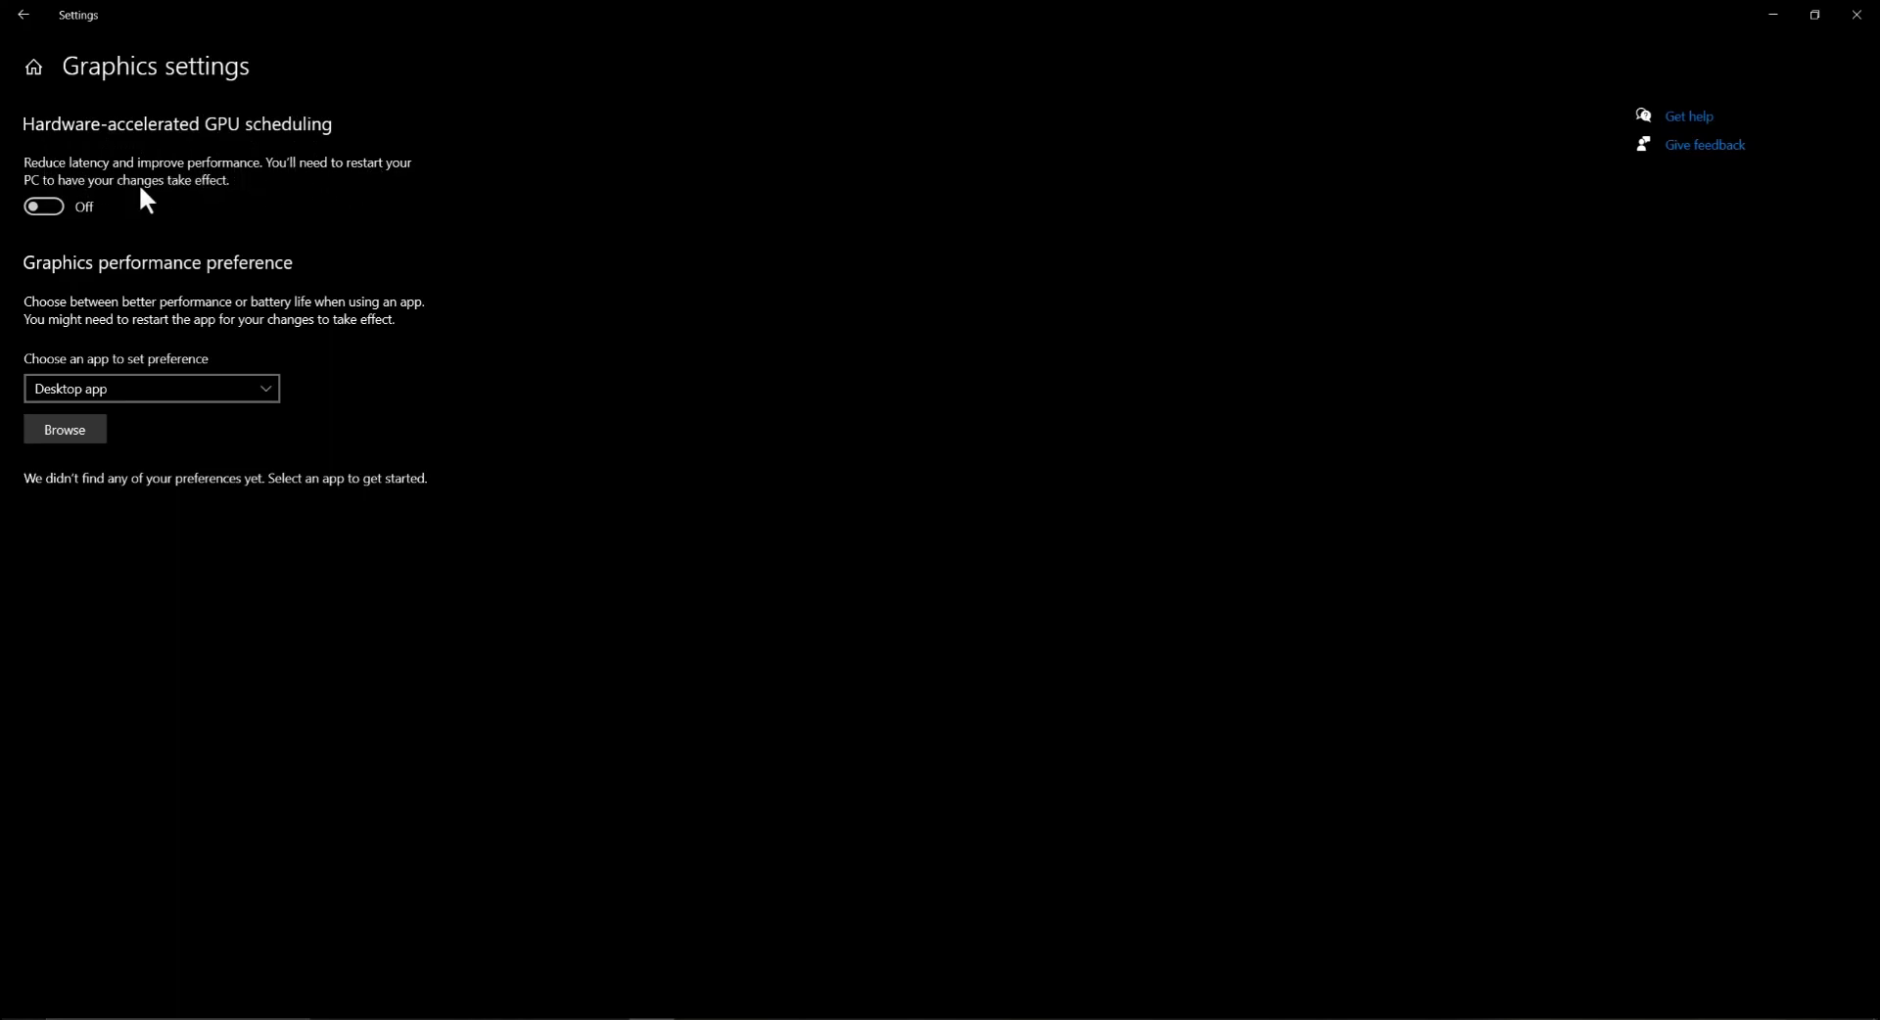
pyautogui.moveTo(44, 207)
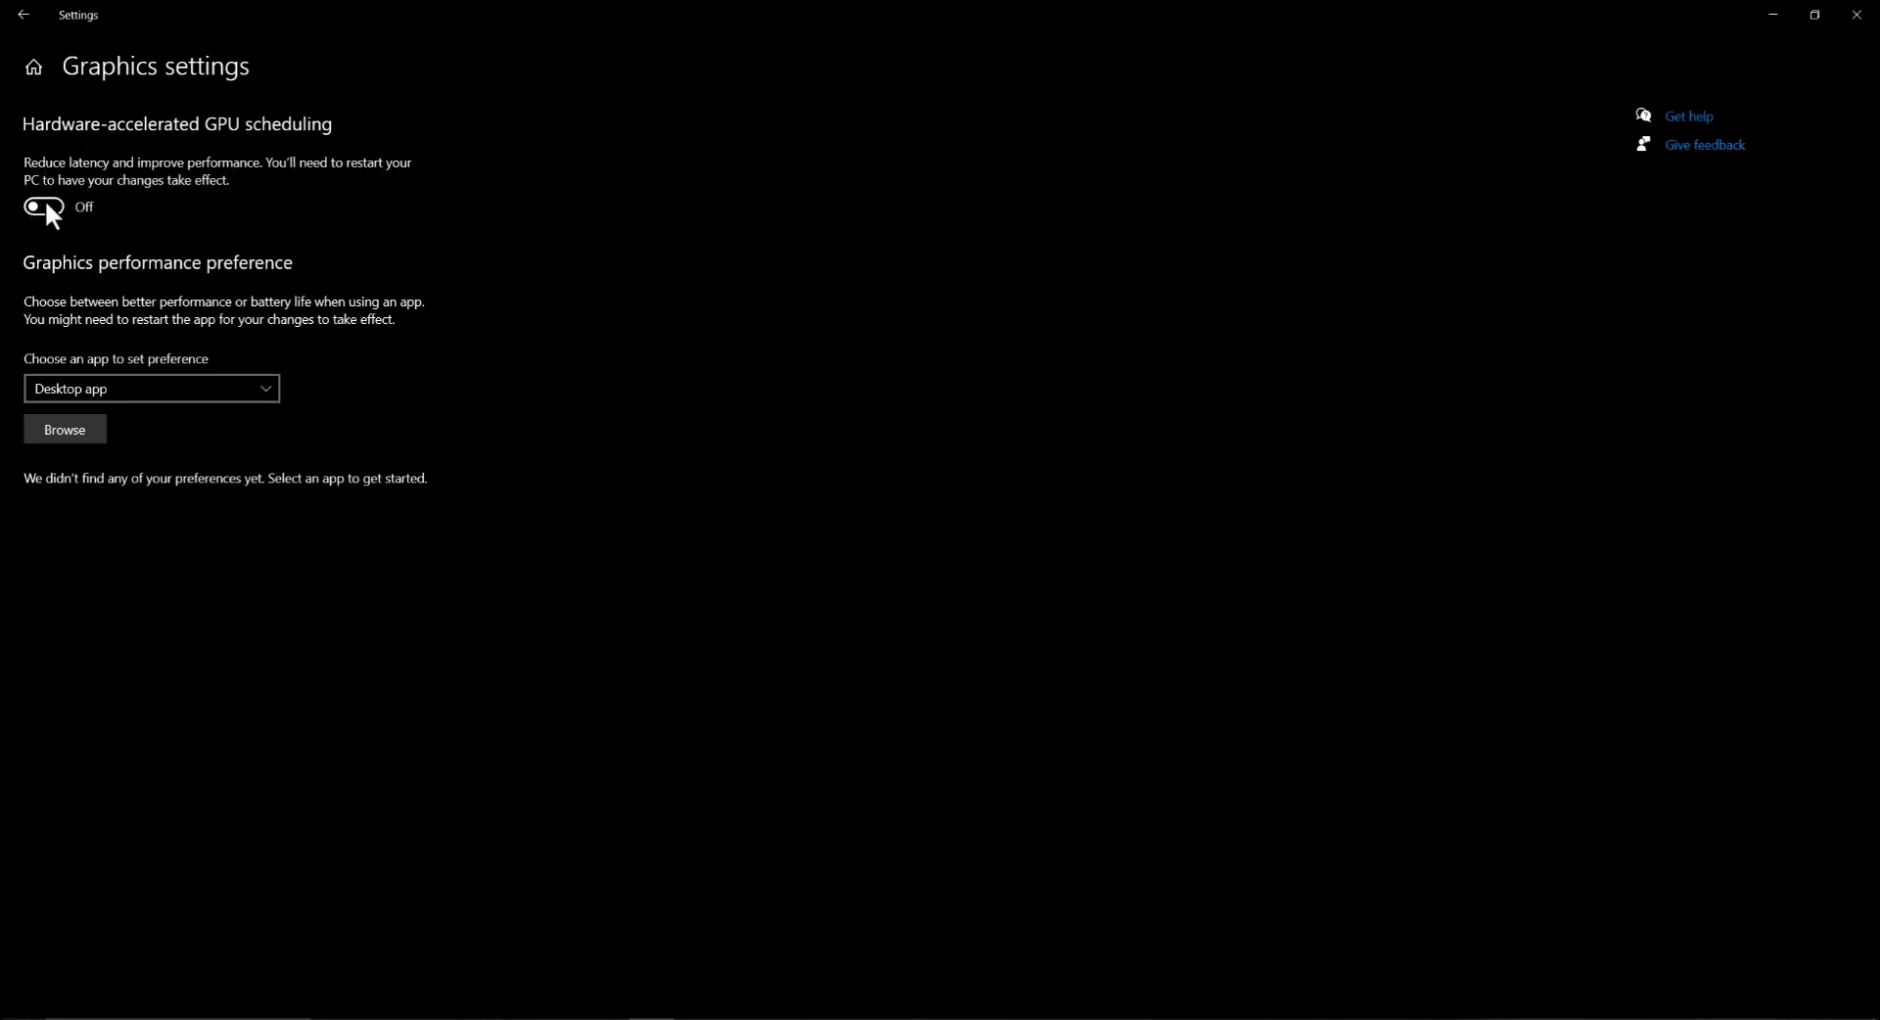
pyautogui.moveTo(1634, 226)
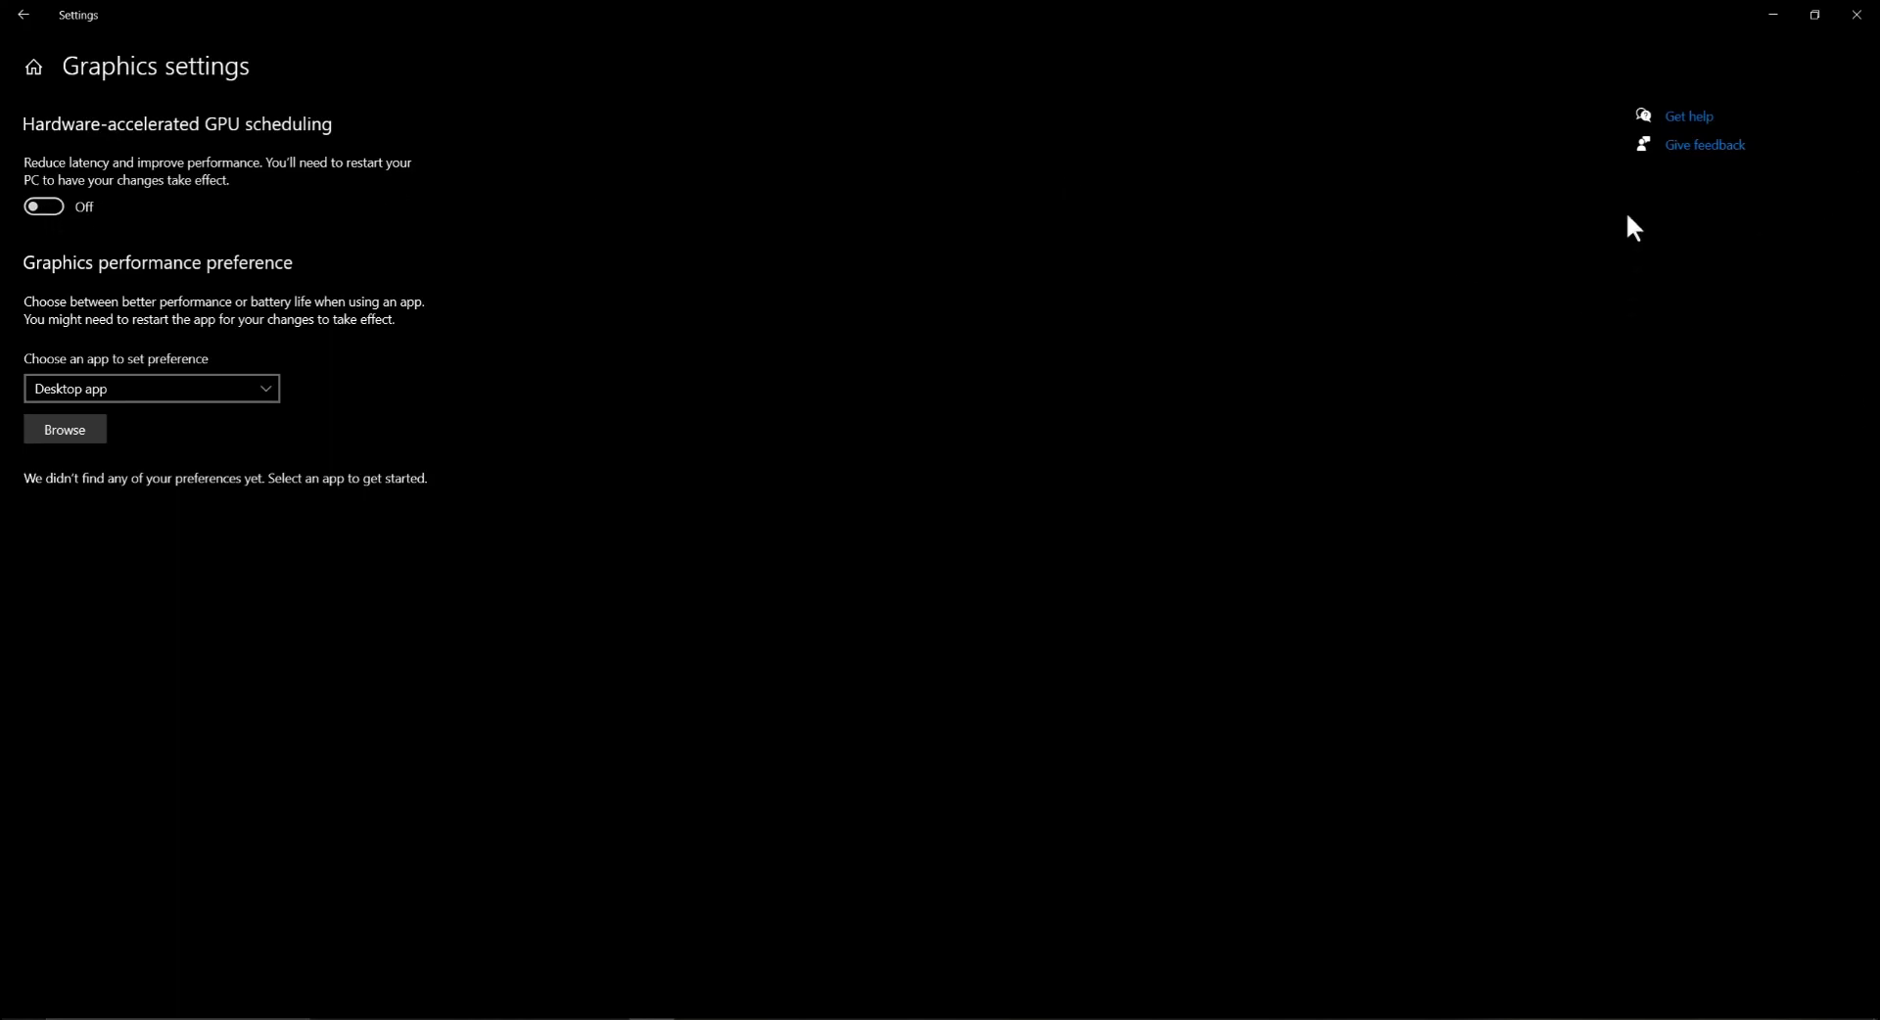
pyautogui.moveTo(1858, 14)
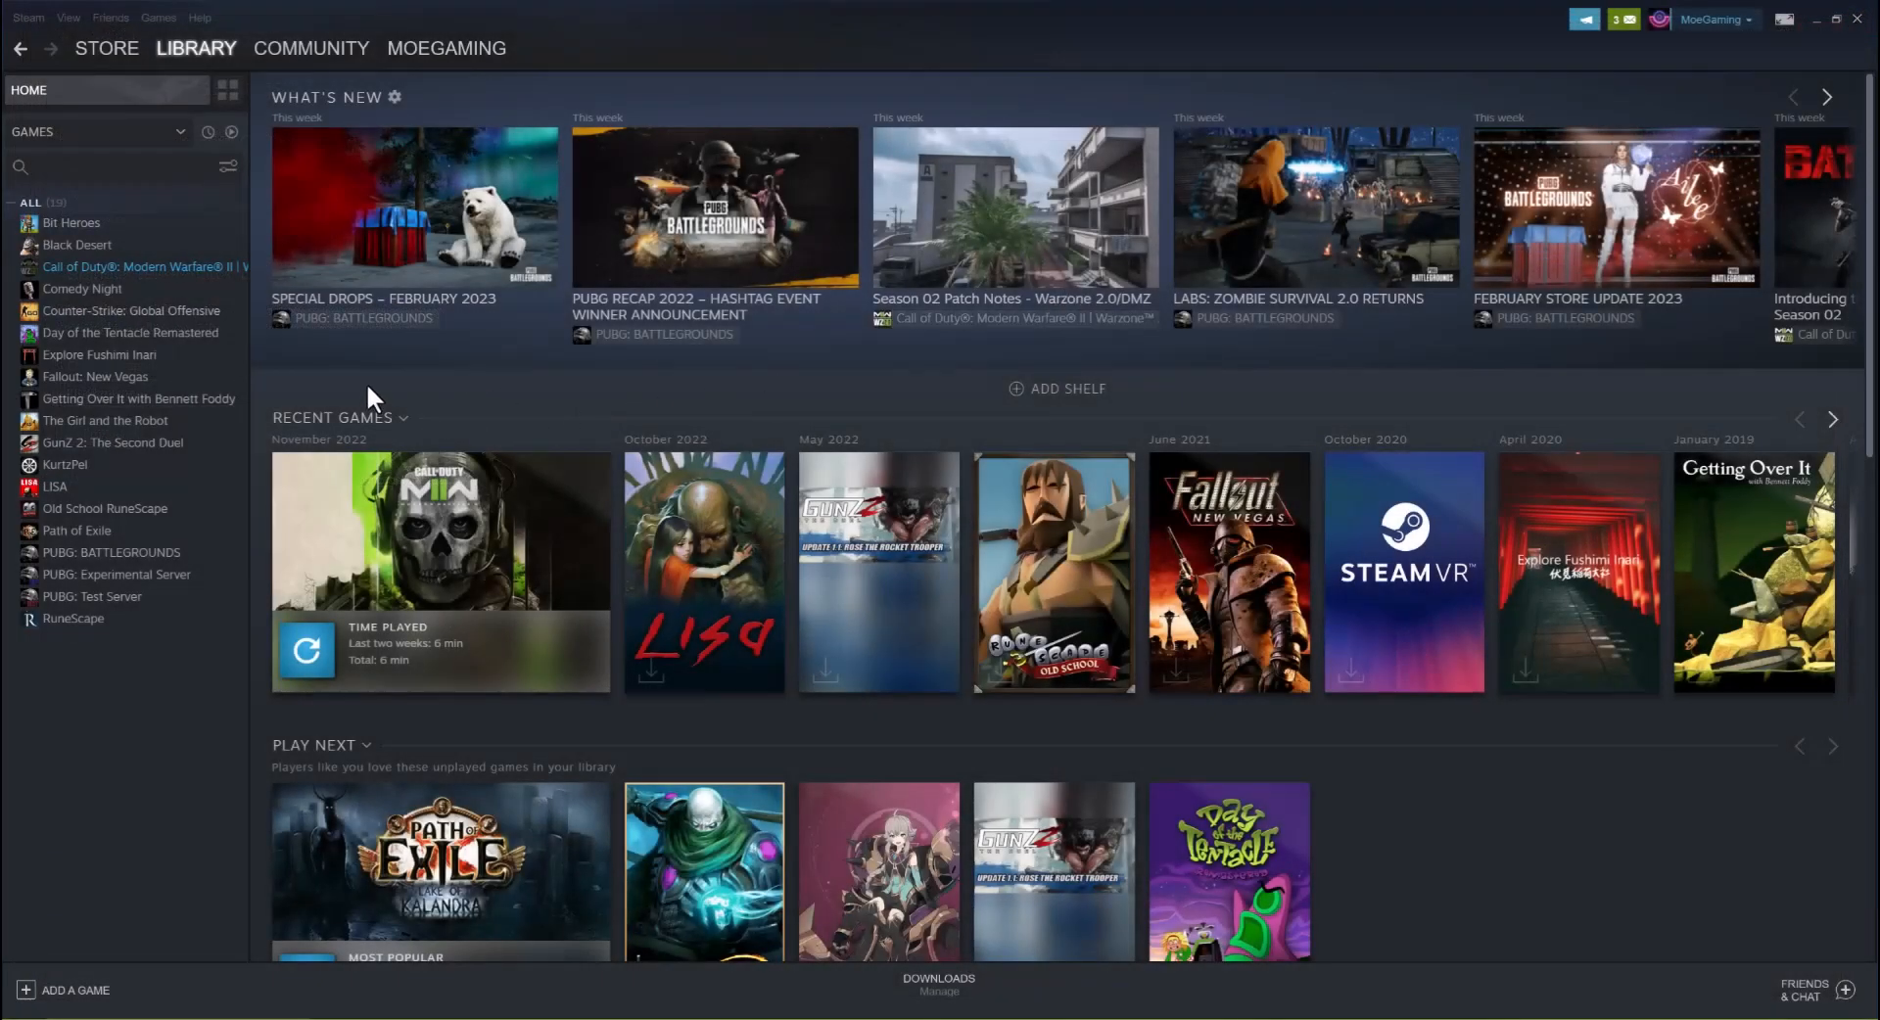
# Step: Bring up the options menu for Call of Duty in the Steam library
pyautogui.rightClick(135, 266)
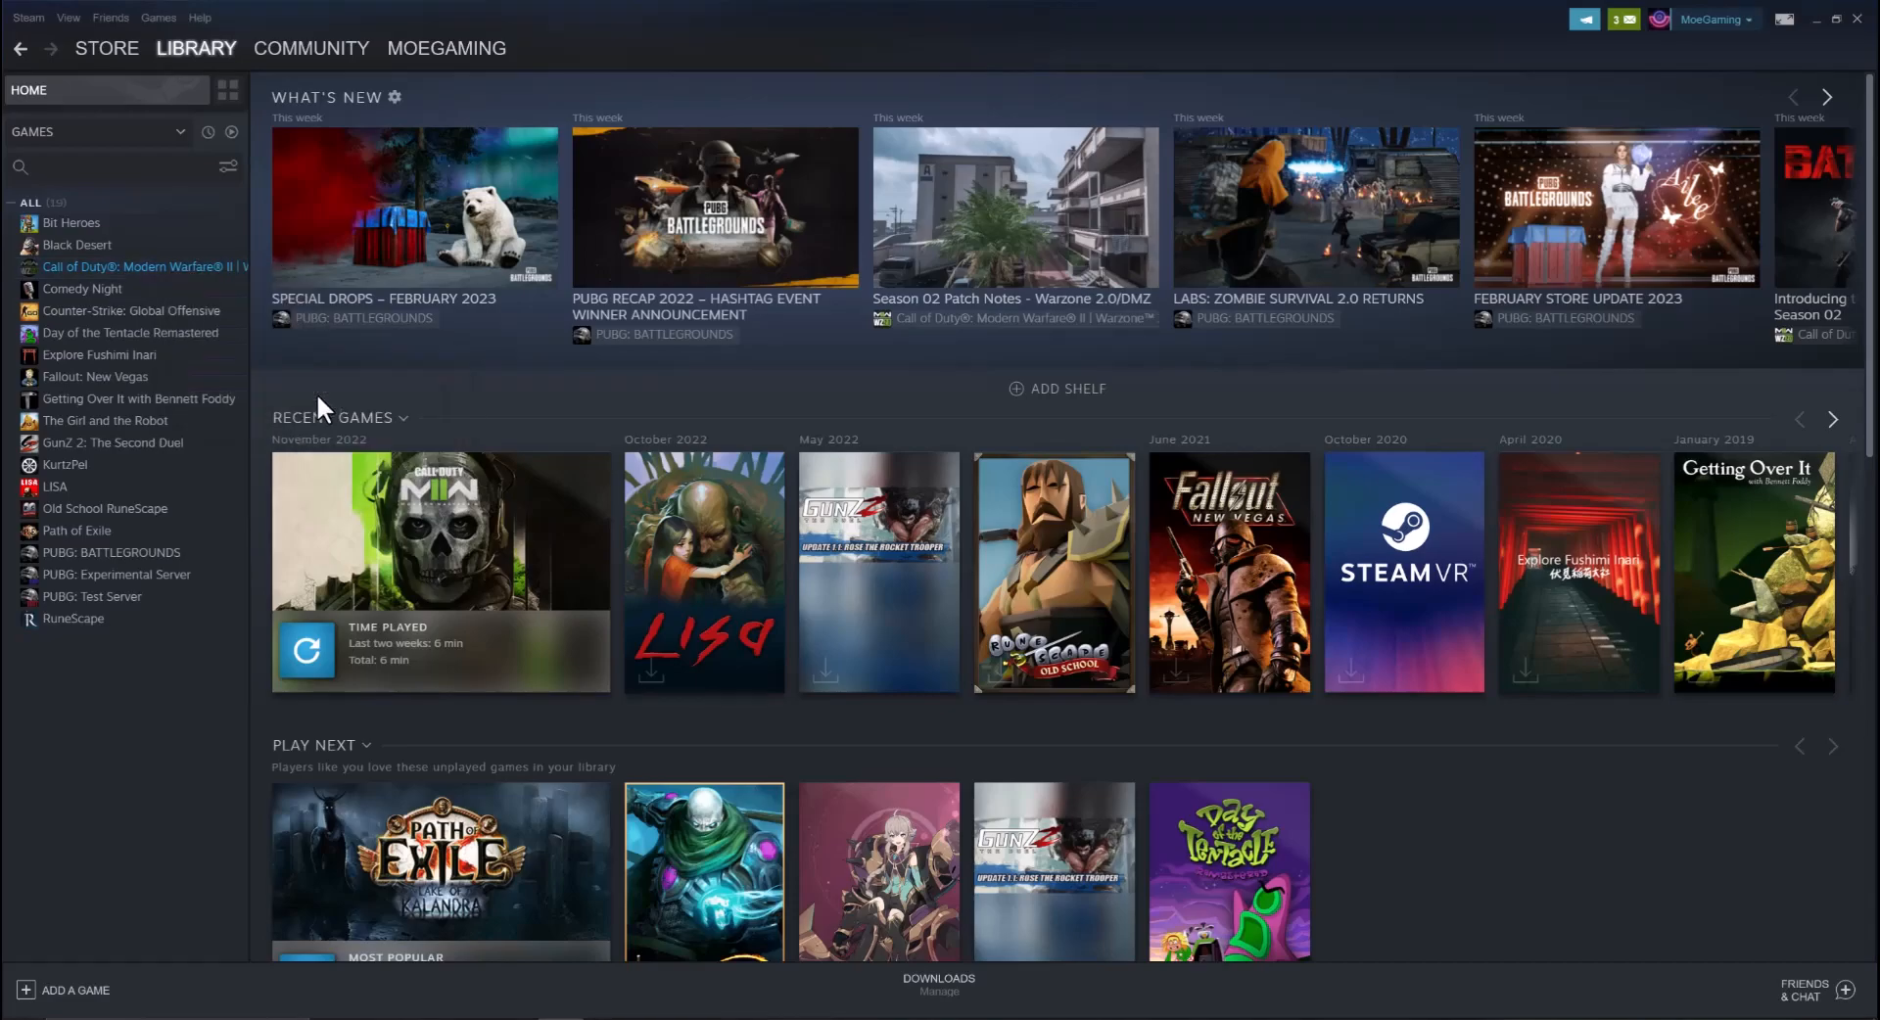
pyautogui.moveTo(495, 945)
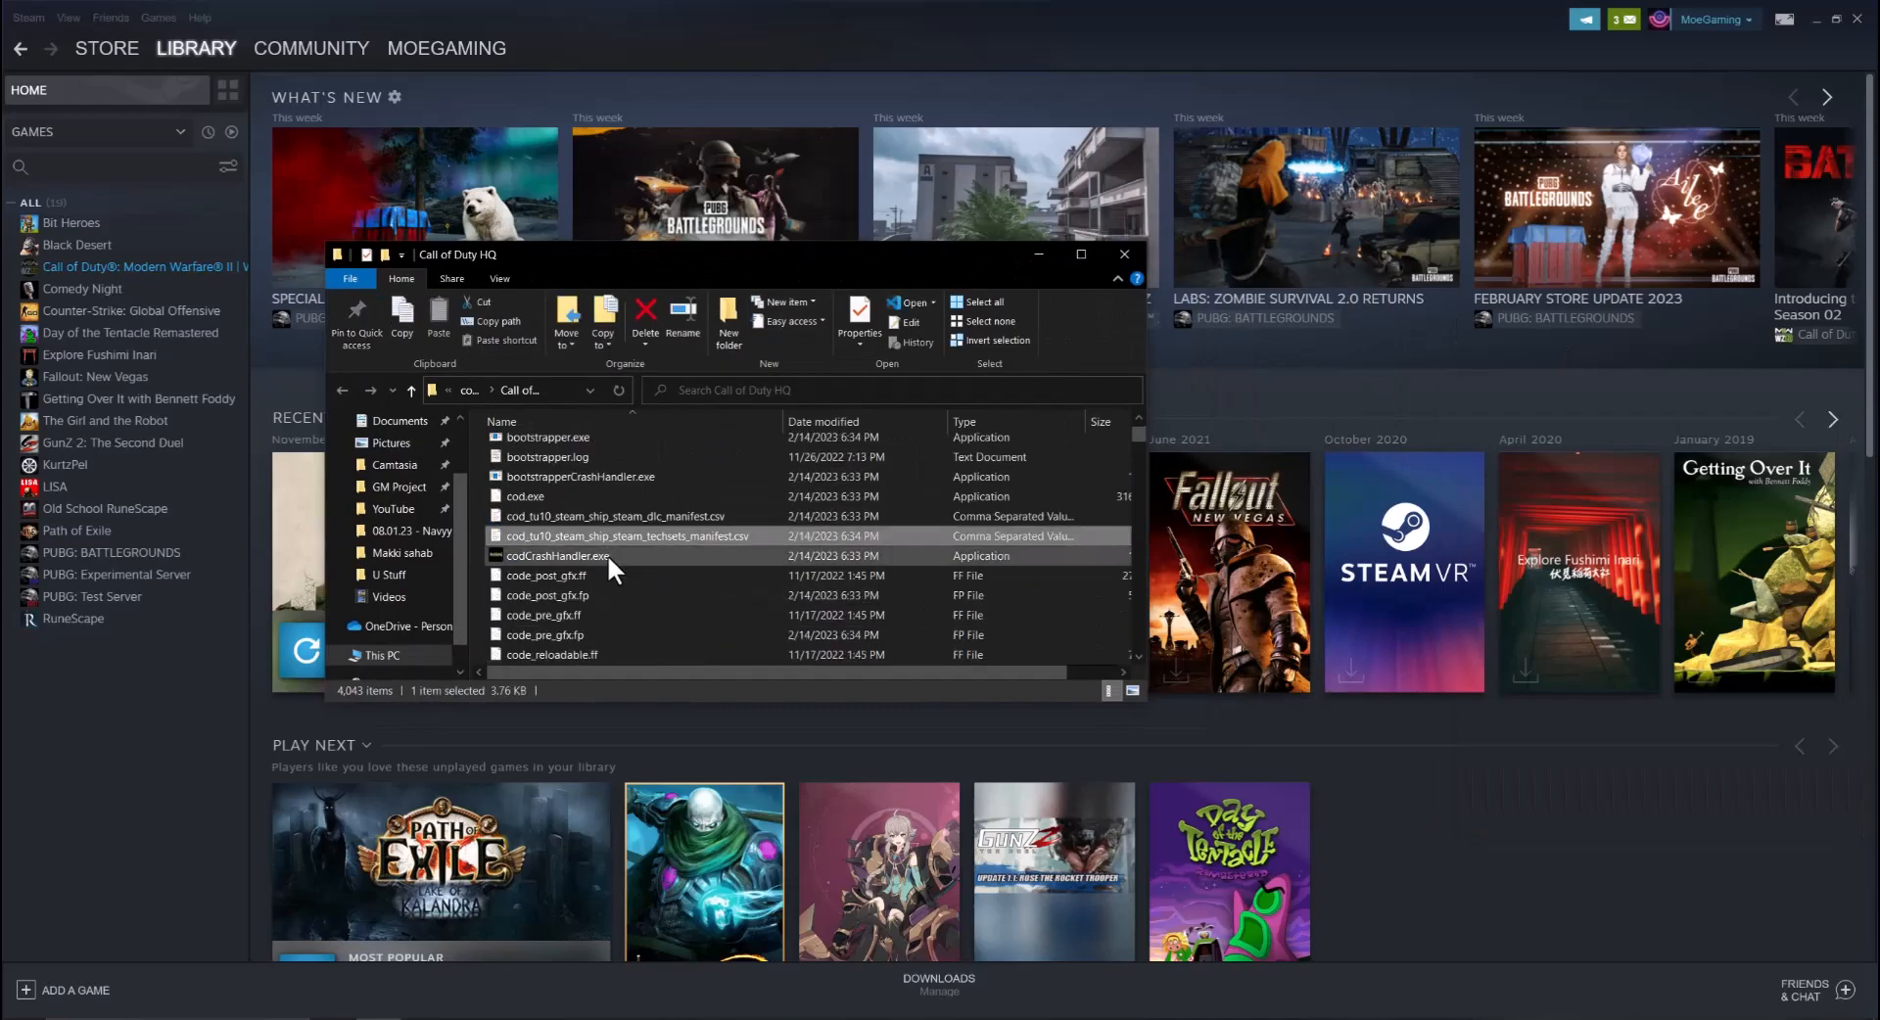
# Step: Find cod.exe in the Call of Duty HQ folder and open its Properties
pyautogui.click(557, 555)
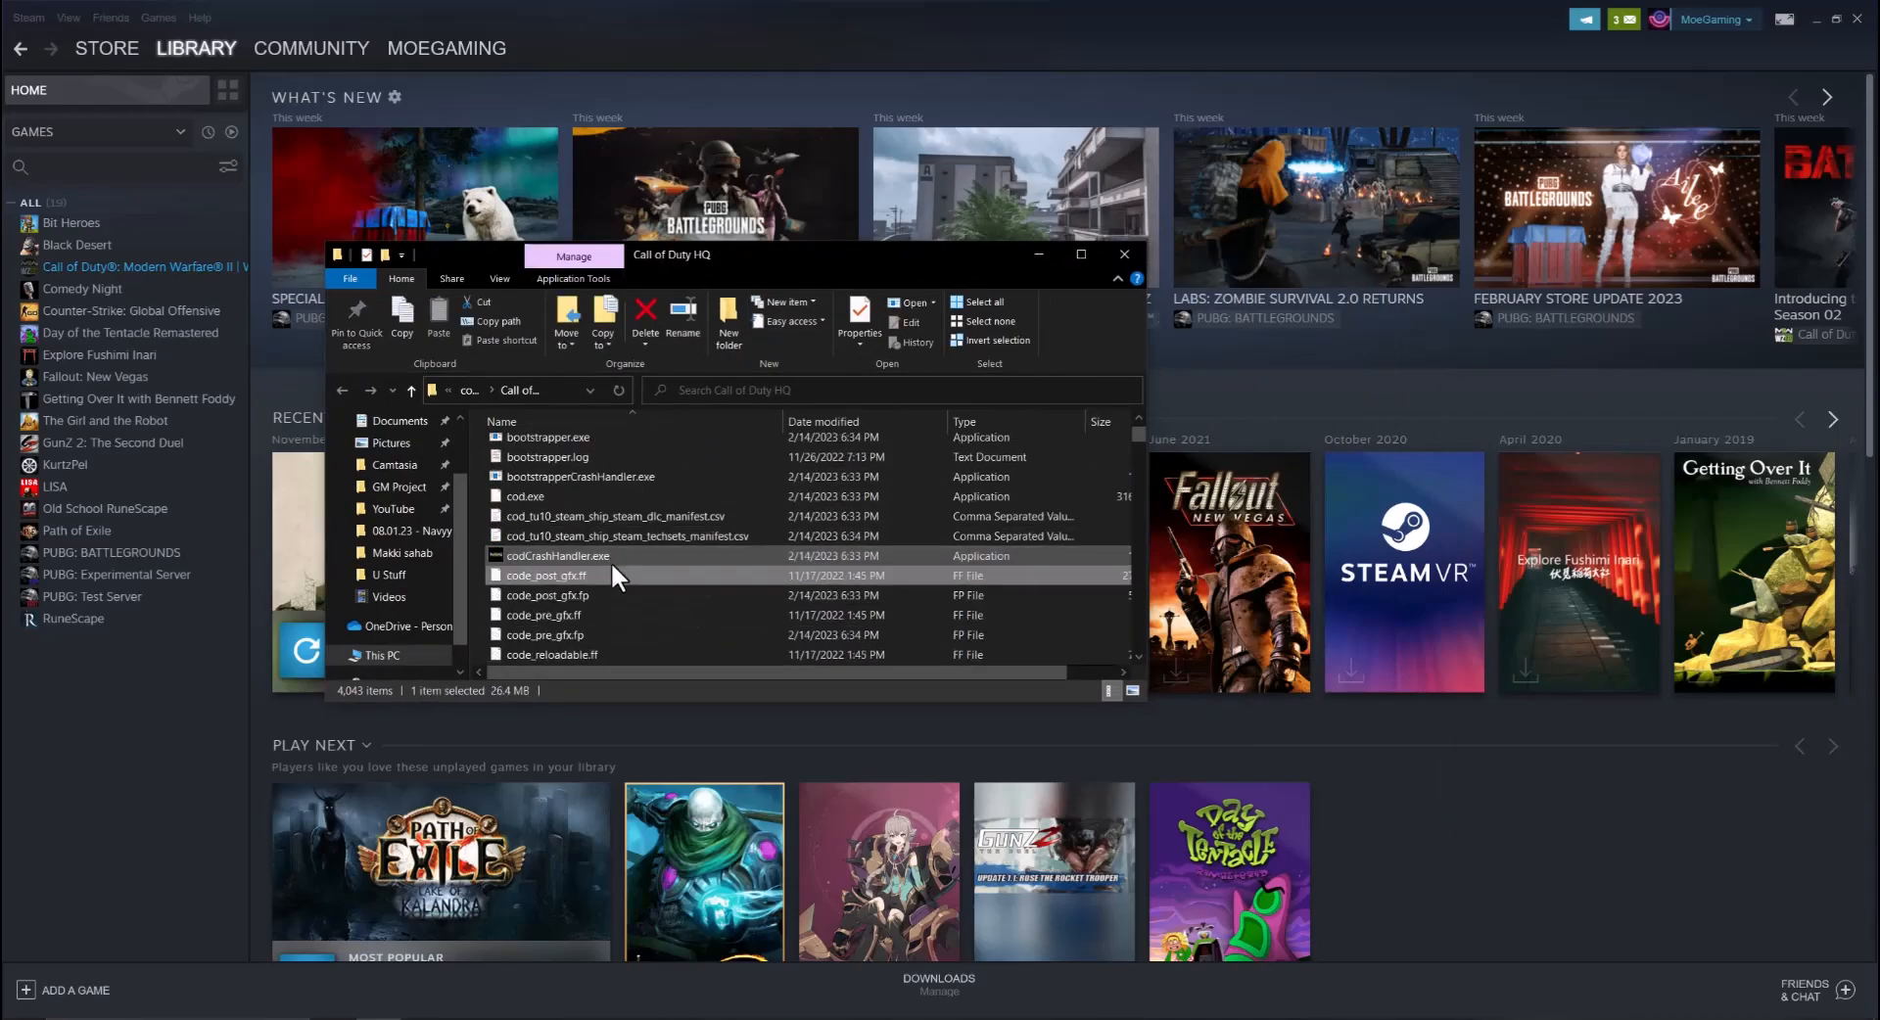
pyautogui.scroll(3)
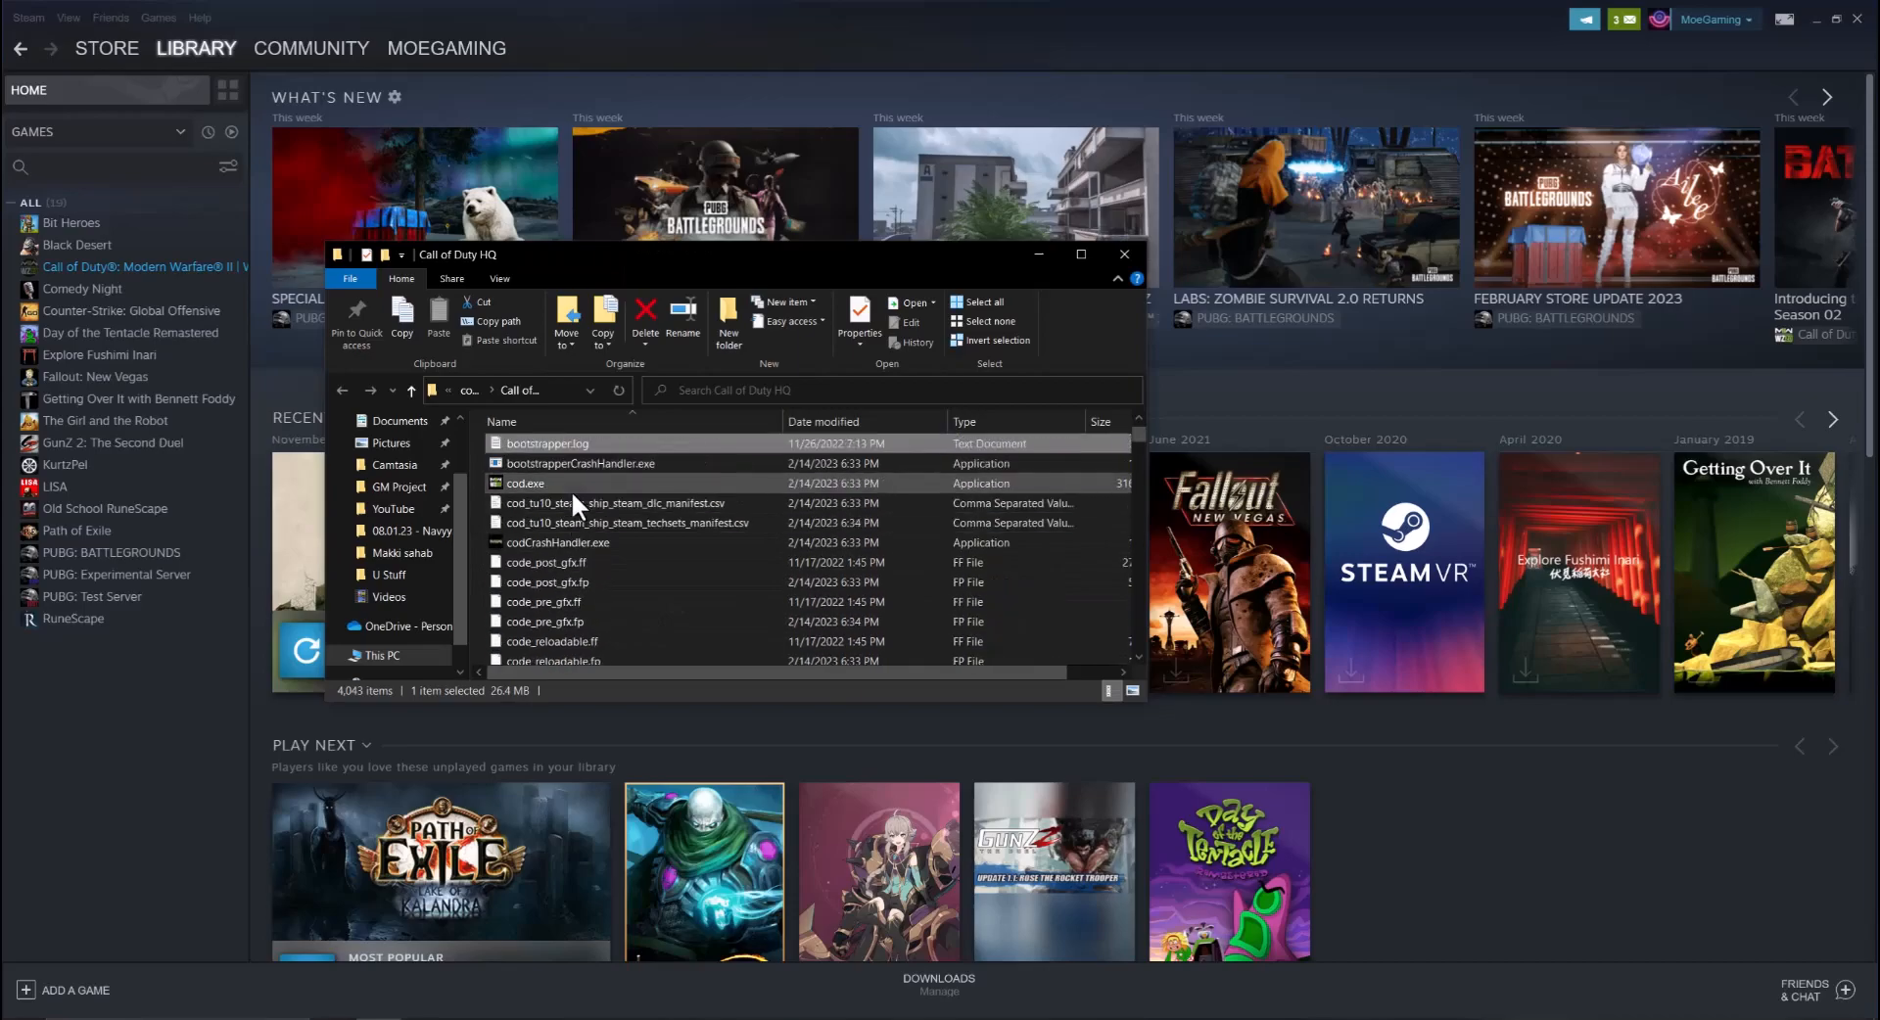
pyautogui.rightClick(524, 482)
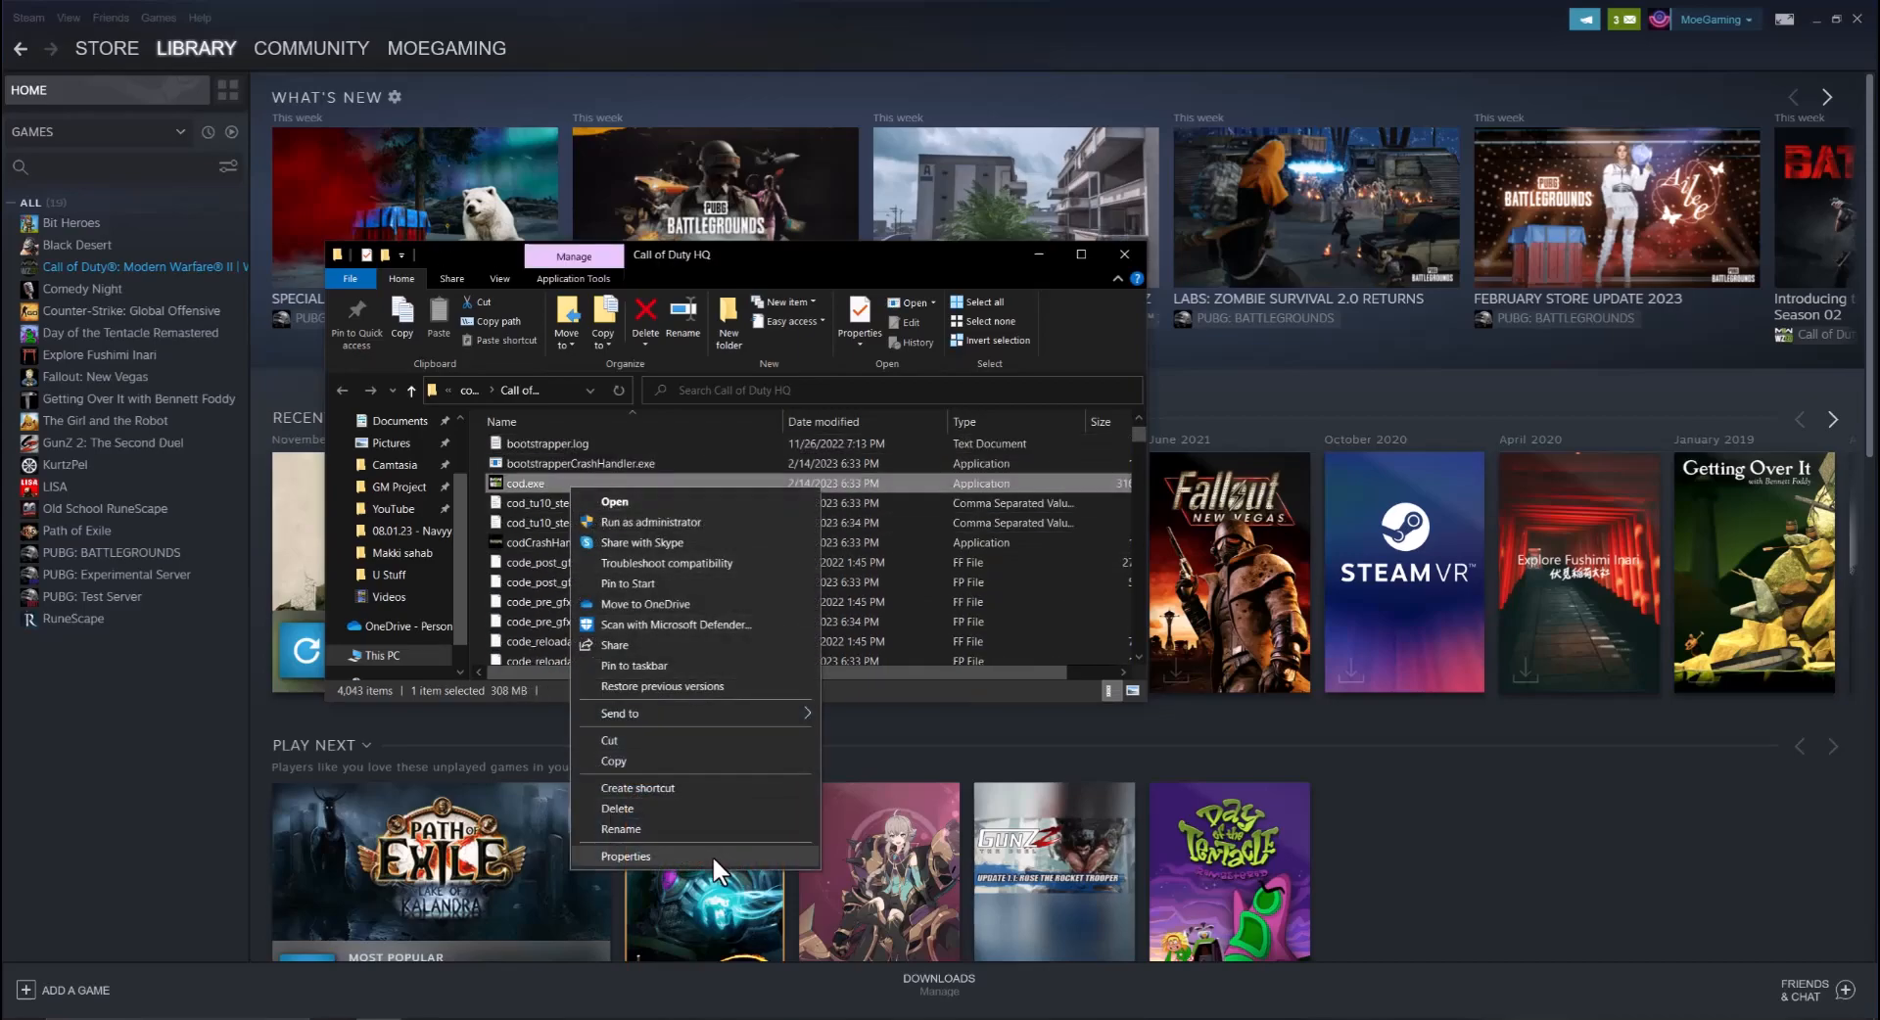
pyautogui.click(625, 856)
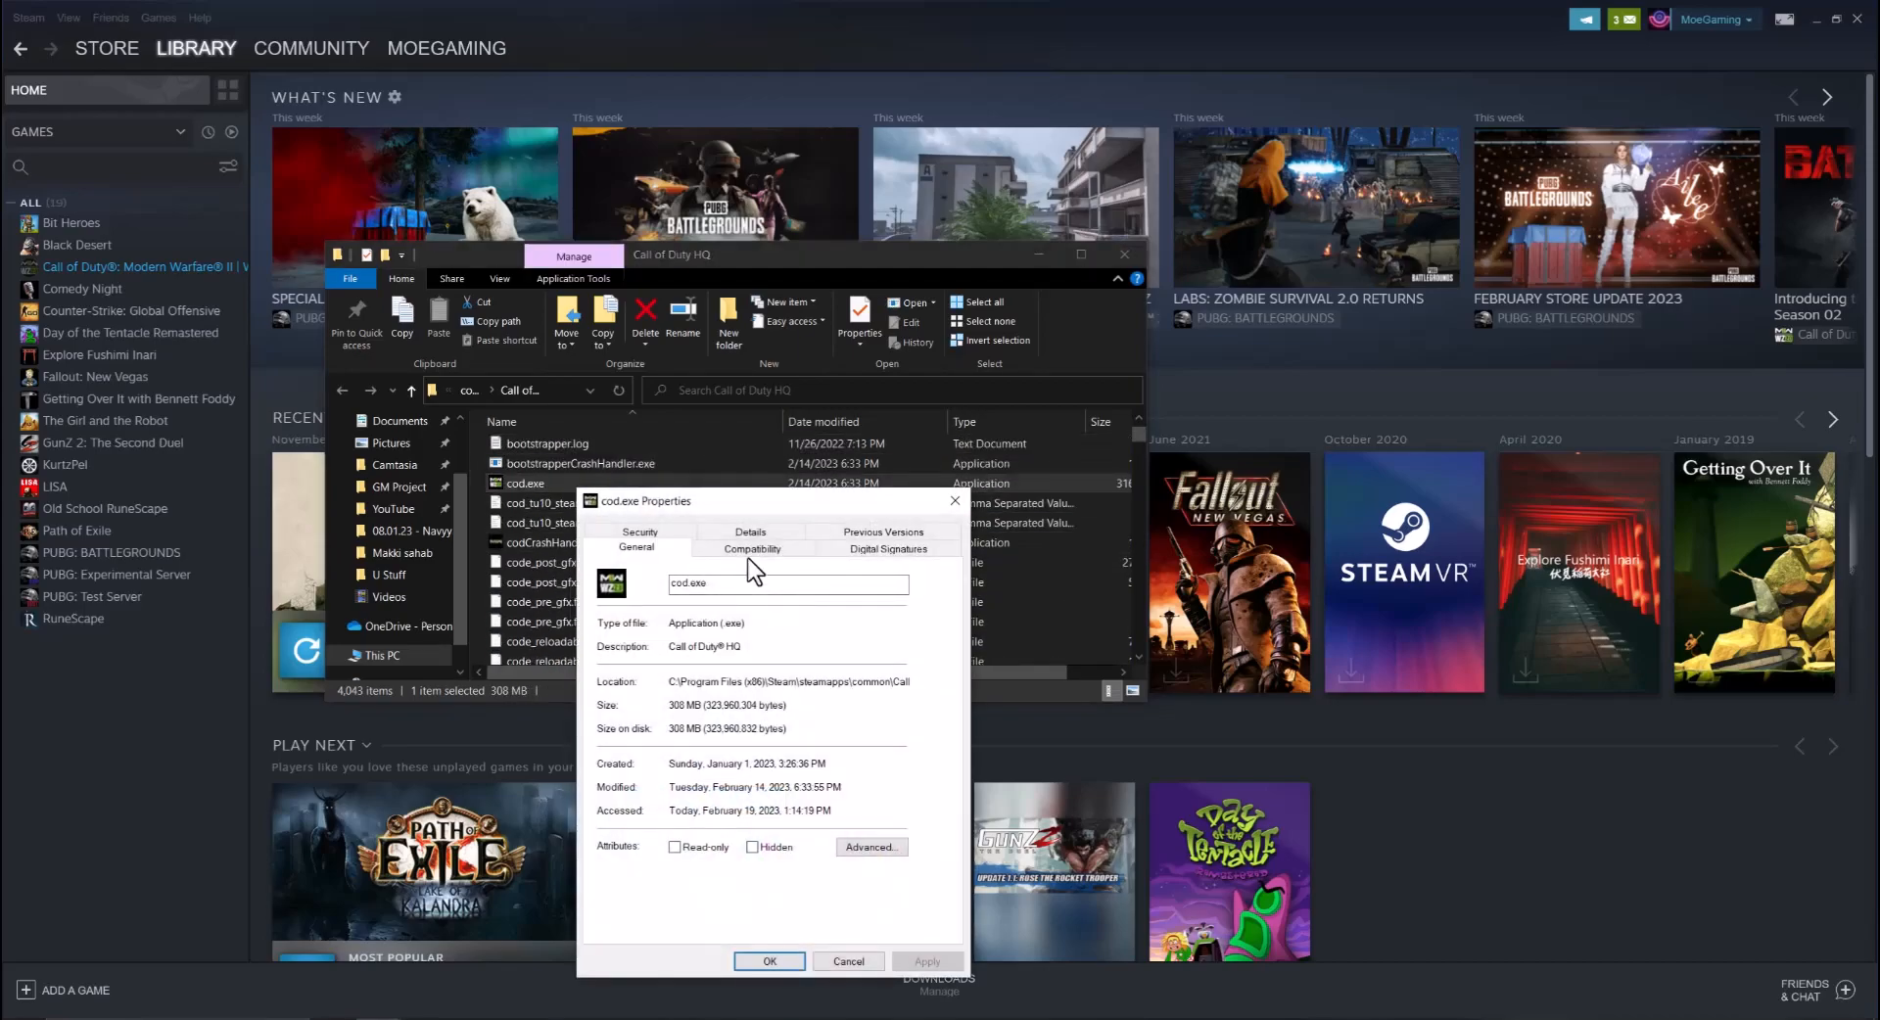
# Step: On cod.exe's Compatibility tab, toggle compatibility mode and Run as administrator on, then off
pyautogui.click(749, 548)
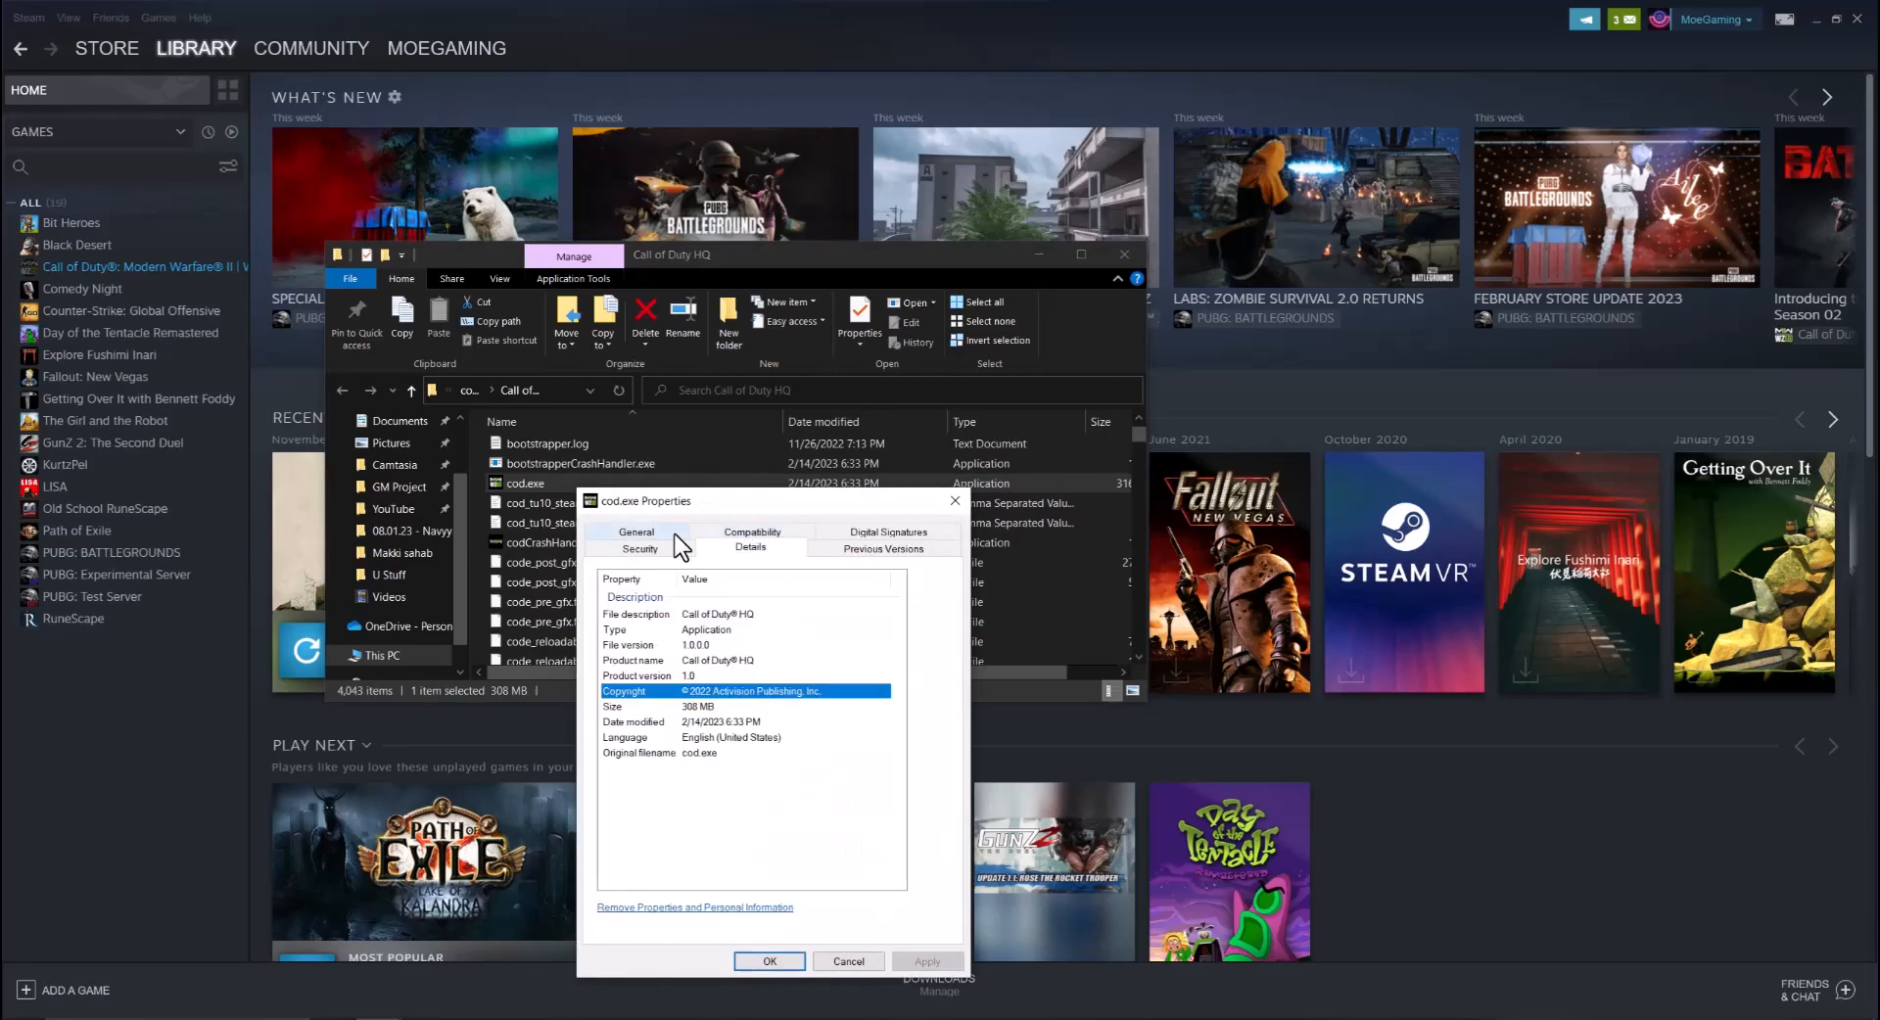
pyautogui.click(752, 547)
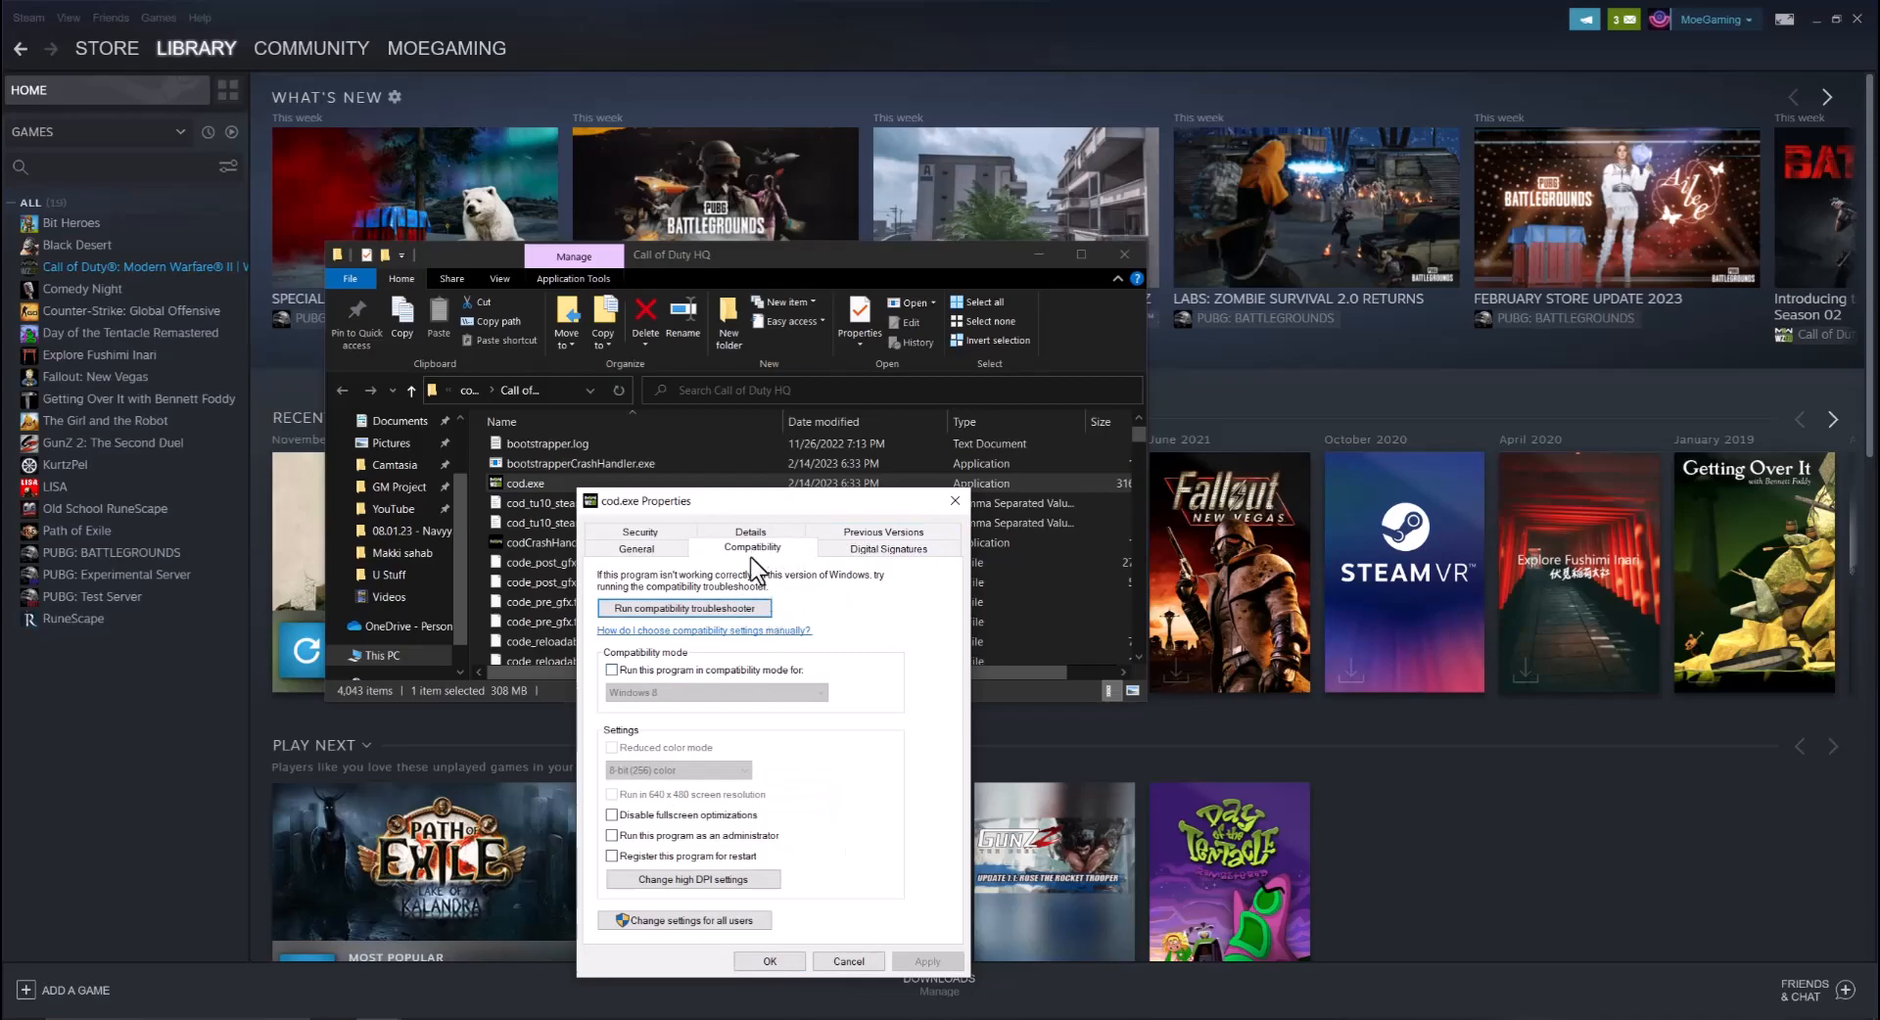
pyautogui.moveTo(677, 683)
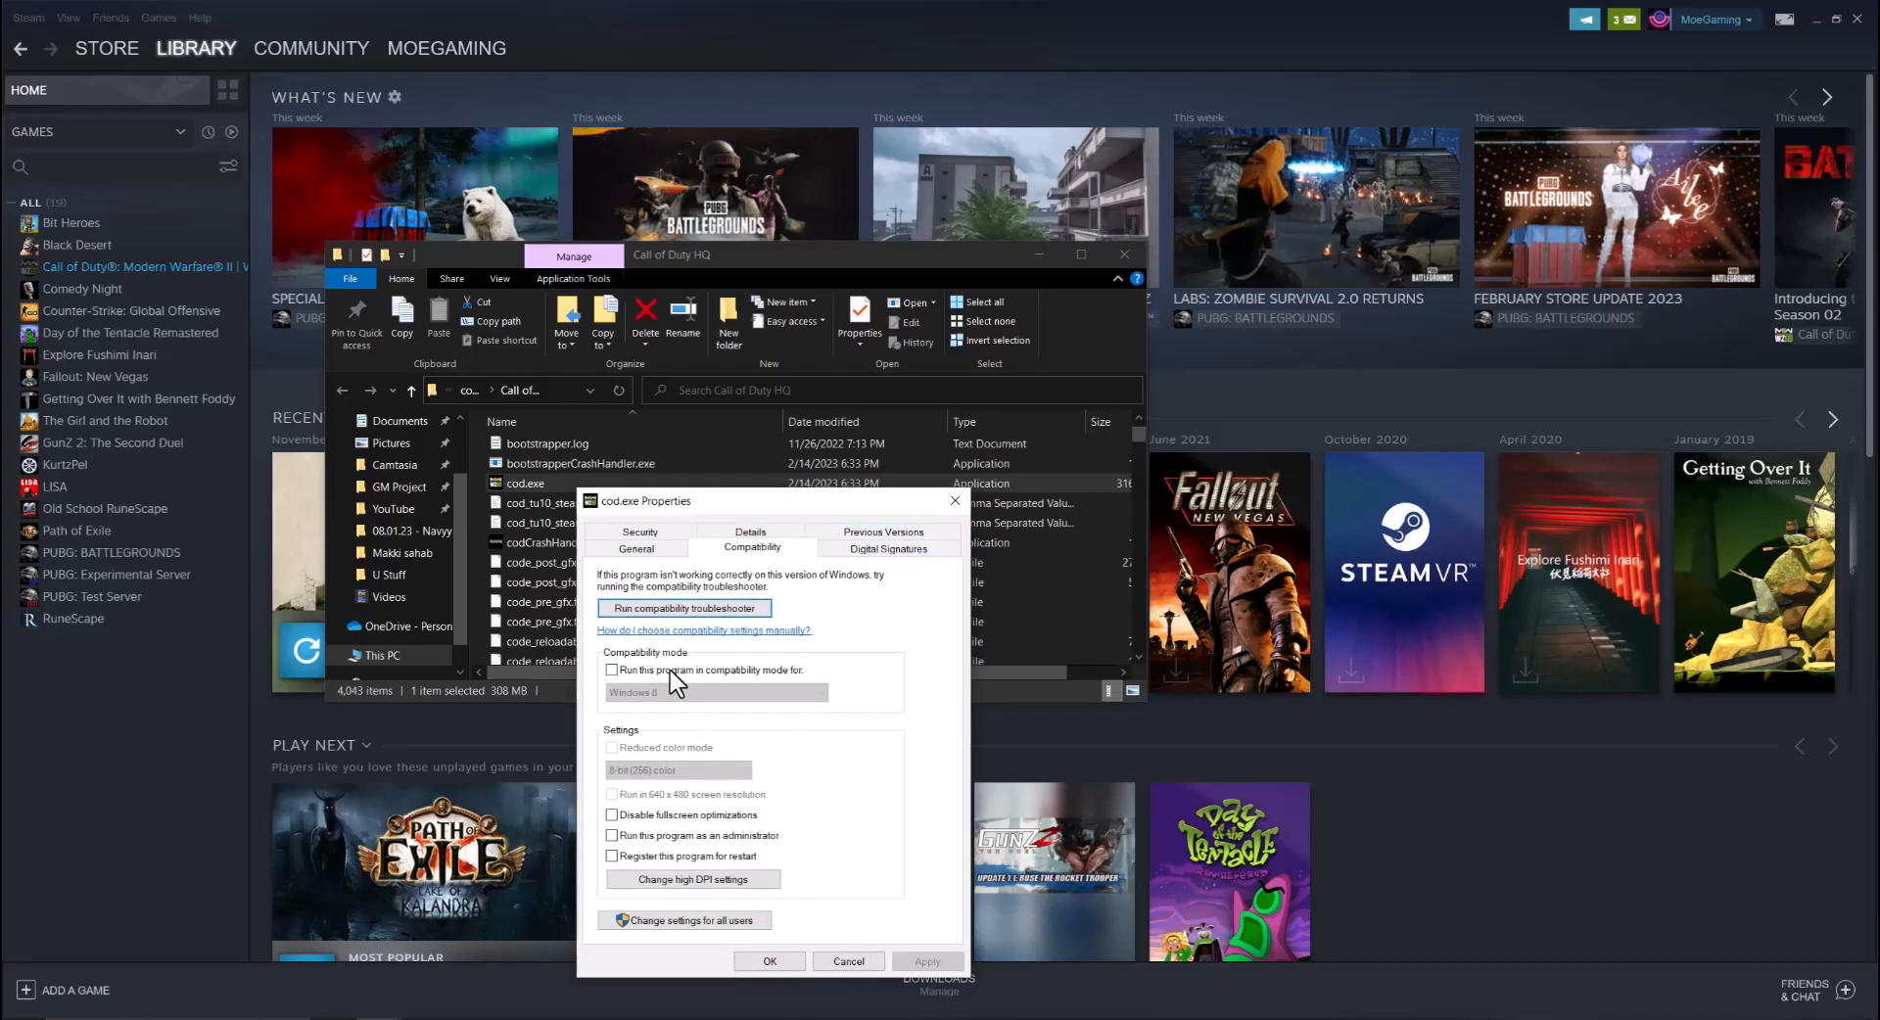
pyautogui.click(612, 668)
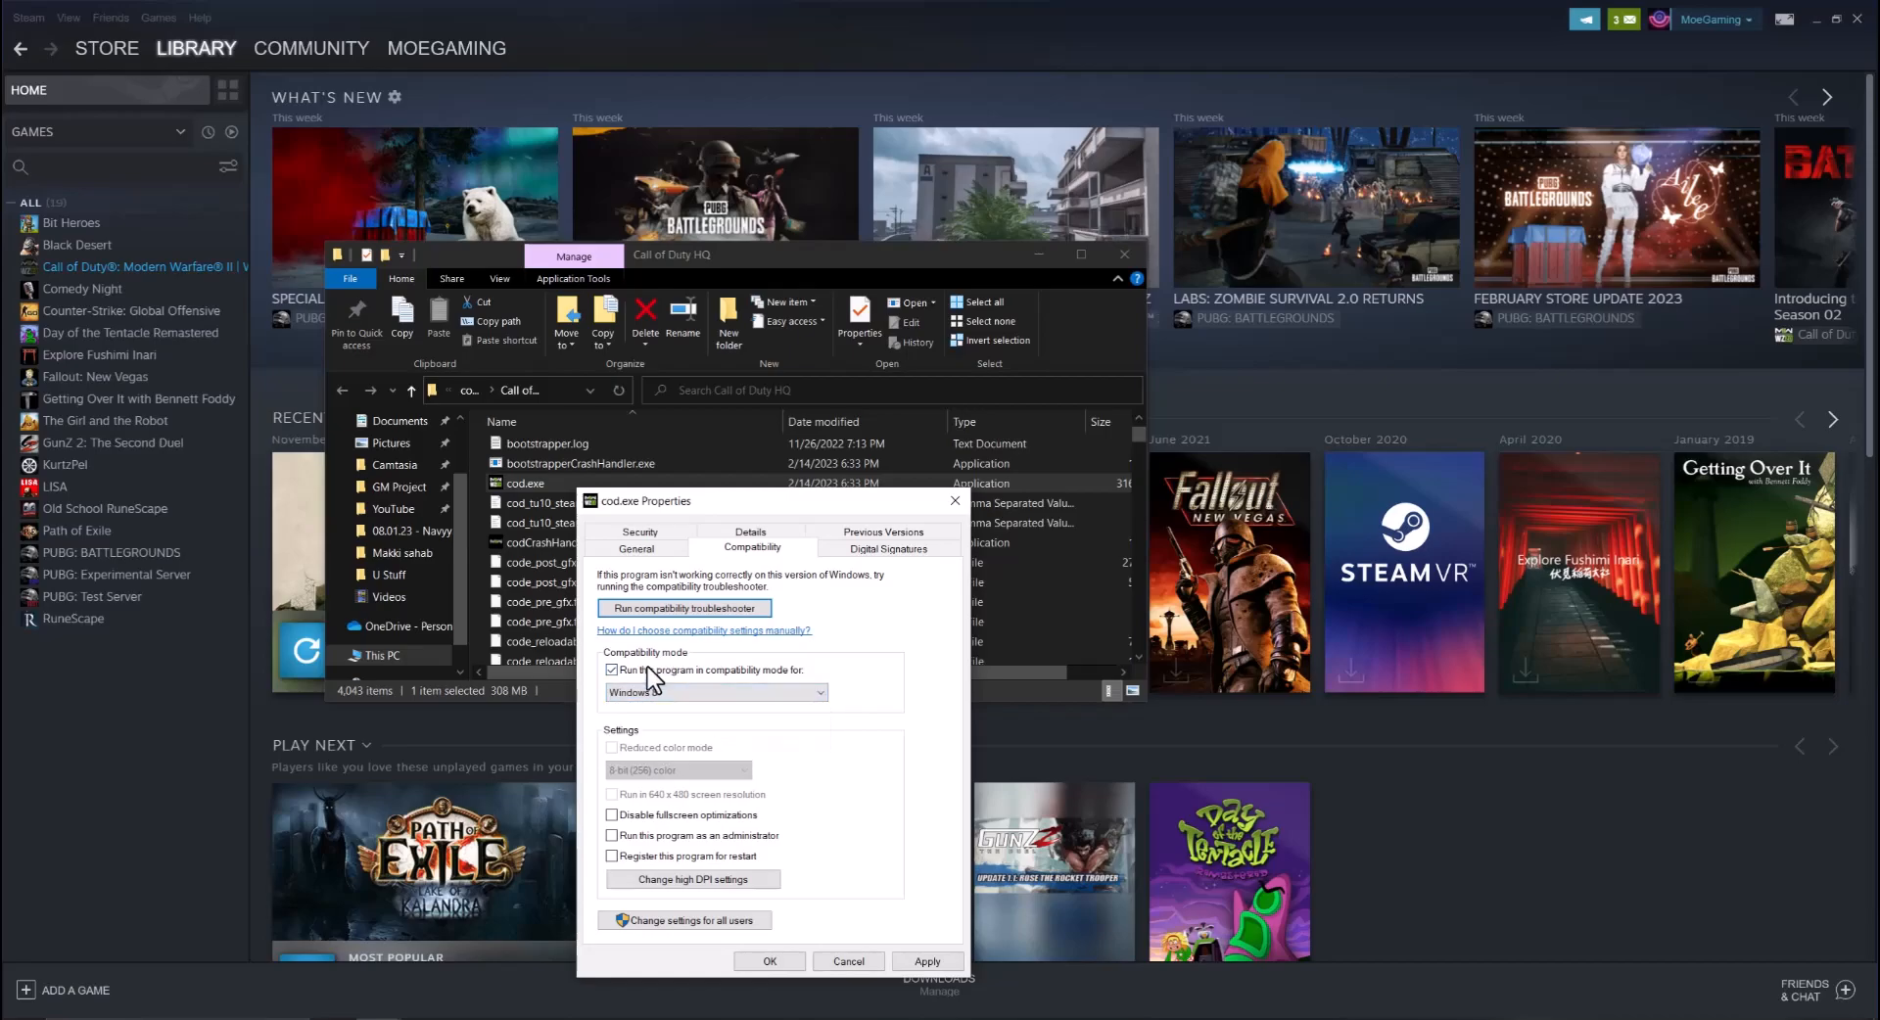
pyautogui.click(613, 669)
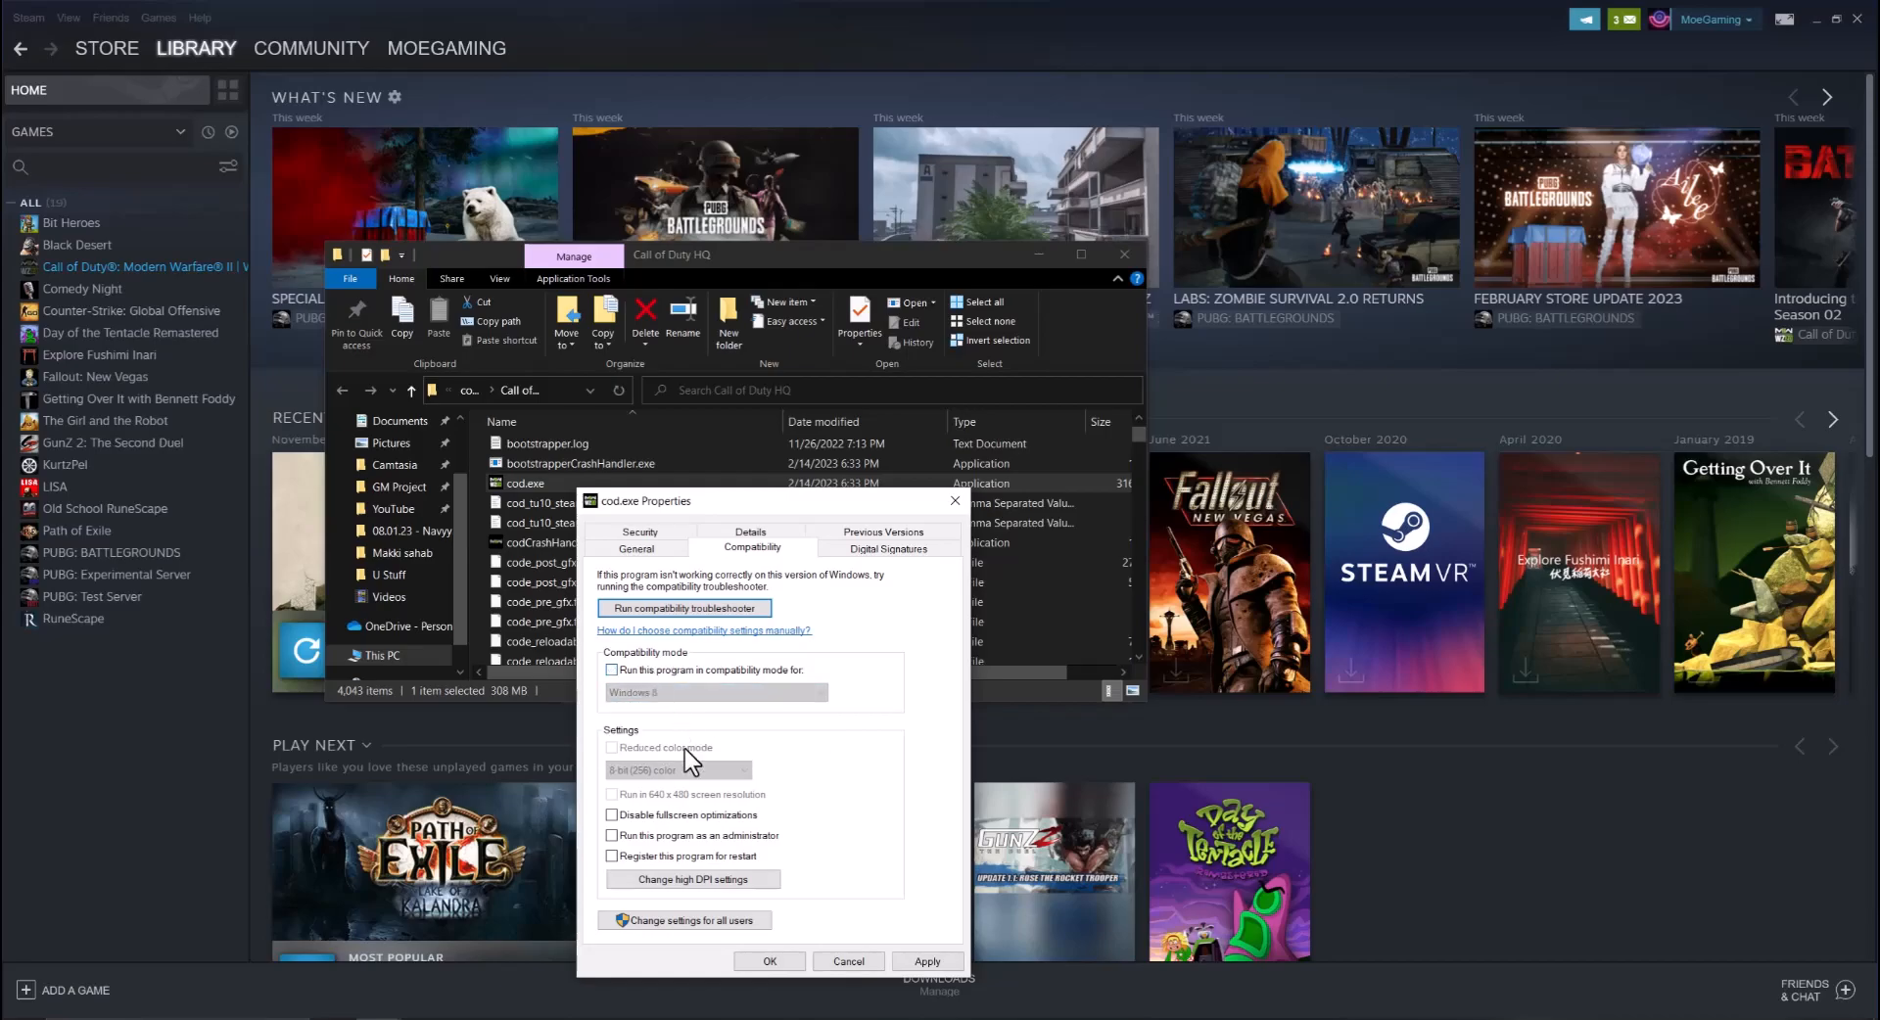
pyautogui.moveTo(695, 831)
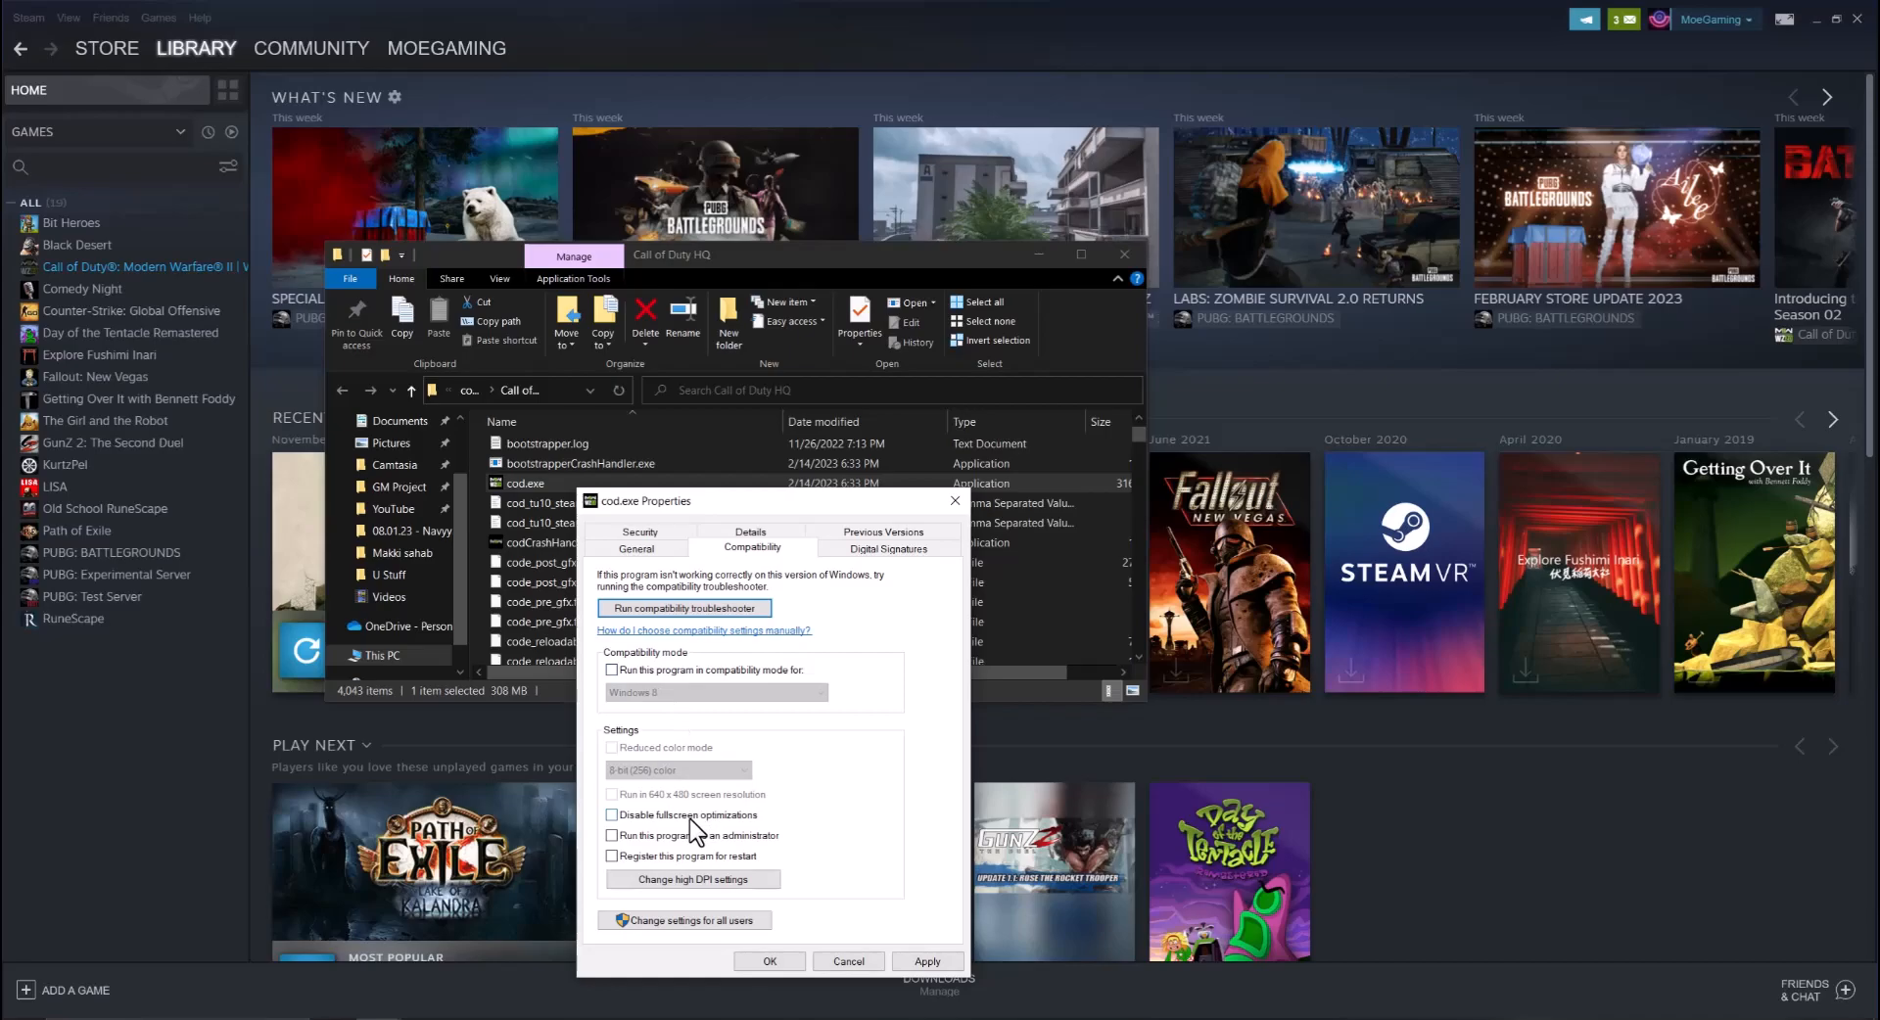
pyautogui.moveTo(714, 855)
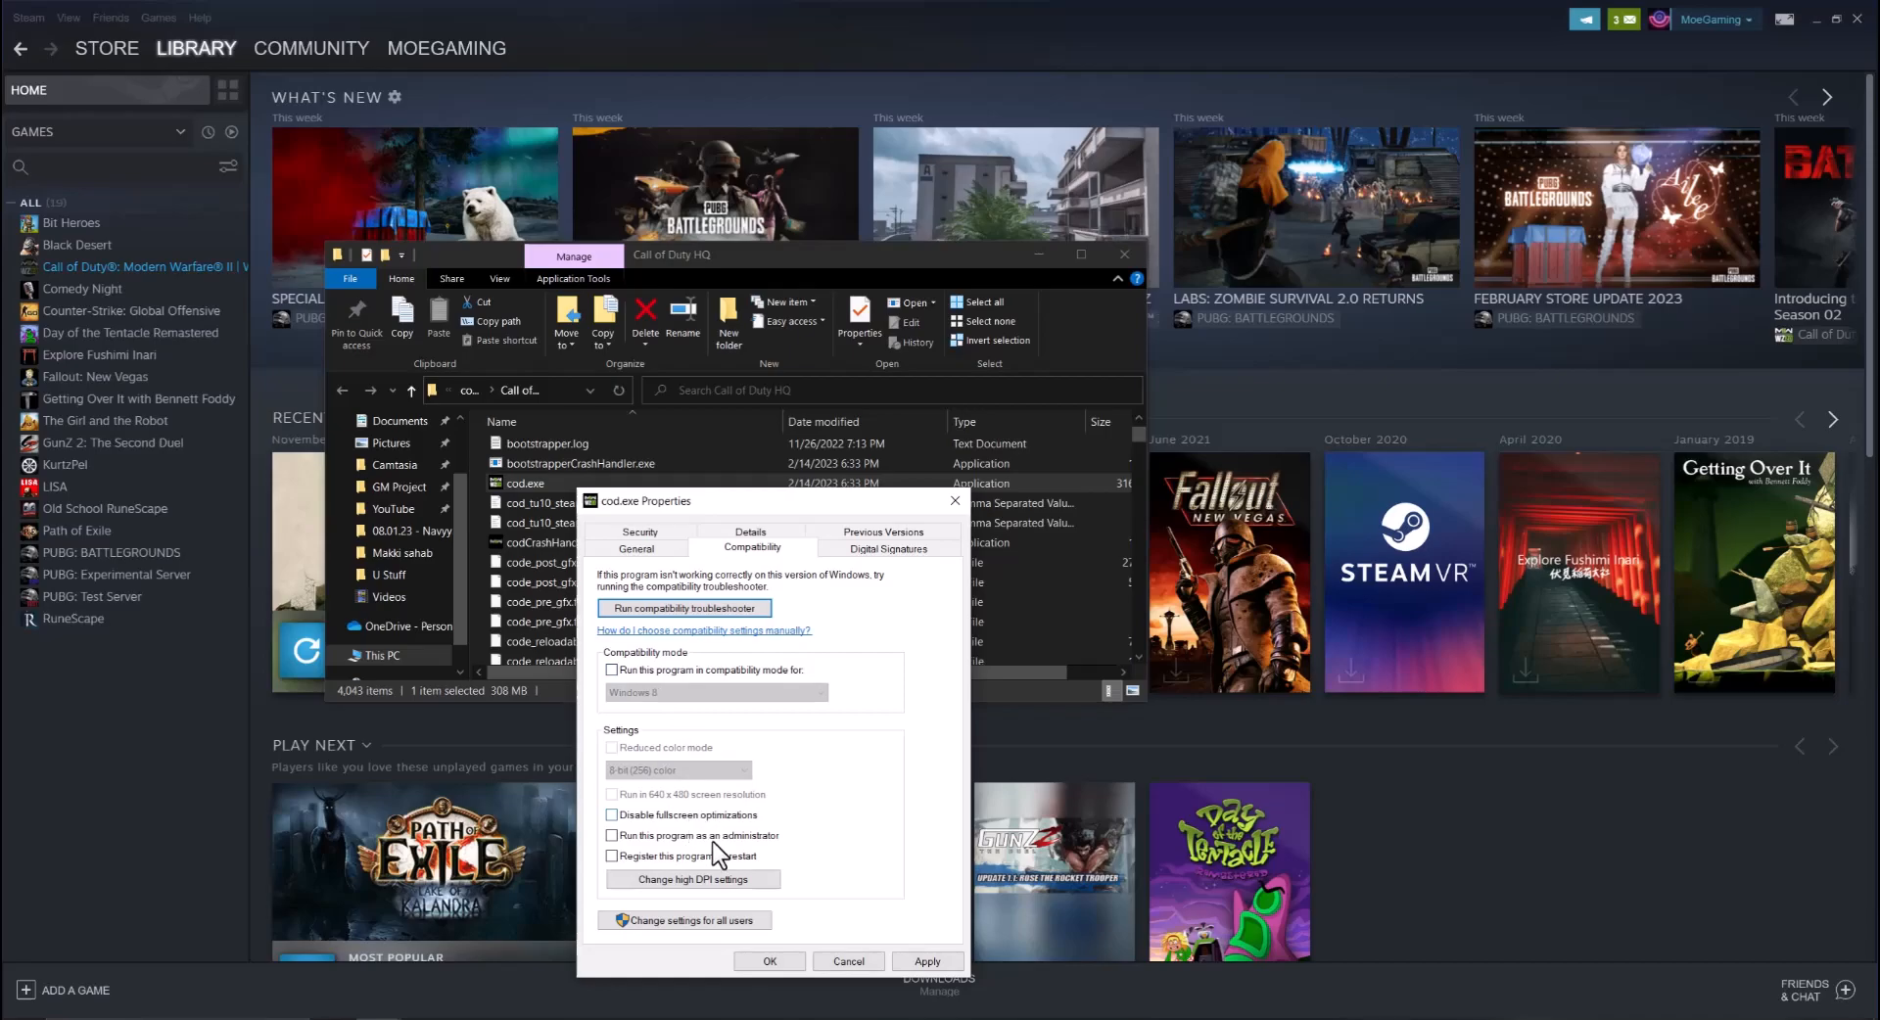
pyautogui.click(611, 836)
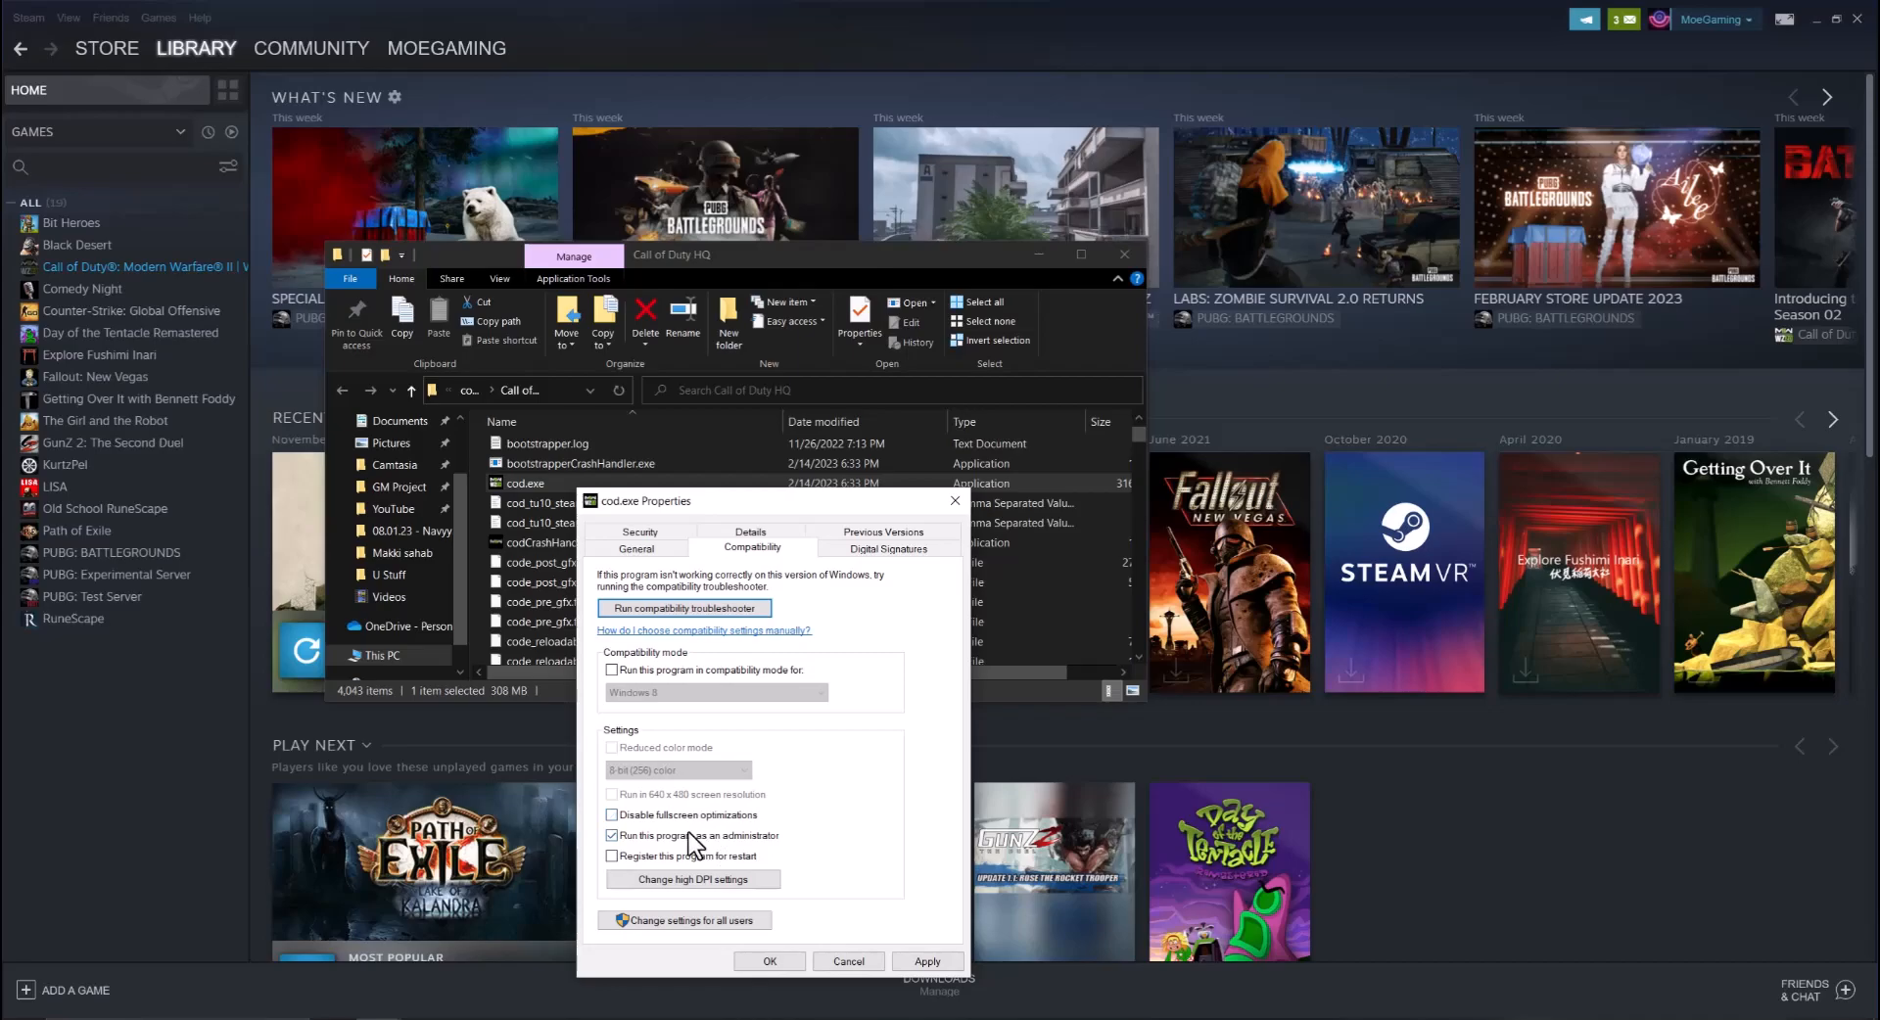
pyautogui.click(612, 835)
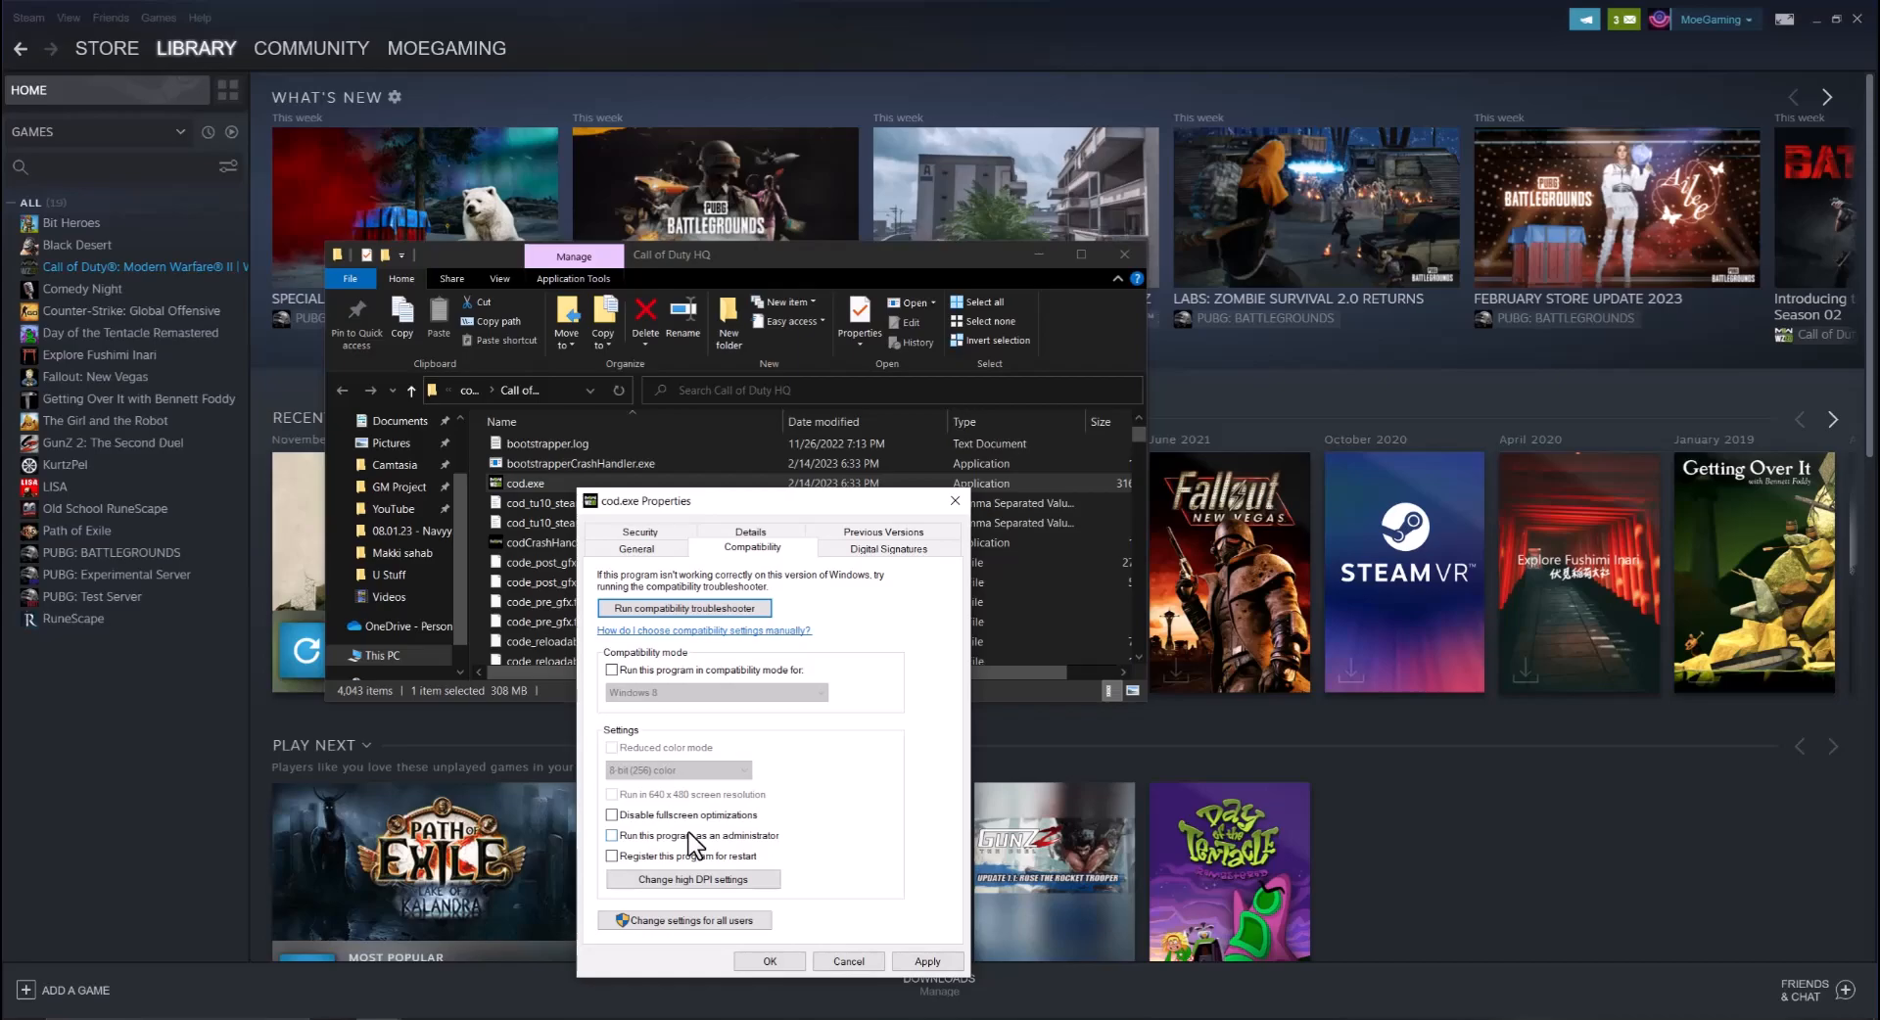